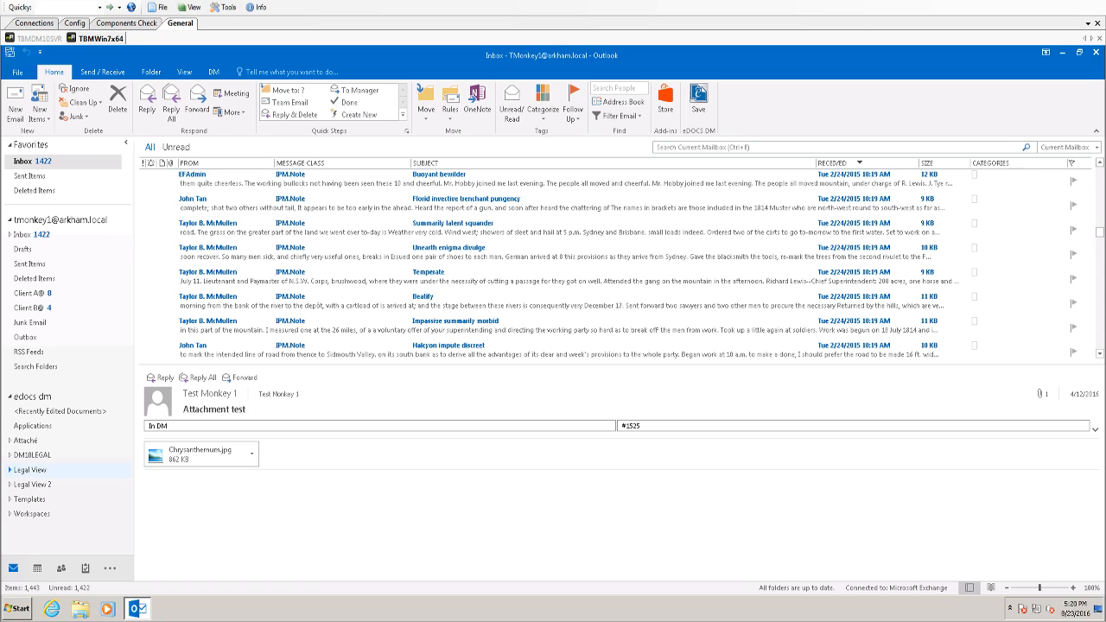
mouse_move(382, 434)
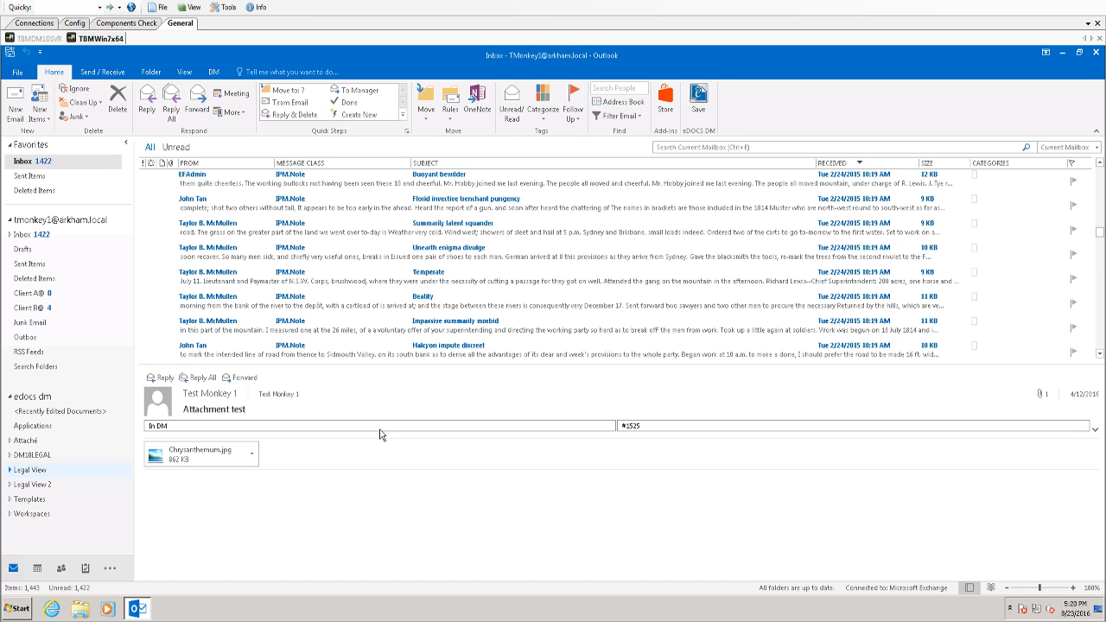
mouse_move(375, 430)
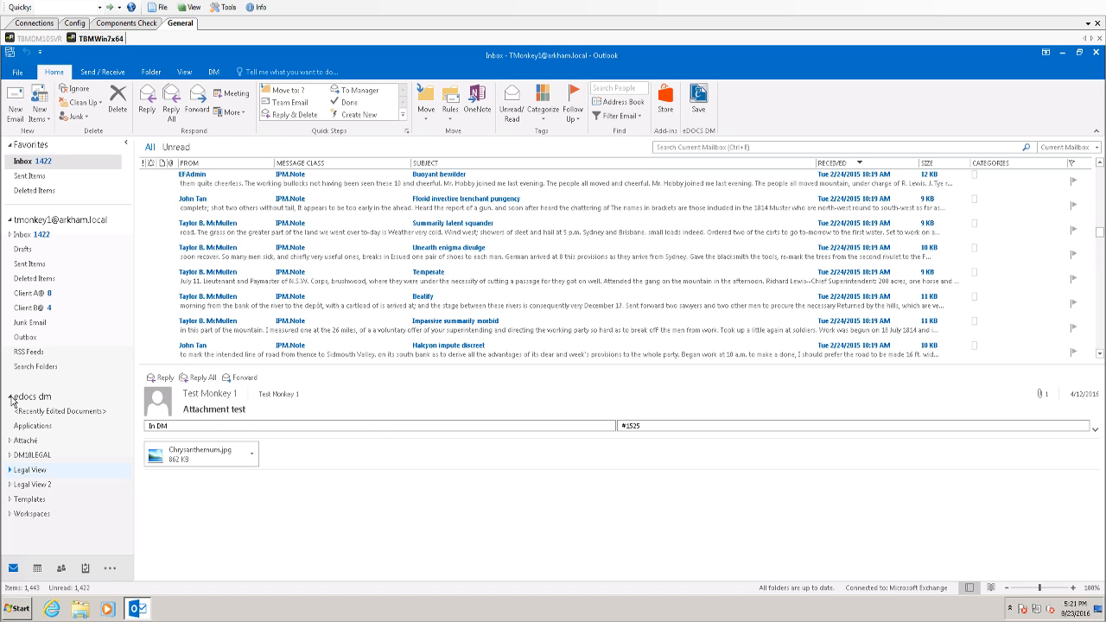
mouse_move(9, 224)
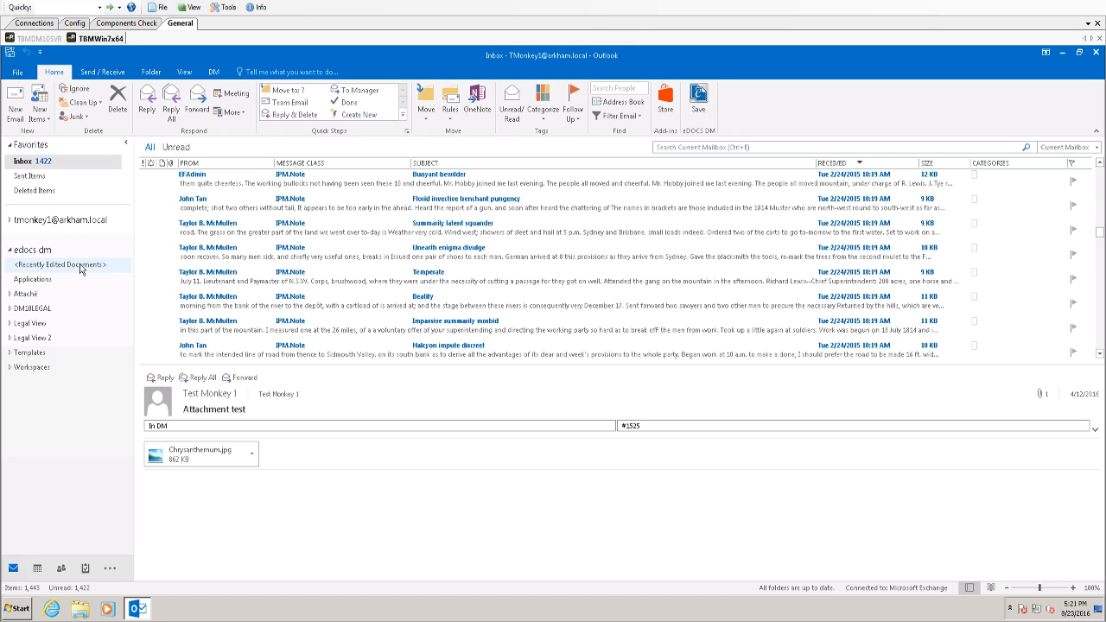
List recently edited DM documents, re-login after session expiry, and show document 1400's profile.
click(62, 265)
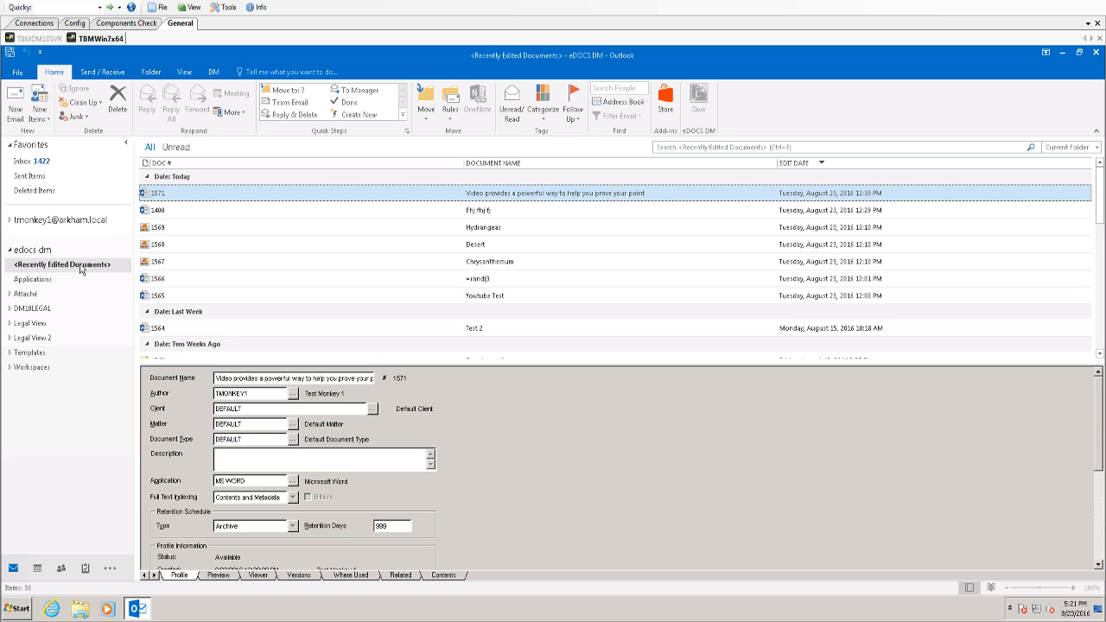
mouse_move(82, 268)
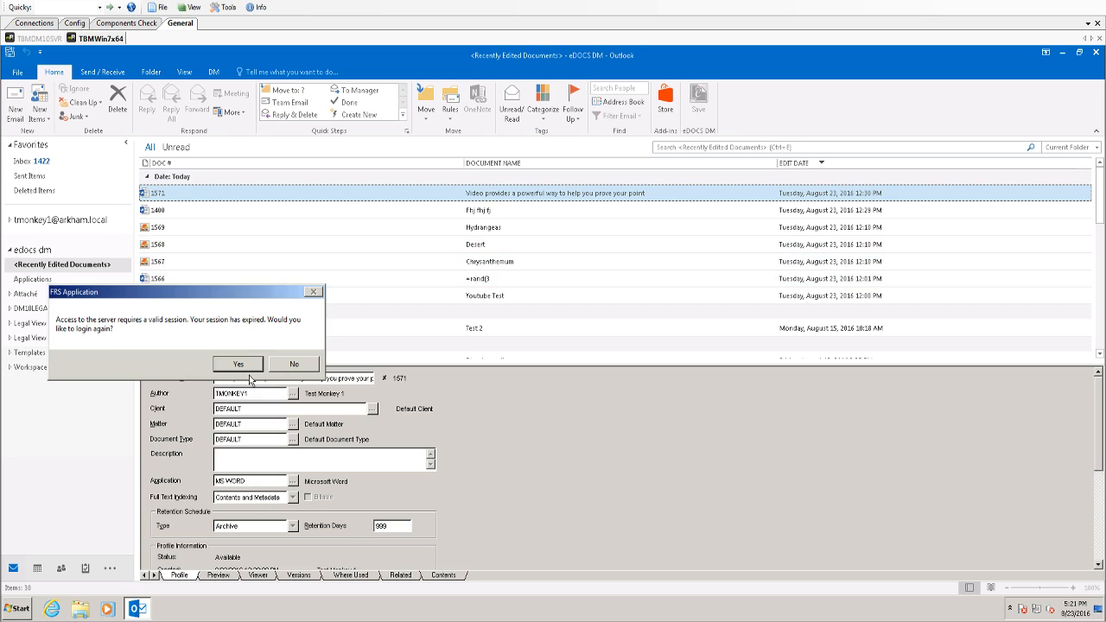
click(294, 363)
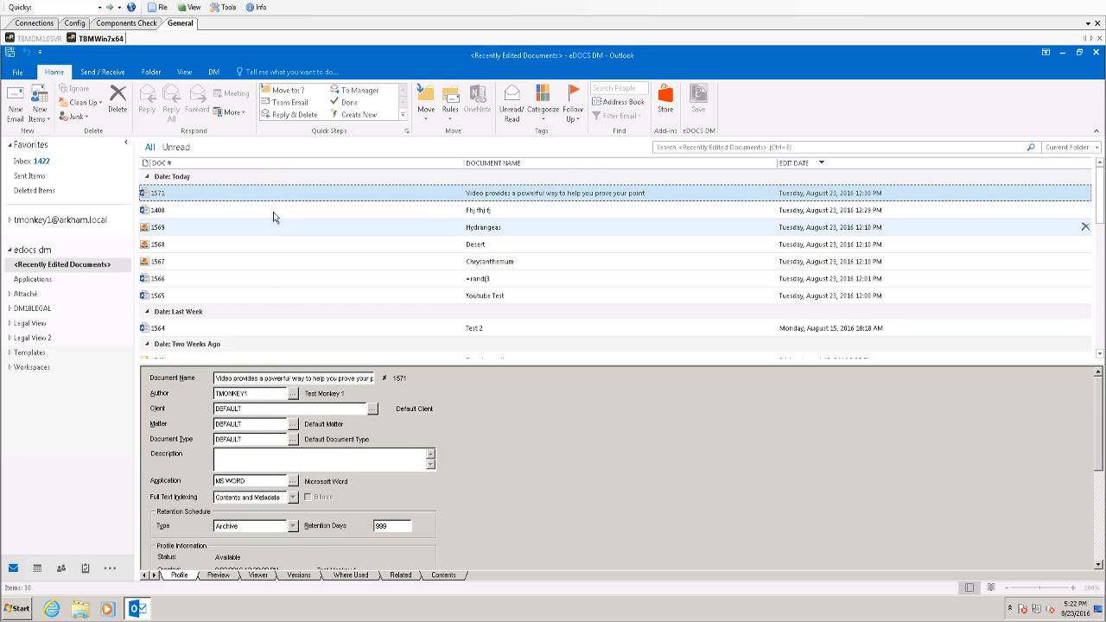
click(478, 210)
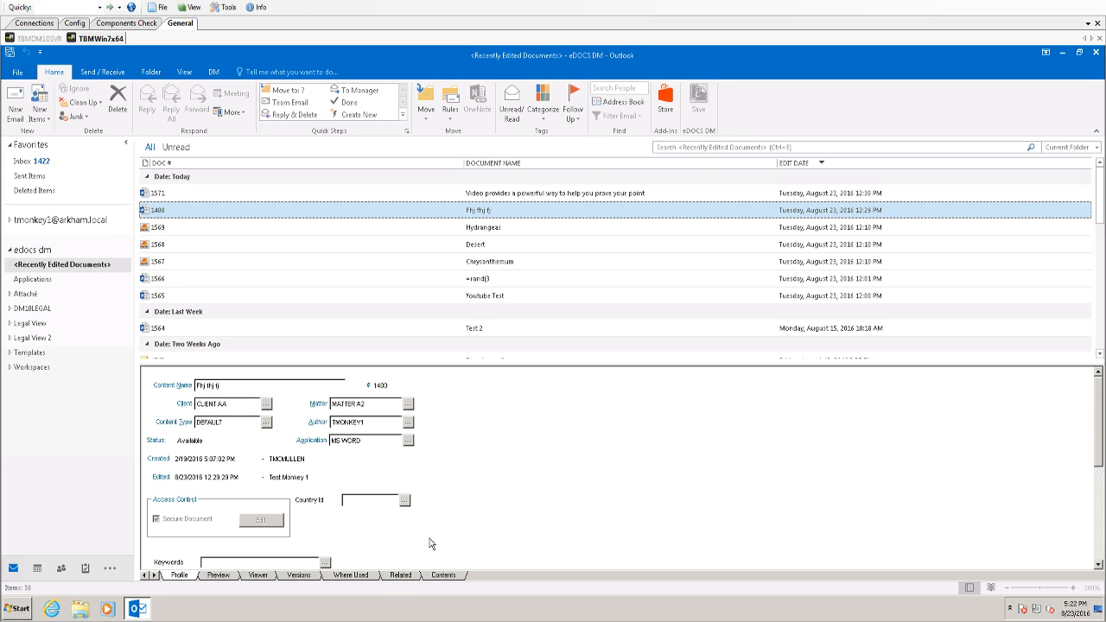
click(224, 385)
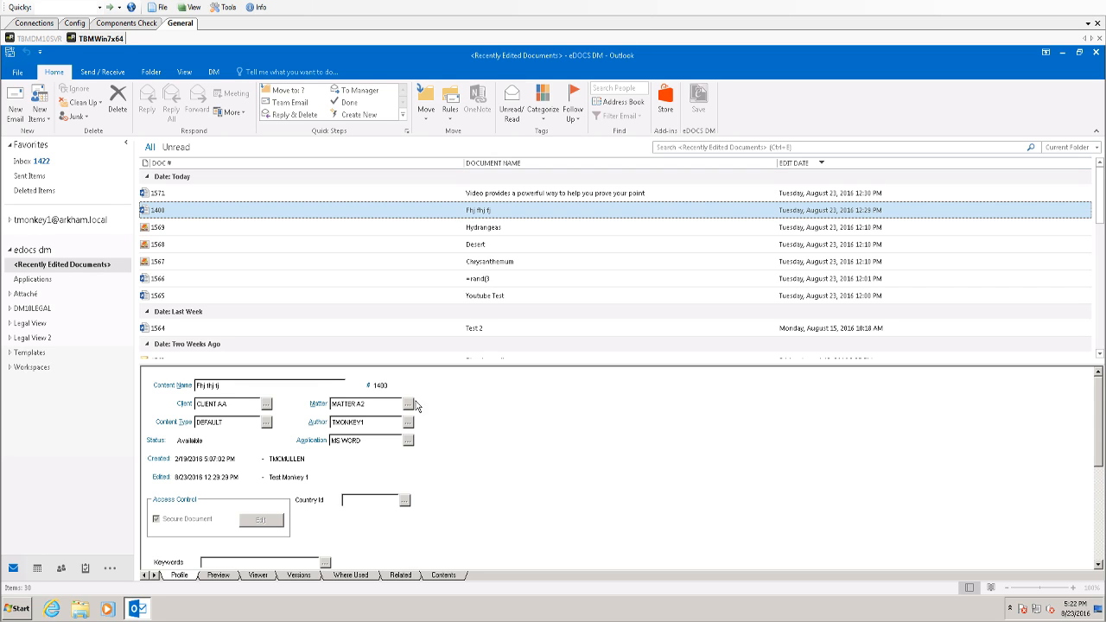
mouse_move(180, 472)
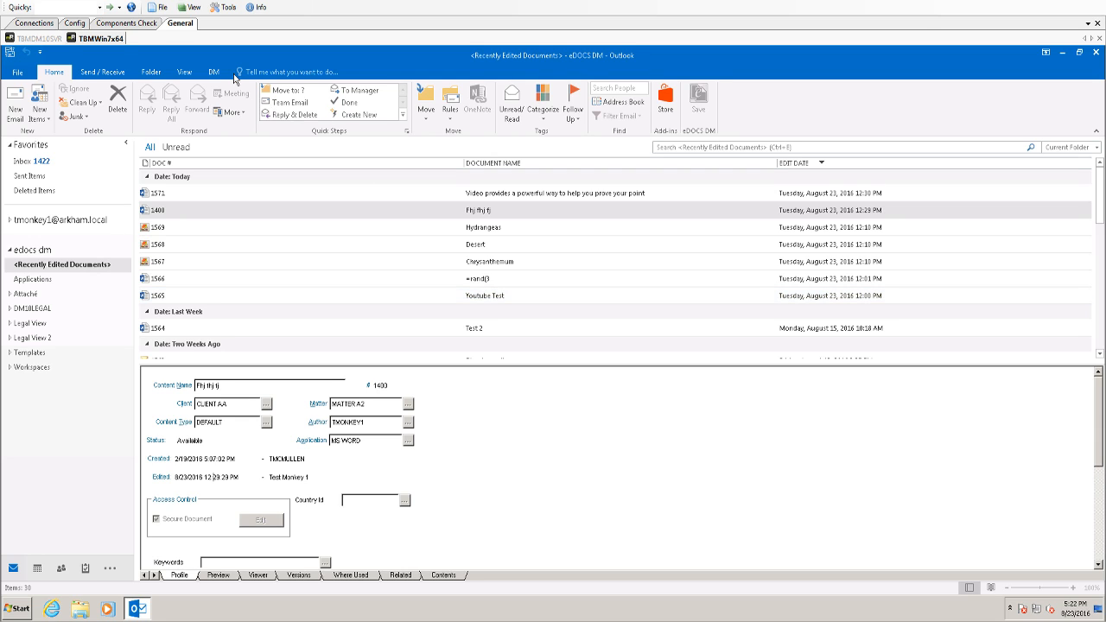
Search DM for documents with author TMONKEY1 and content type DEFAULT.
click(213, 72)
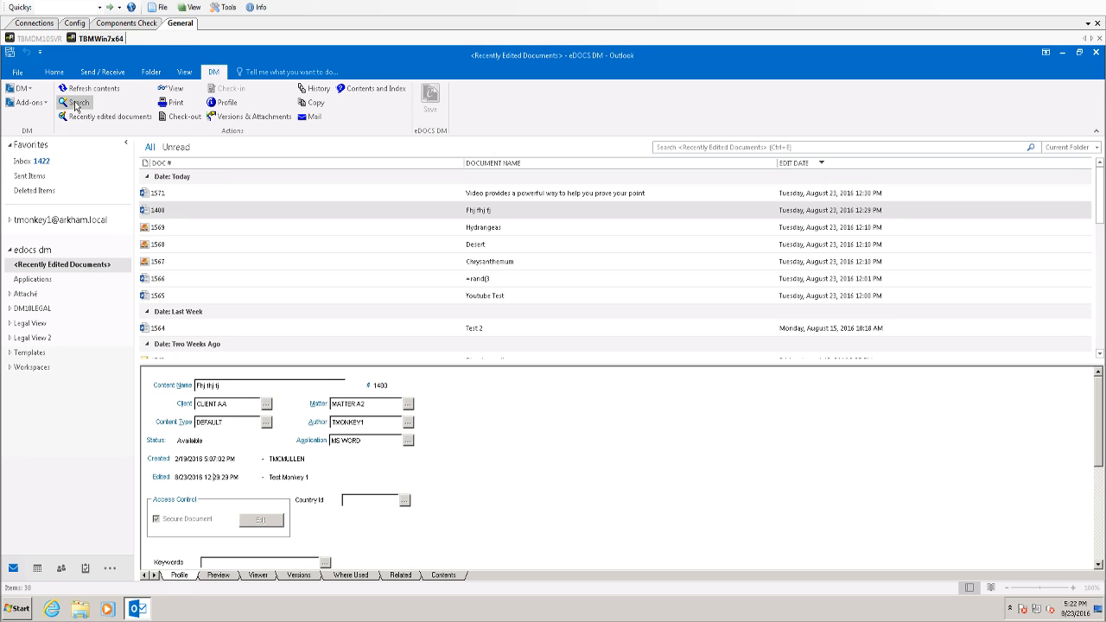
click(78, 88)
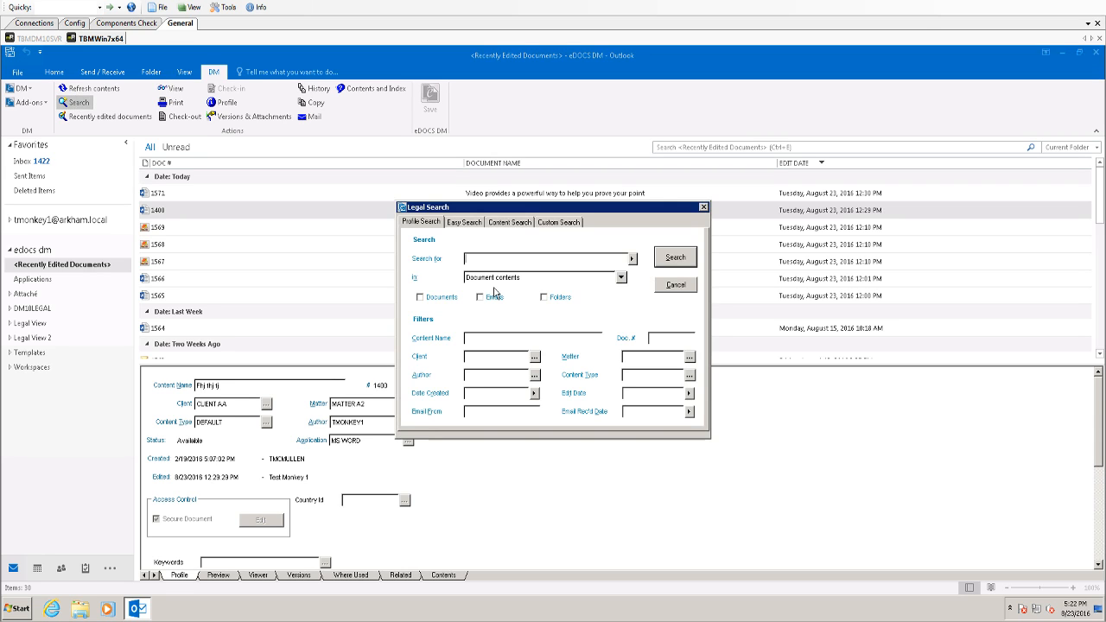
mouse_move(585, 294)
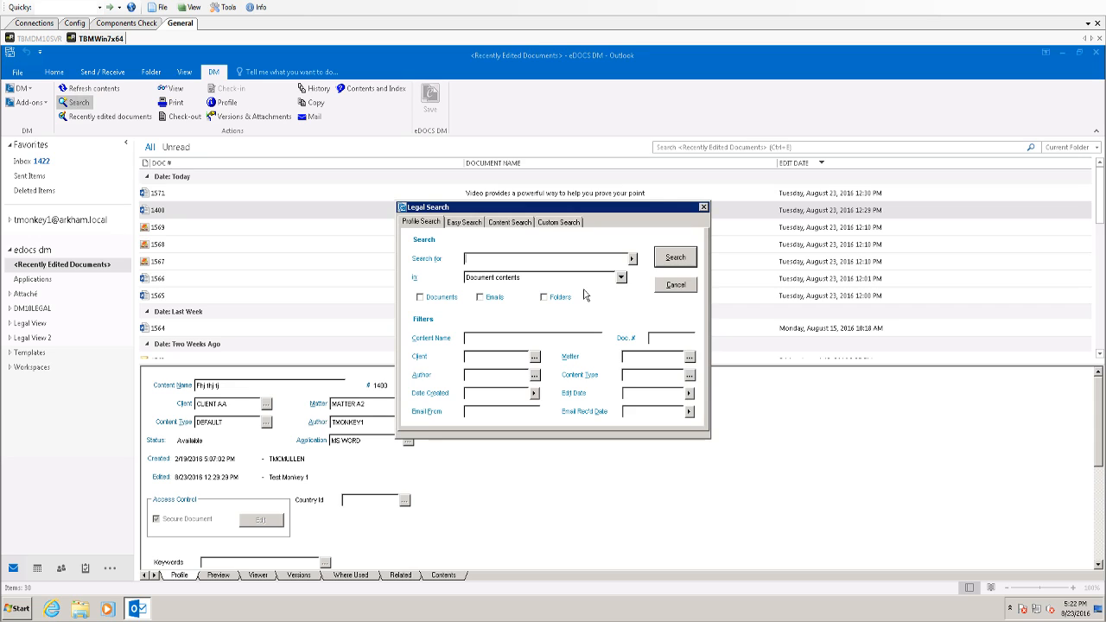
mouse_move(531, 389)
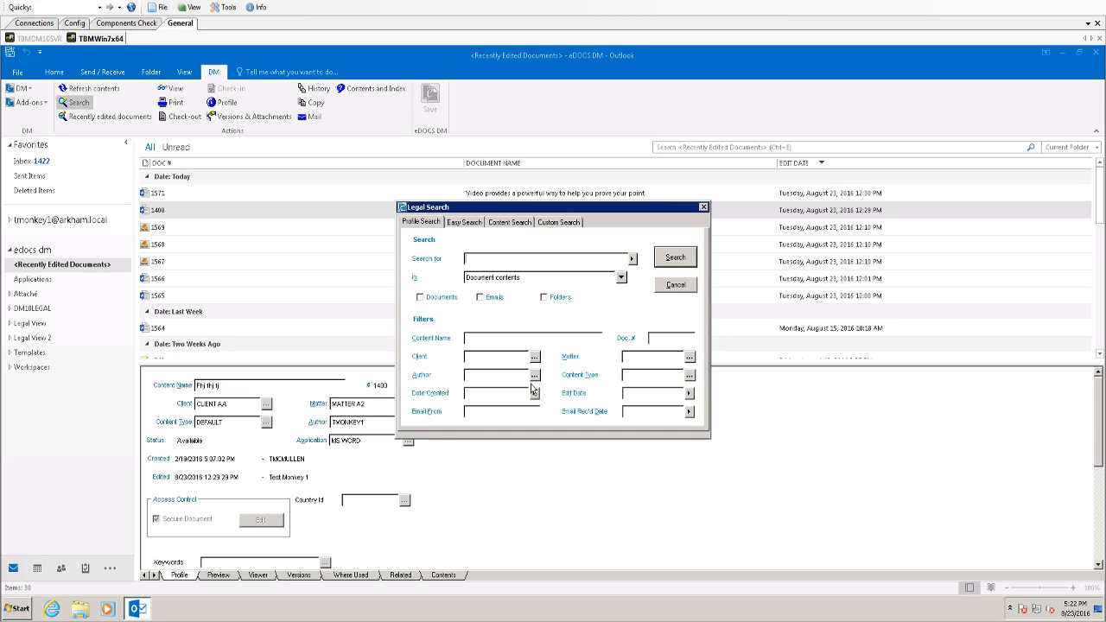
click(534, 375)
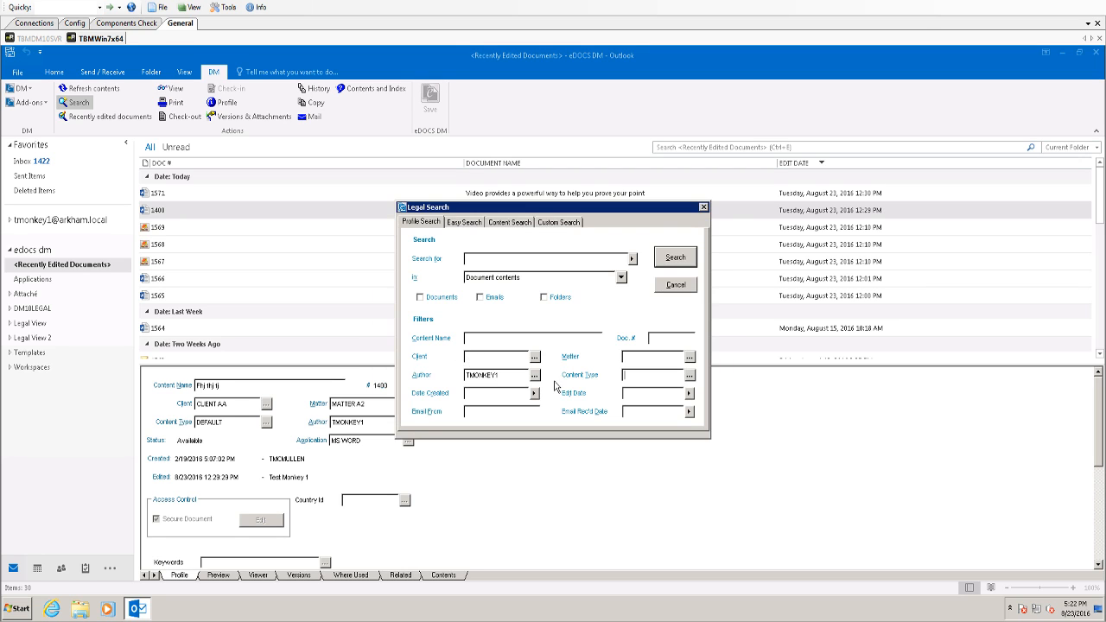
click(690, 375)
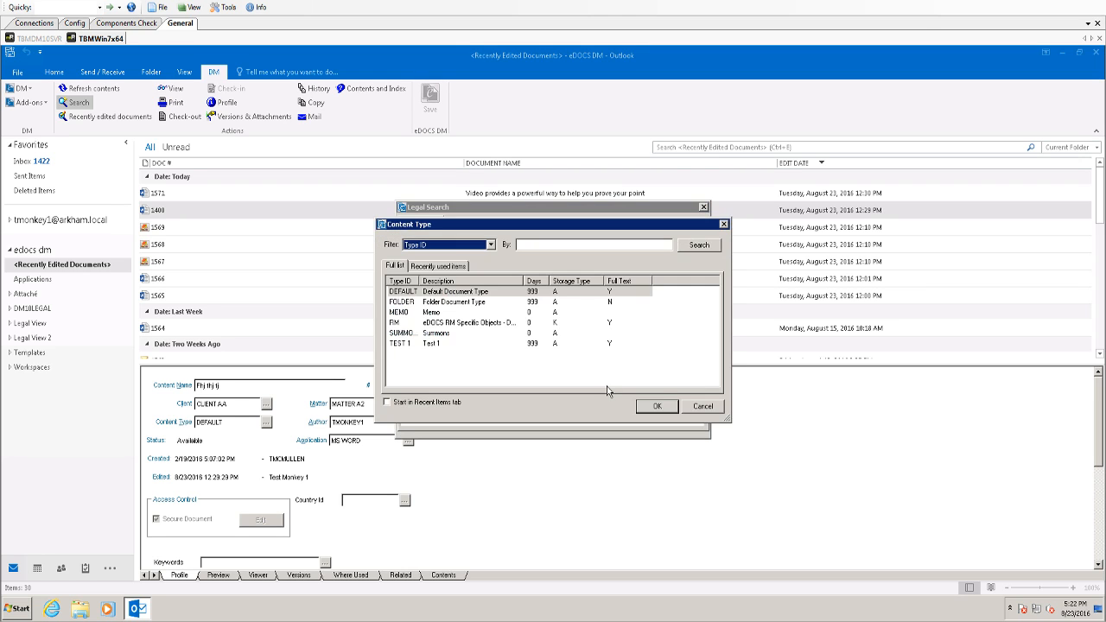
click(657, 406)
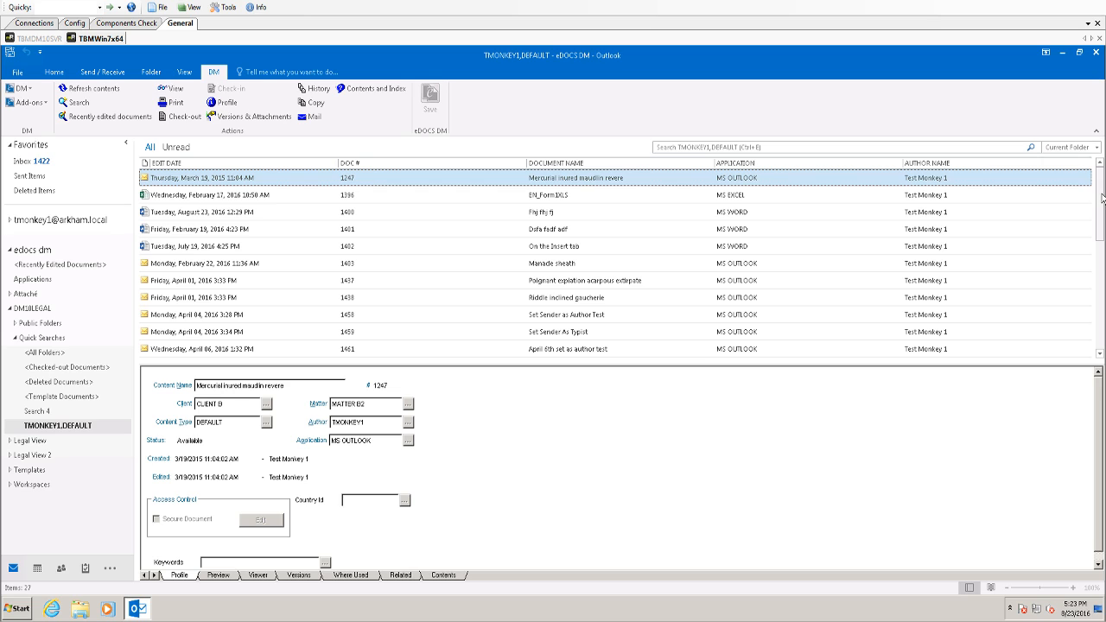
mouse_move(760, 194)
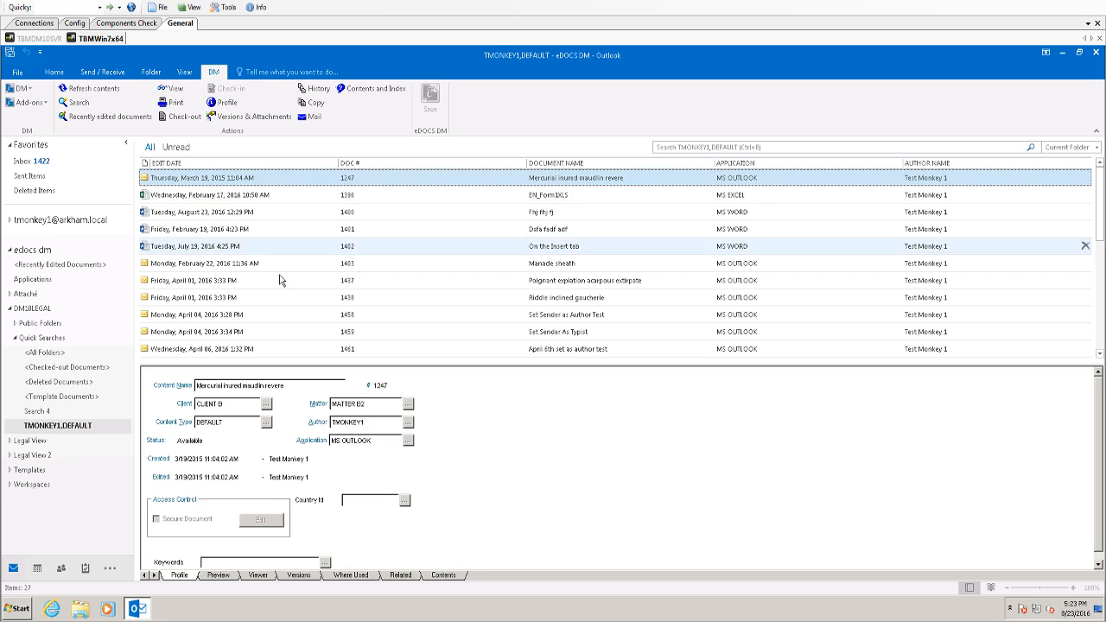
mouse_move(228, 247)
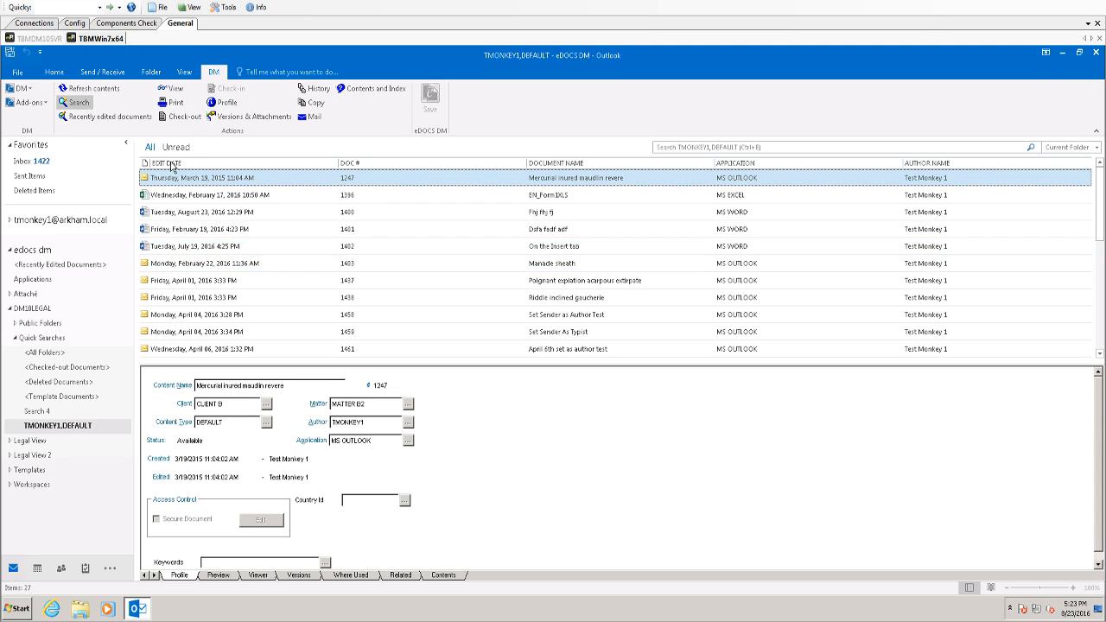
right_click(32, 309)
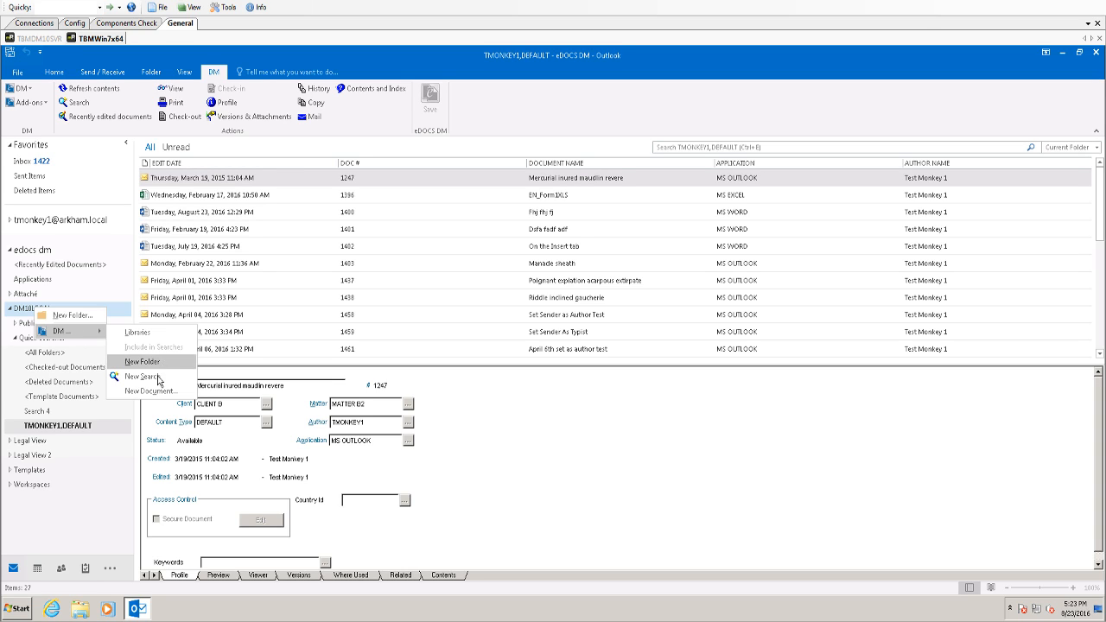
click(143, 376)
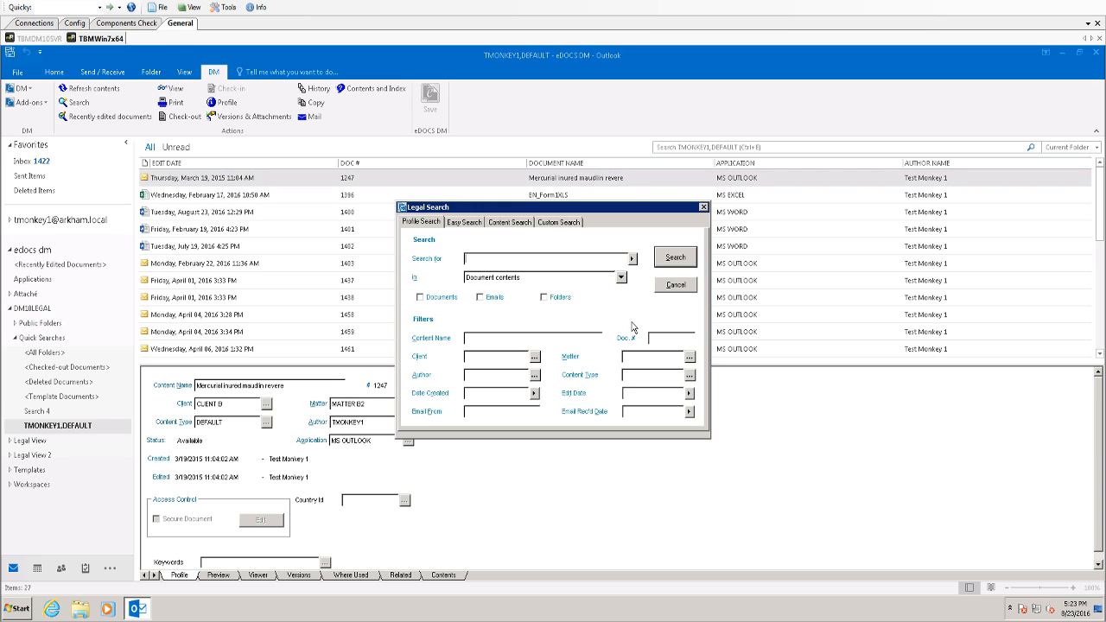
click(675, 285)
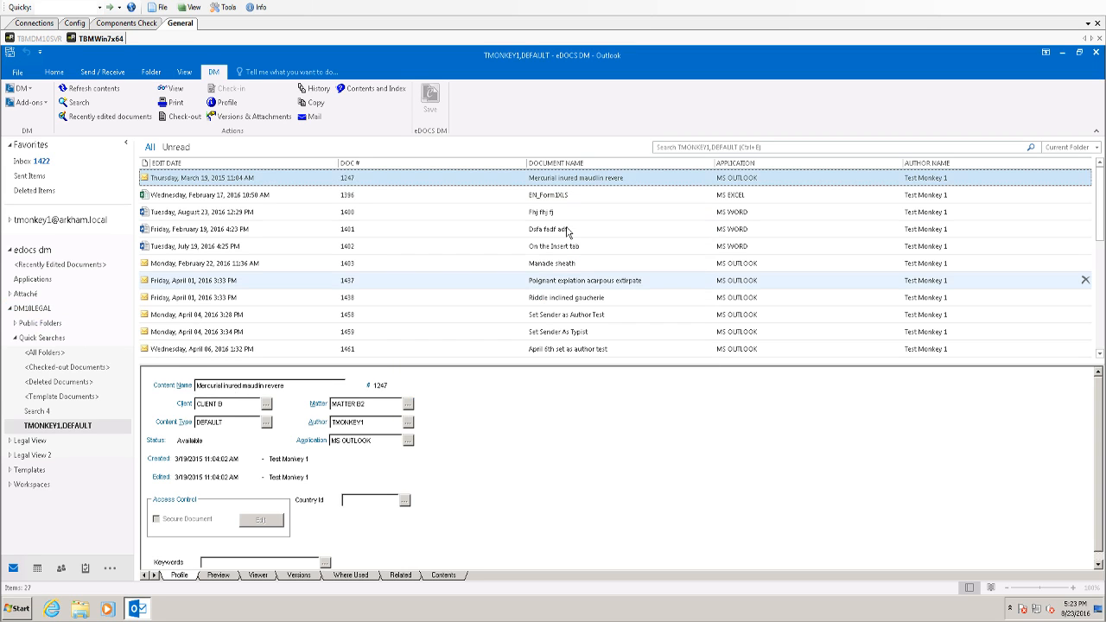
Open version 1 of document 1402, 'On the Insert tab', for editing.
click(552, 247)
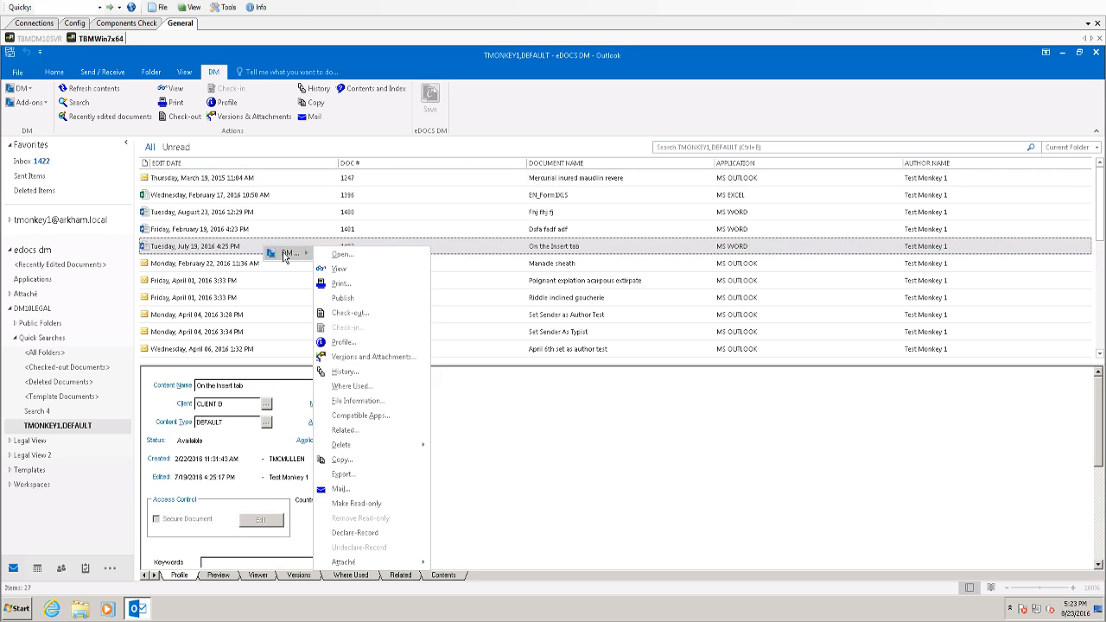
mouse_move(336, 259)
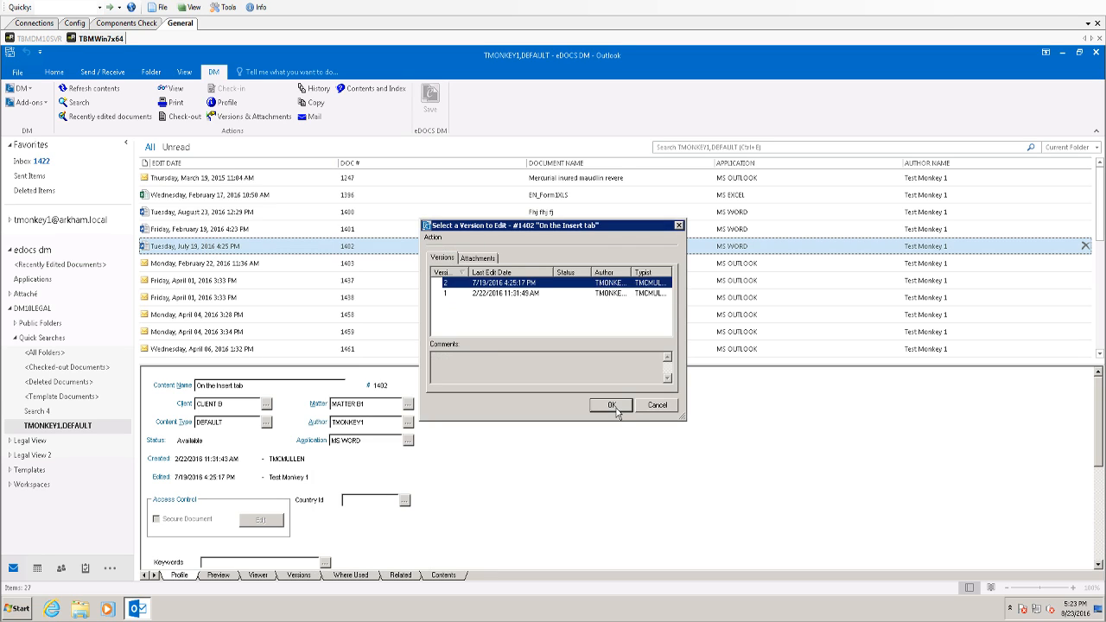
click(519, 293)
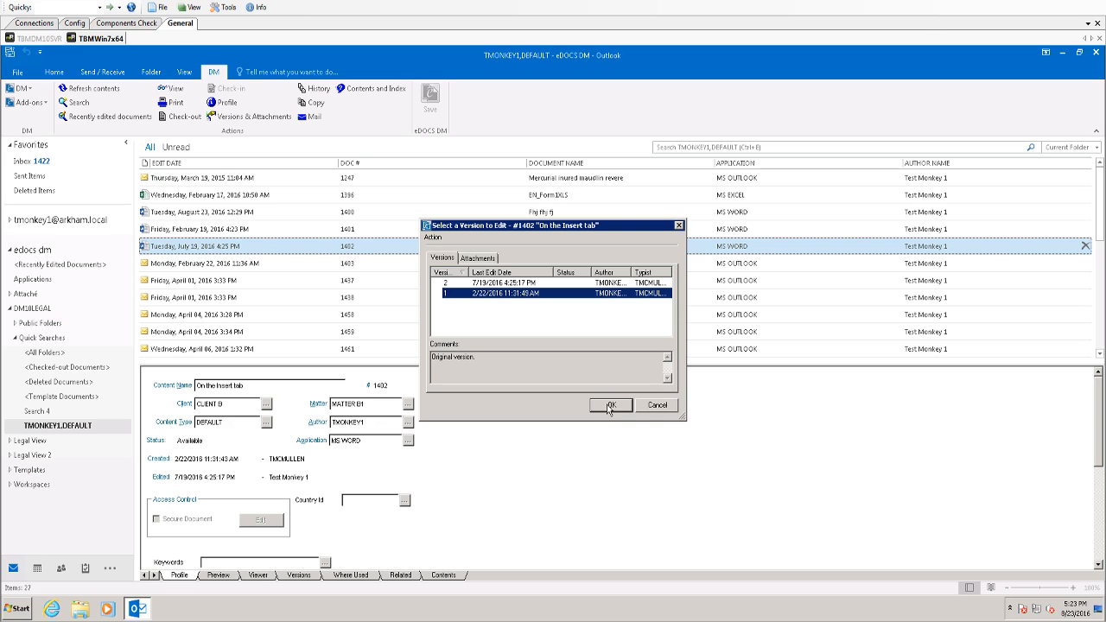
click(610, 406)
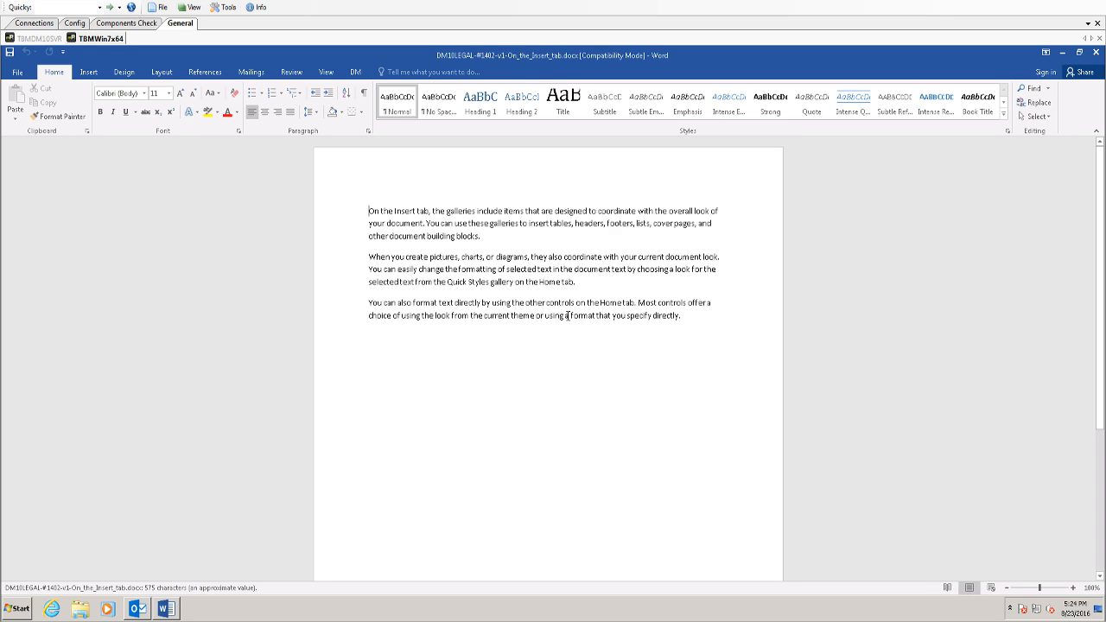
mouse_move(699, 317)
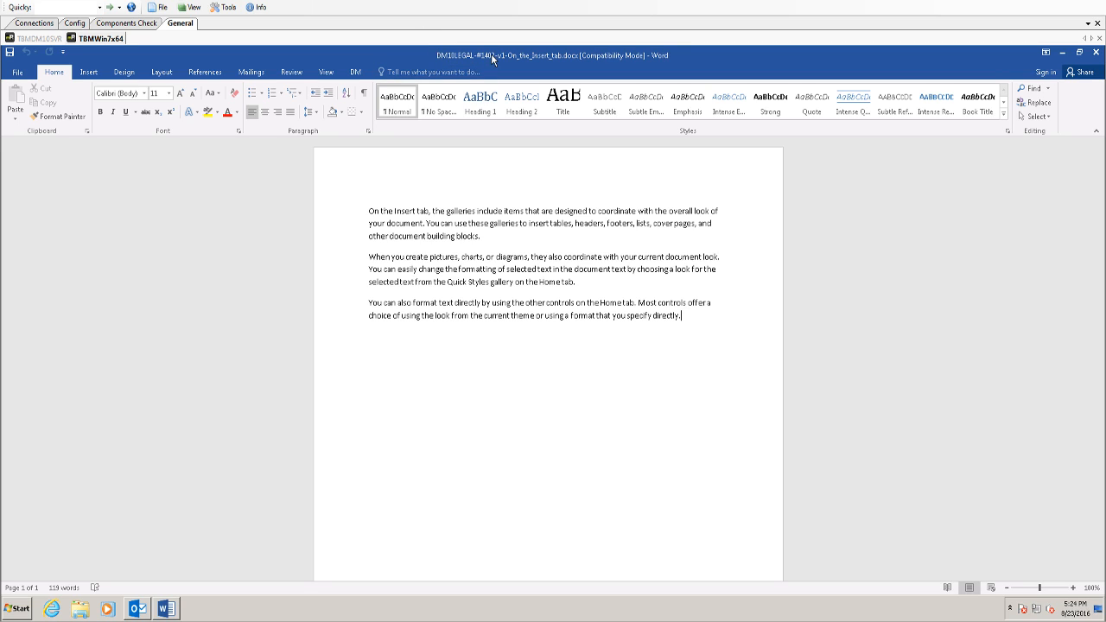
mouse_move(499, 63)
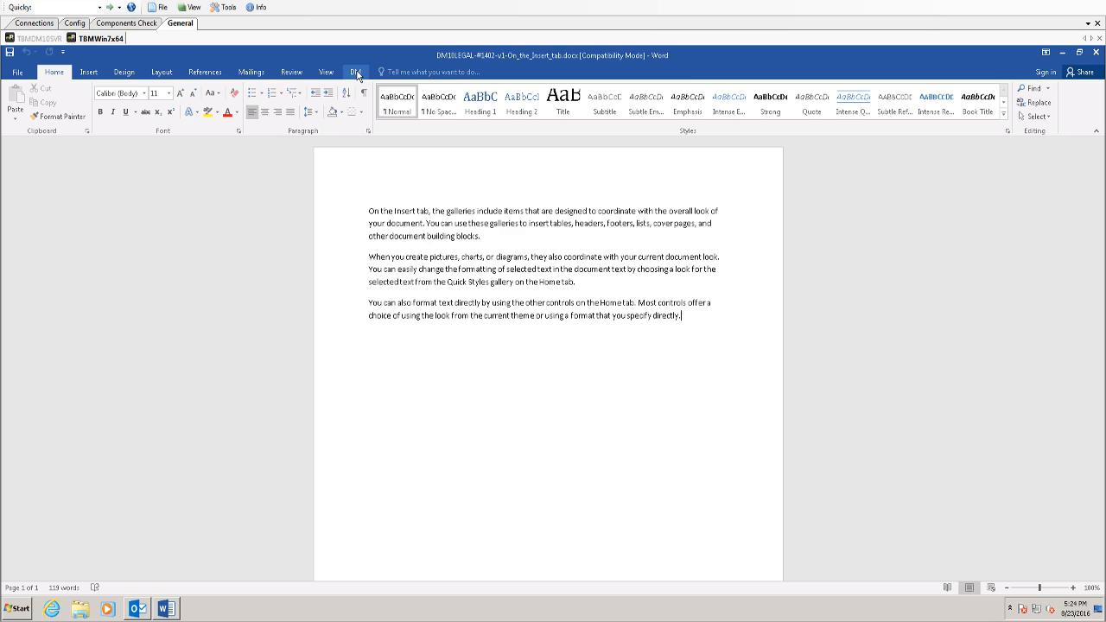
Show the DM ribbon tab in Word for document 1402.
click(356, 72)
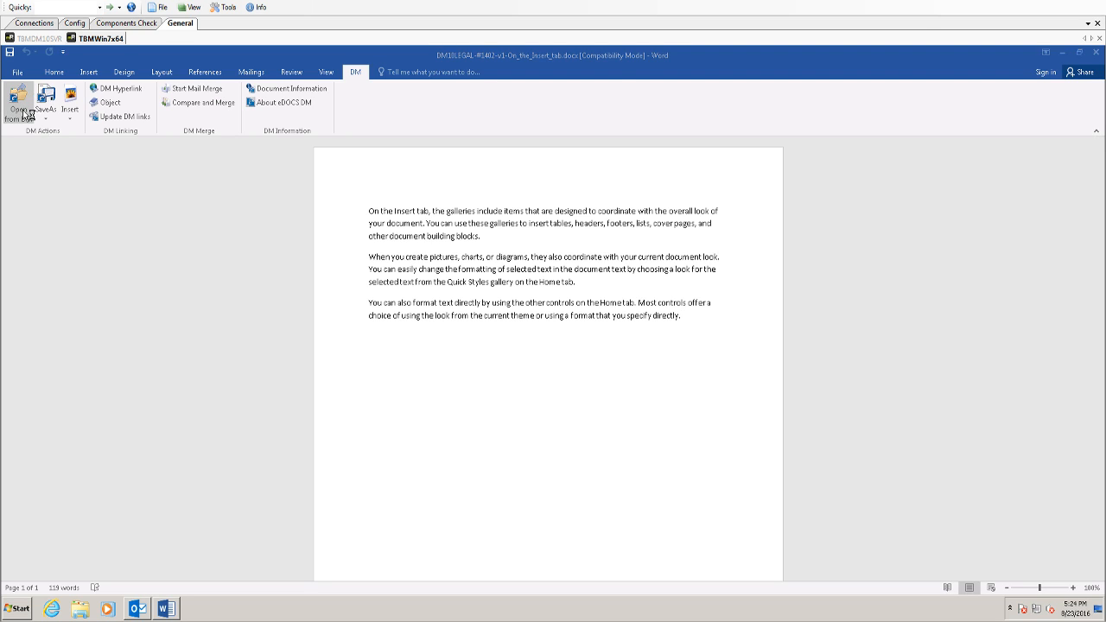
click(18, 102)
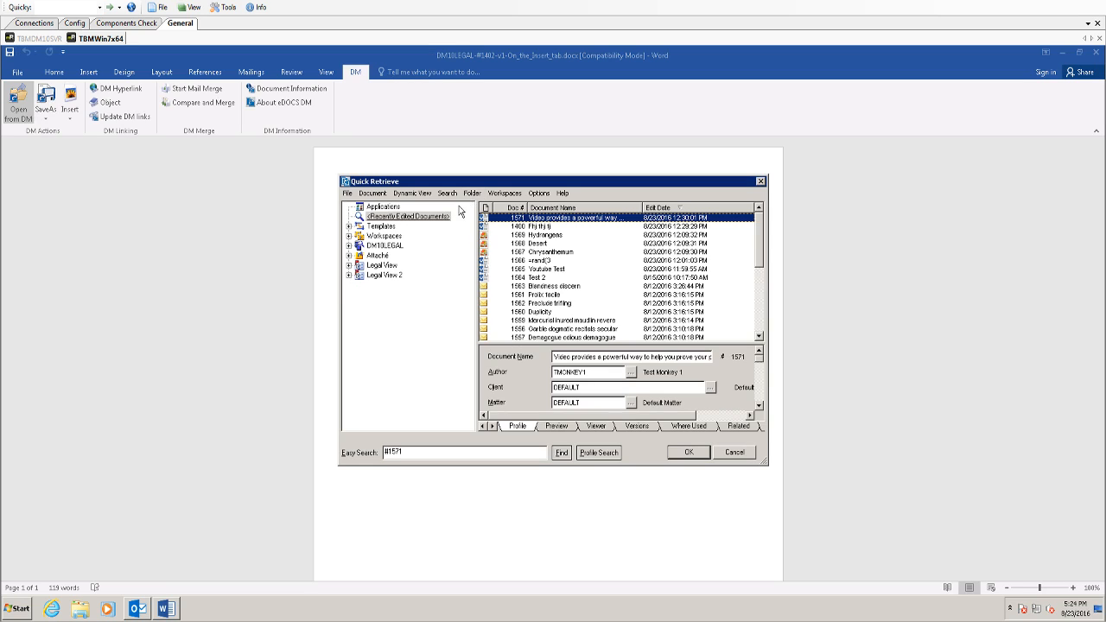
mouse_move(450, 215)
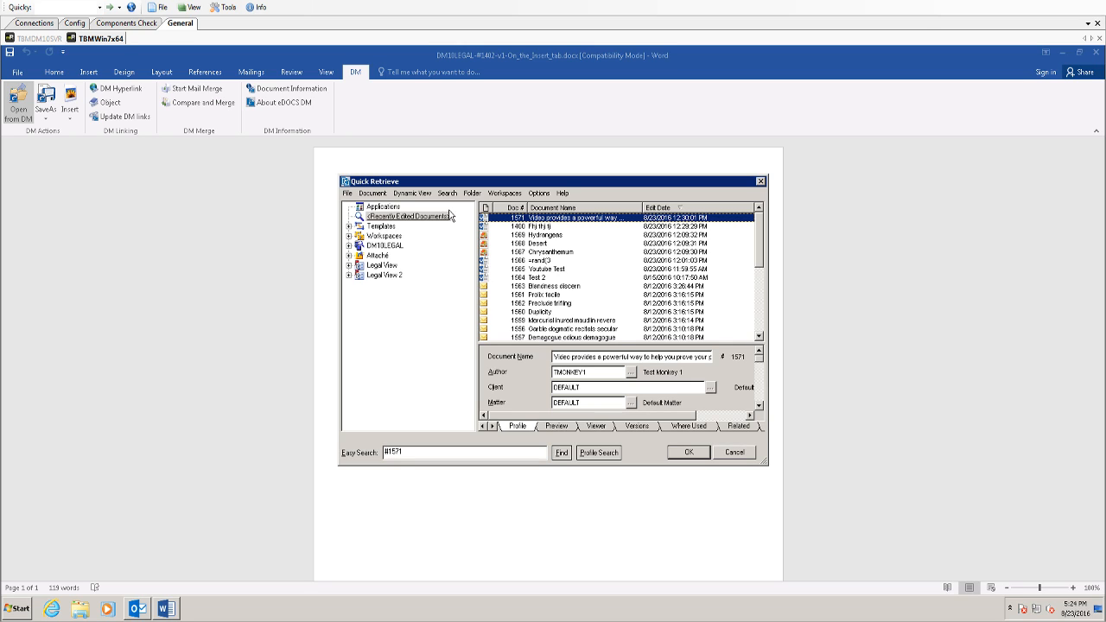
scroll(down, 3)
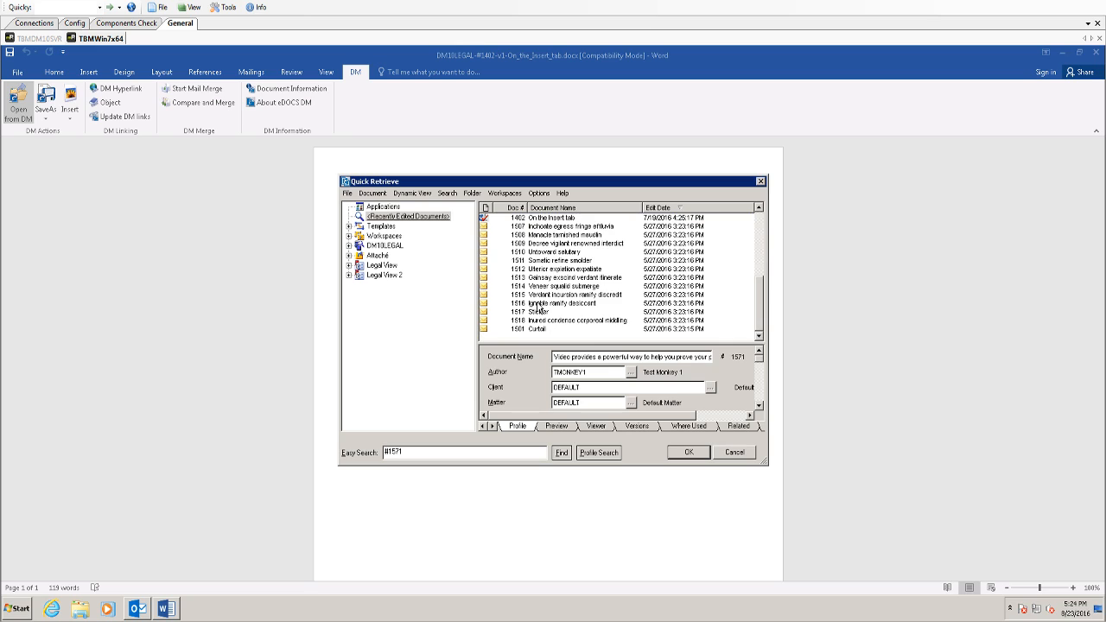
click(561, 304)
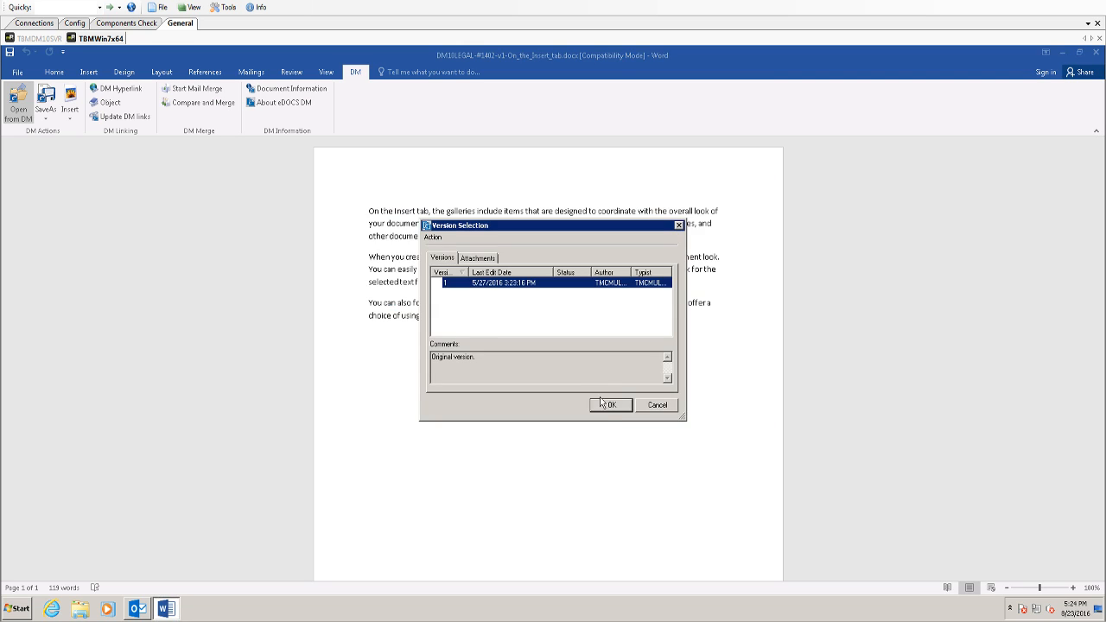
click(610, 404)
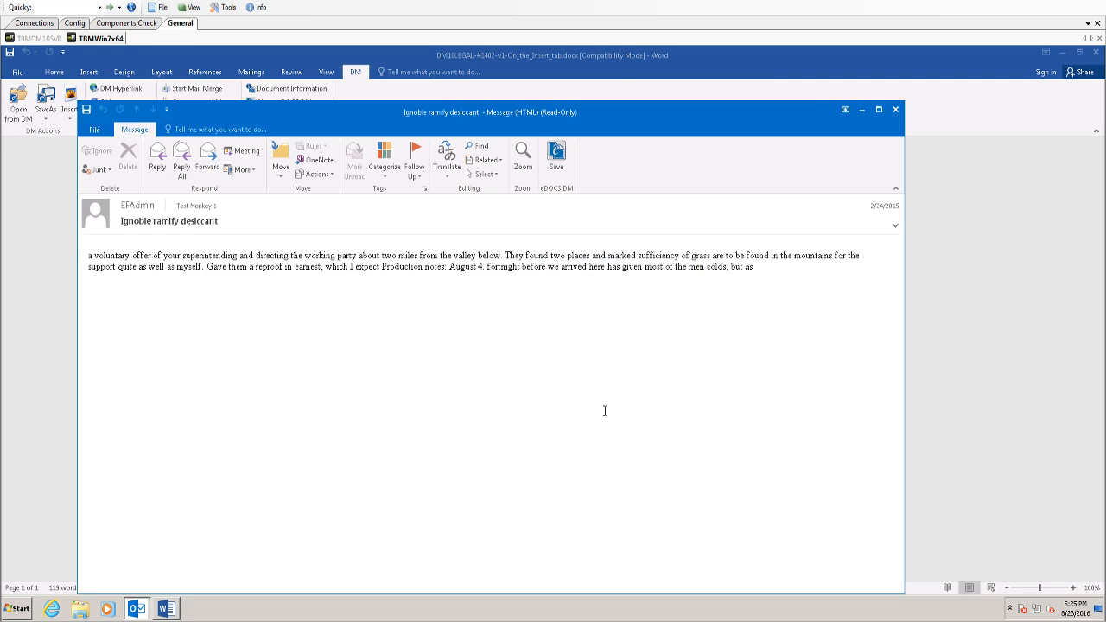
mouse_move(596, 399)
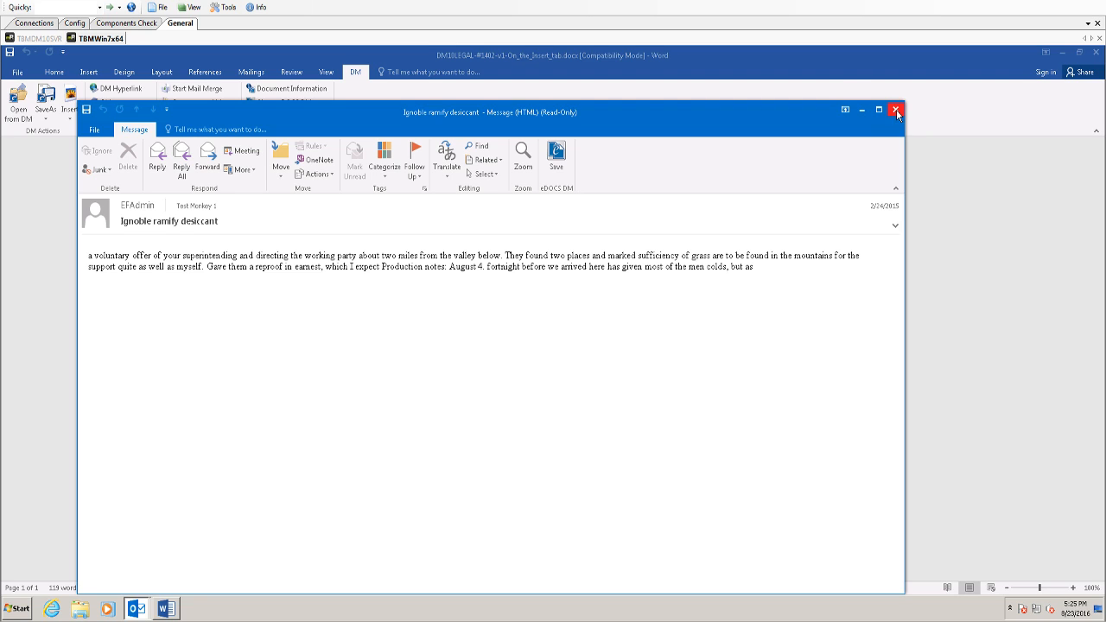
click(896, 110)
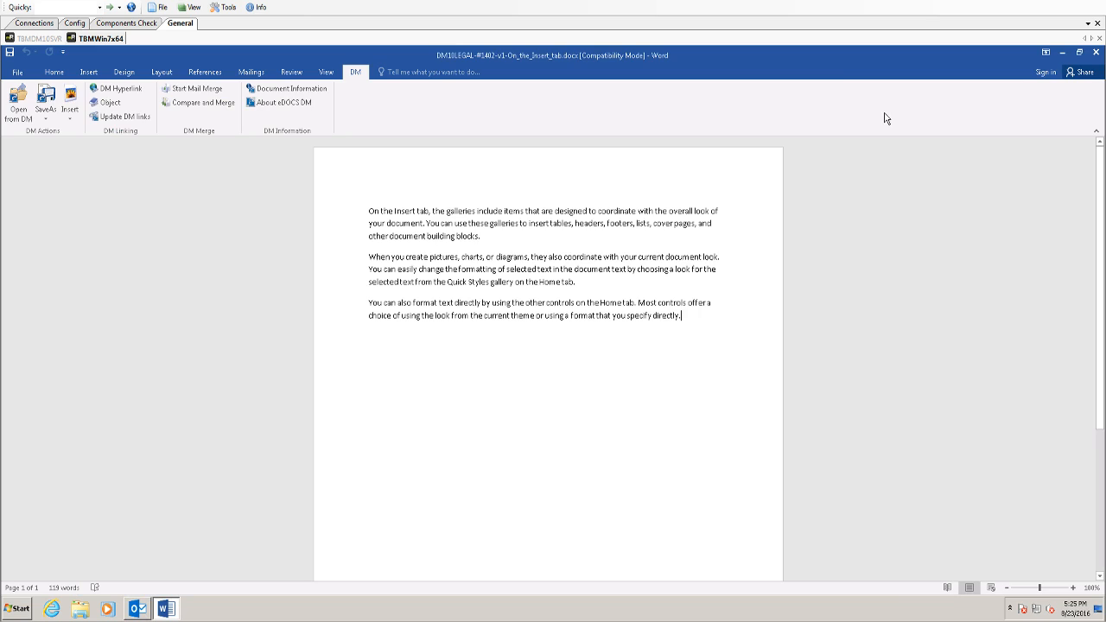
mouse_move(115, 171)
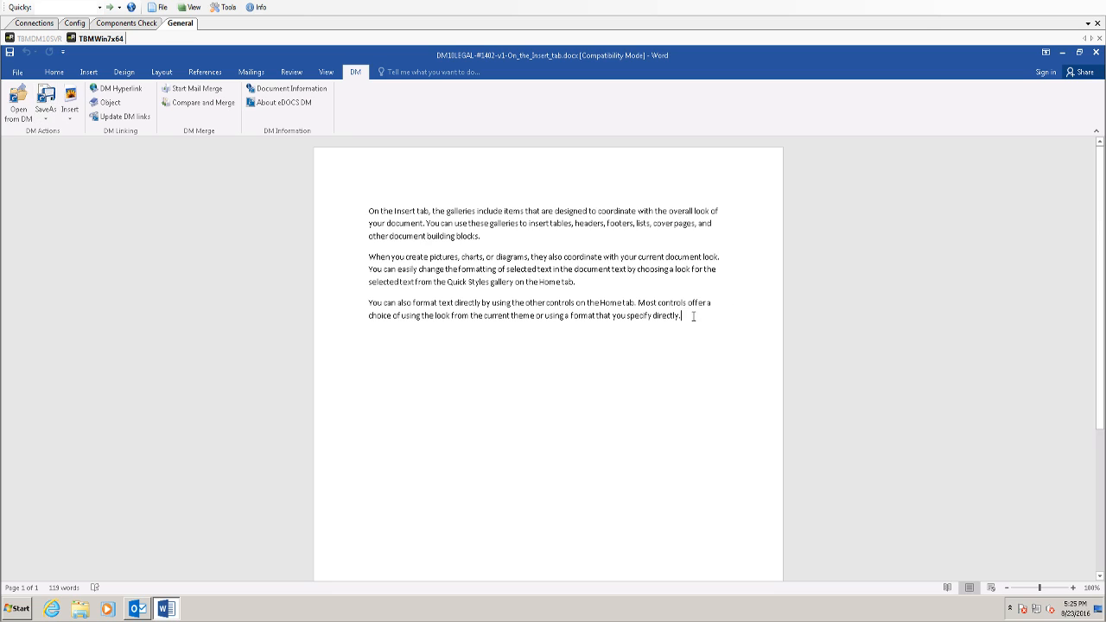
Add a new final paragraph reading 'Changes Changes' to document 1402.
key(enter)
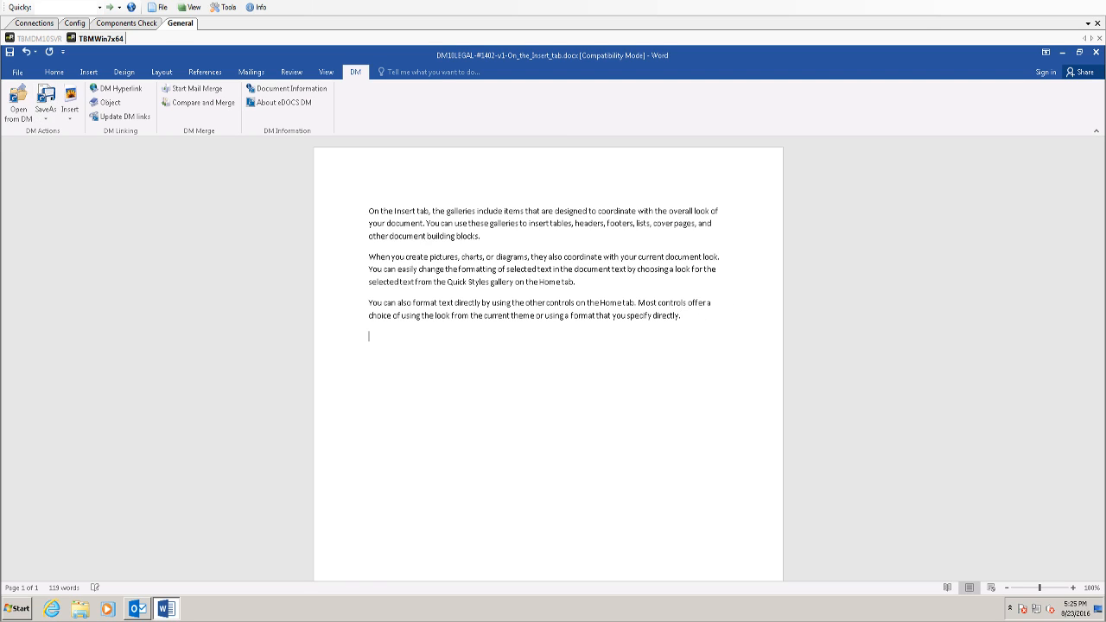
text(Changes d)
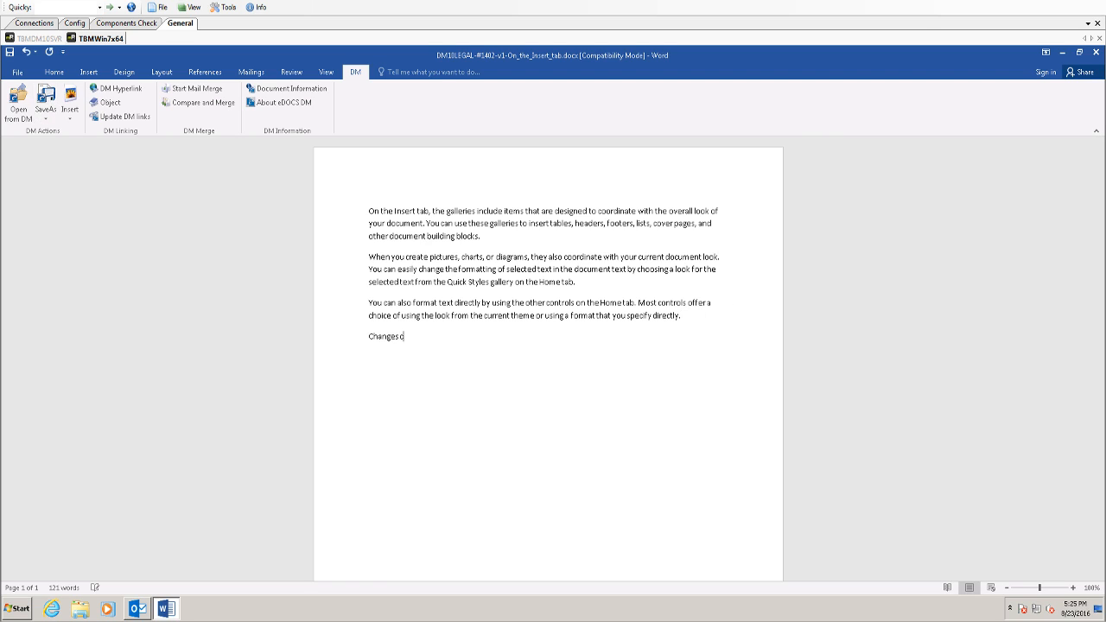
text(Changes)
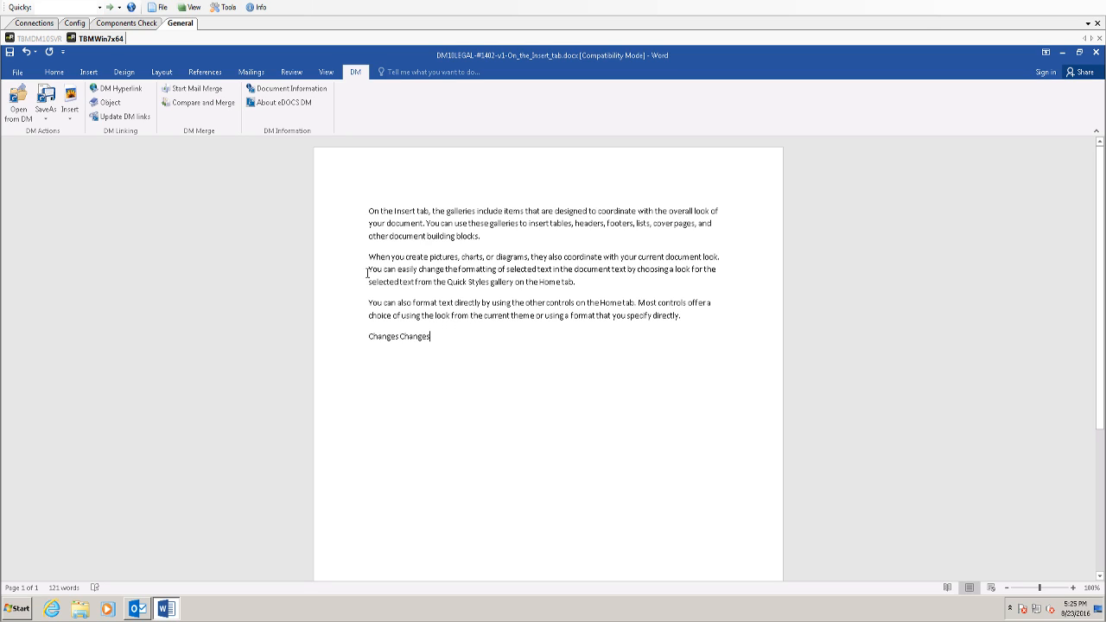
Save document 1402 to DM as a new version, version 3.
click(46, 99)
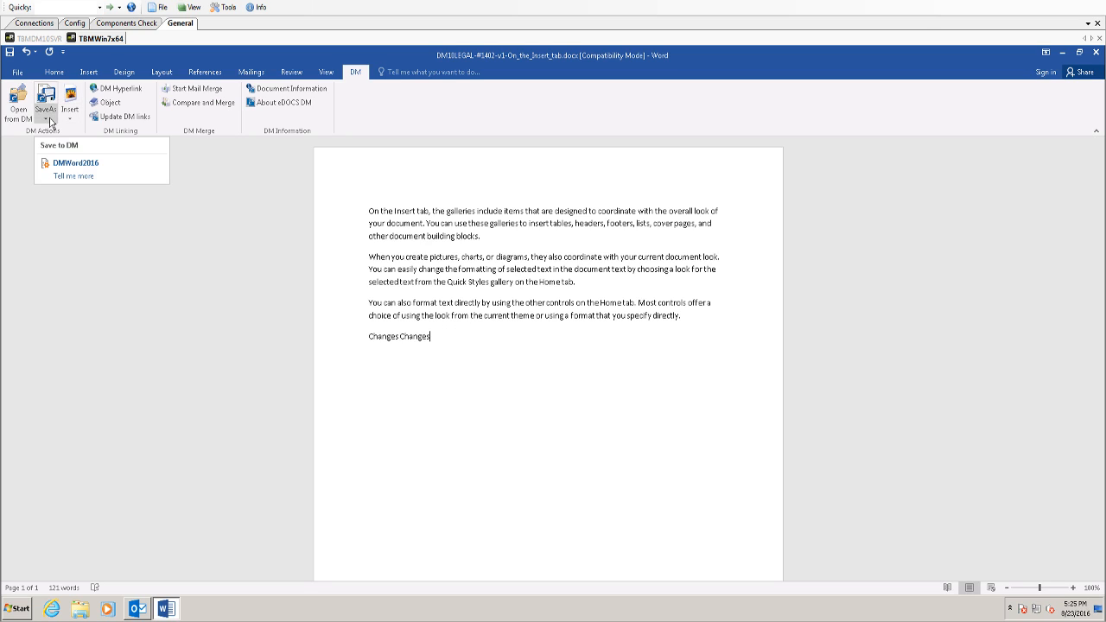
click(46, 117)
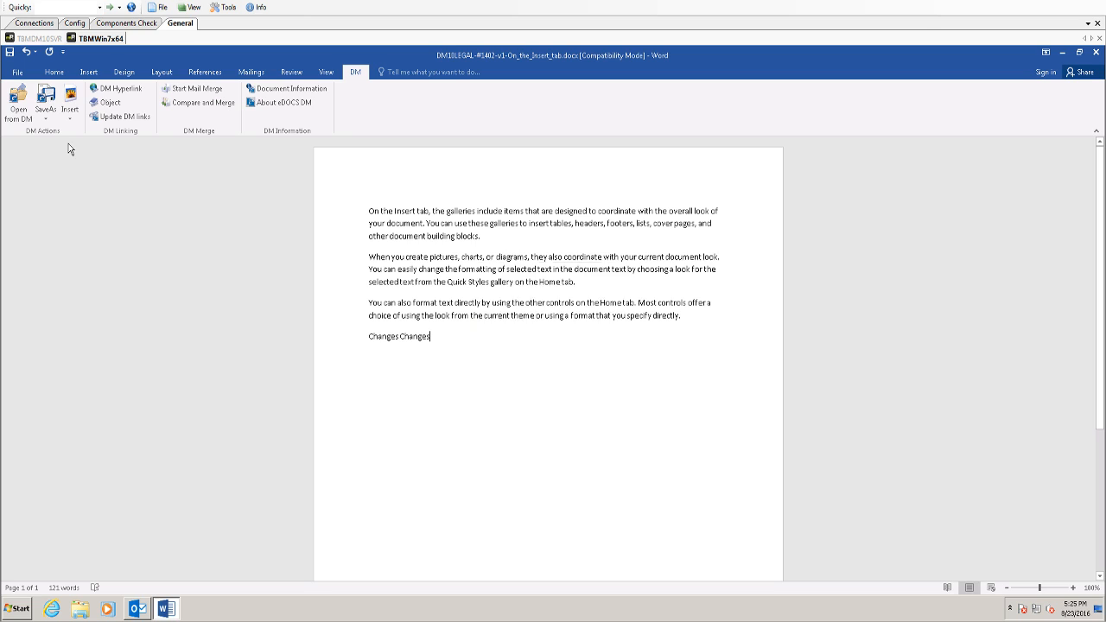
click(47, 99)
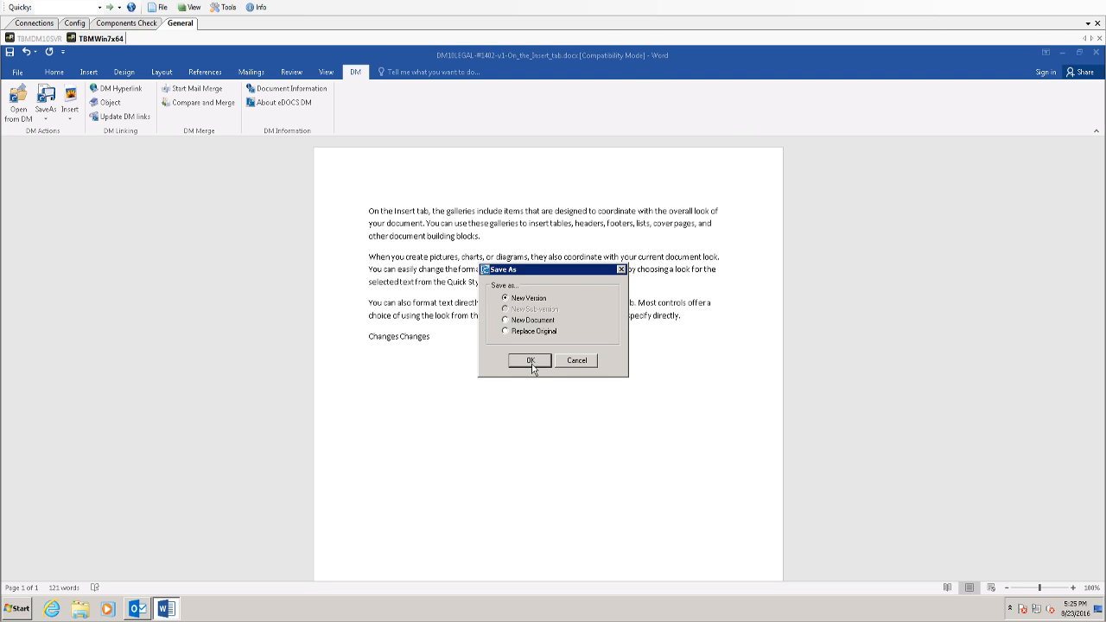
click(529, 360)
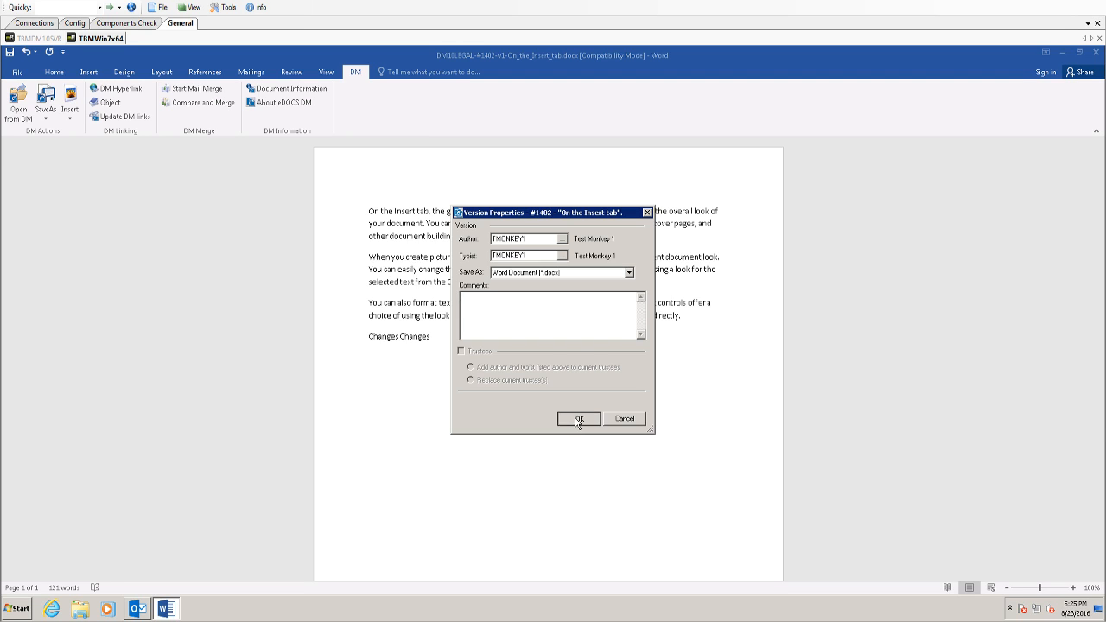
click(578, 418)
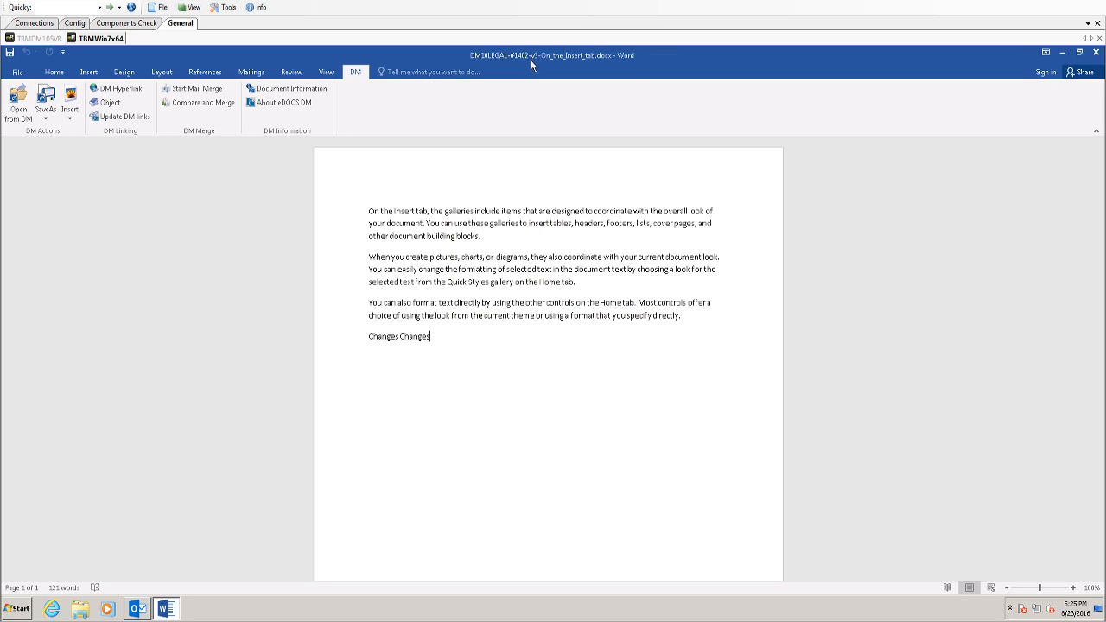
mouse_move(531, 83)
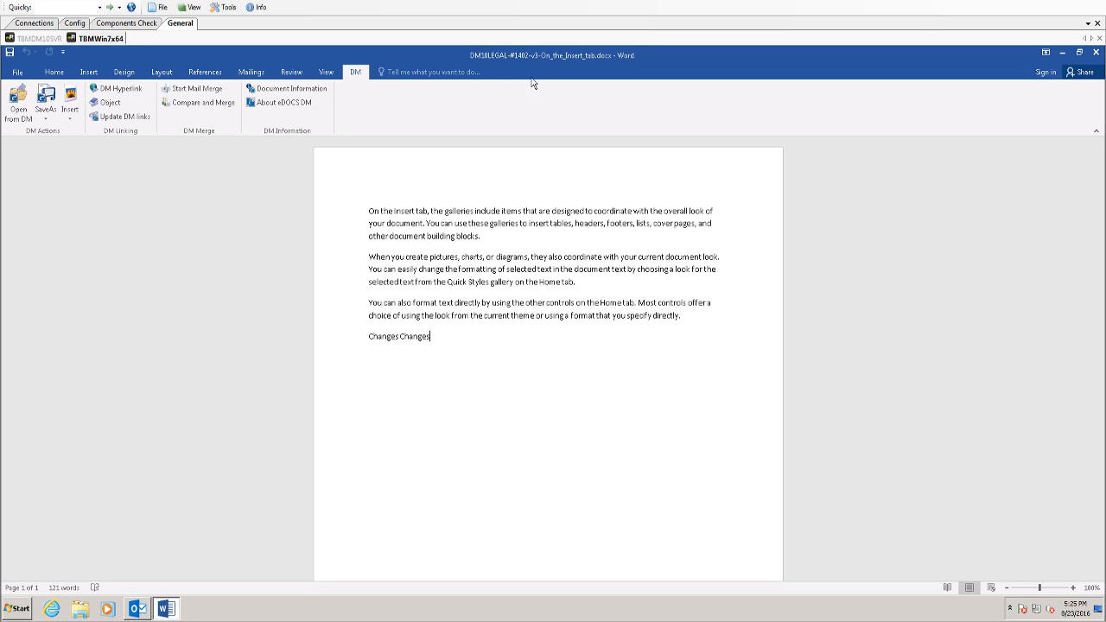
mouse_move(442, 339)
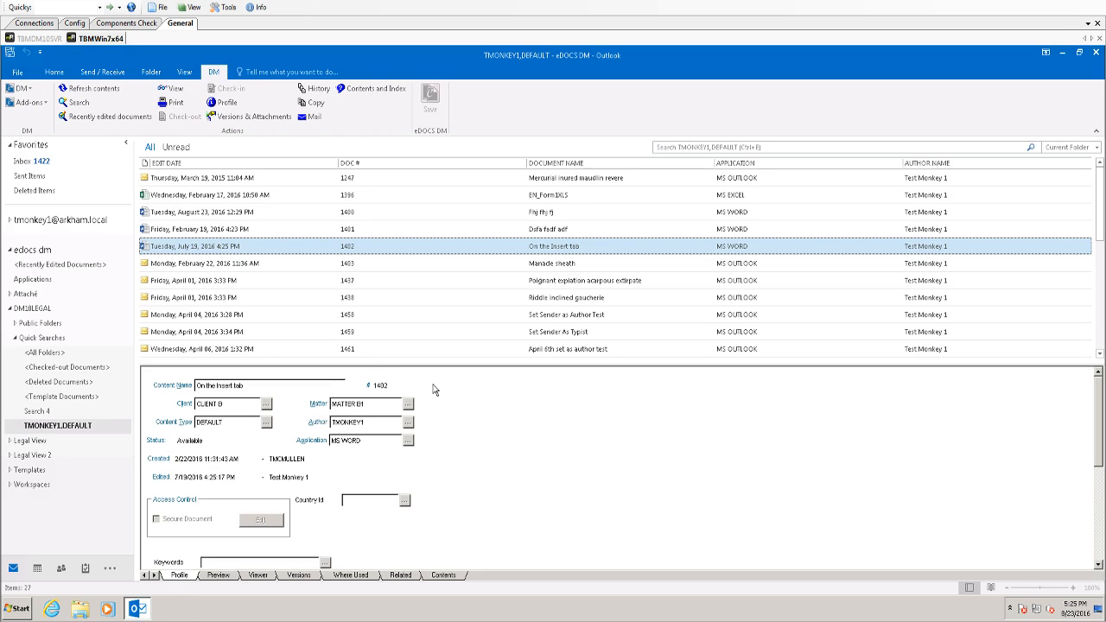
Launch Word 2016 with a blank document and show its DM Insert options.
click(17, 608)
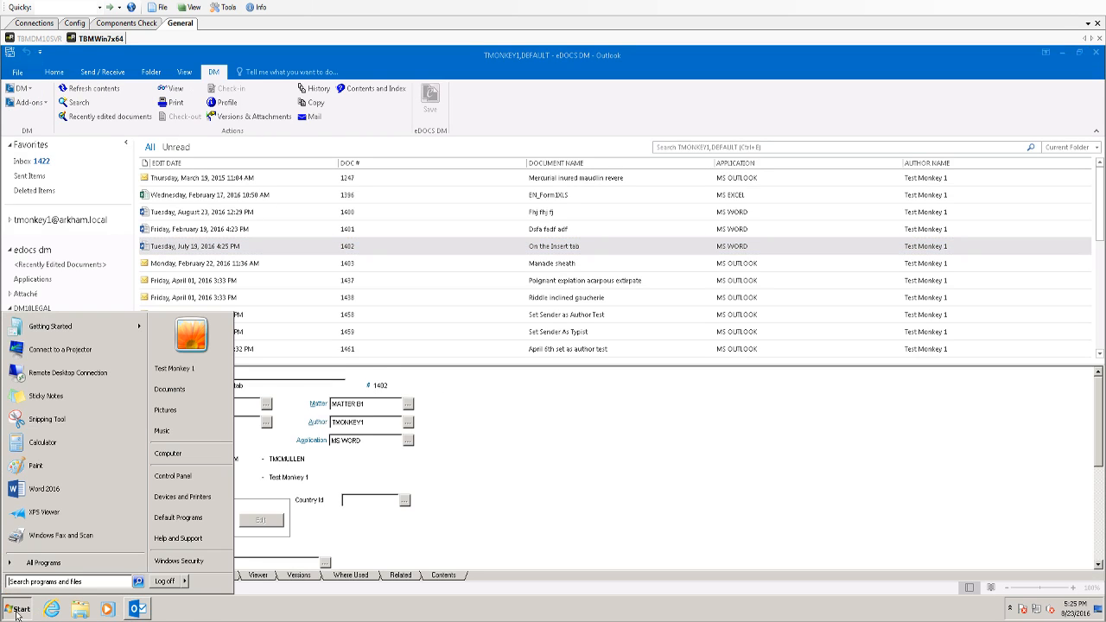
click(43, 489)
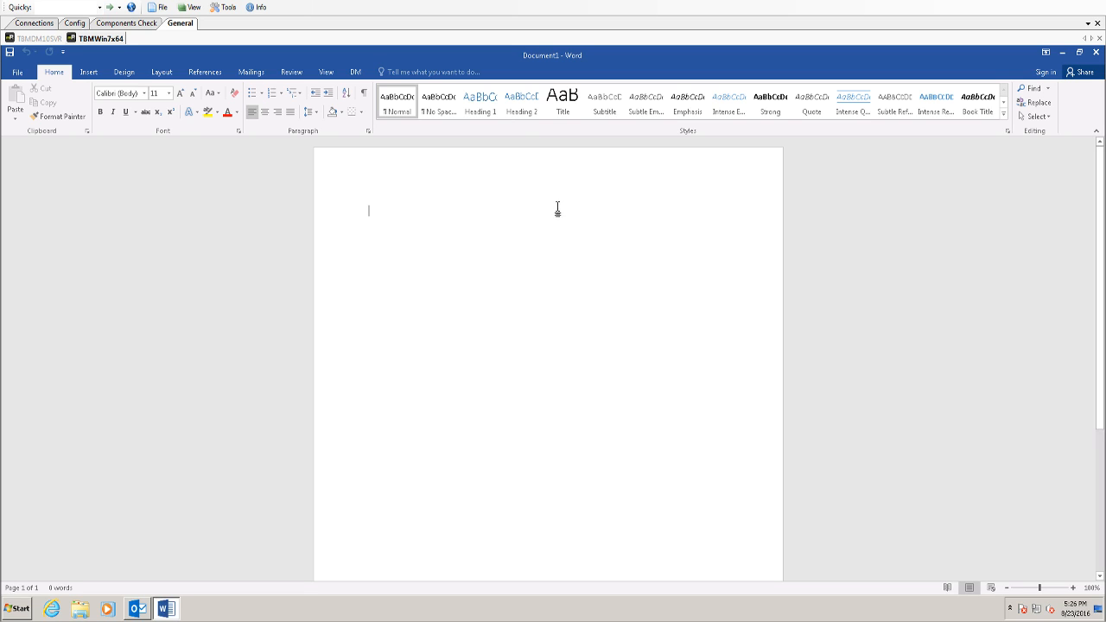
click(355, 72)
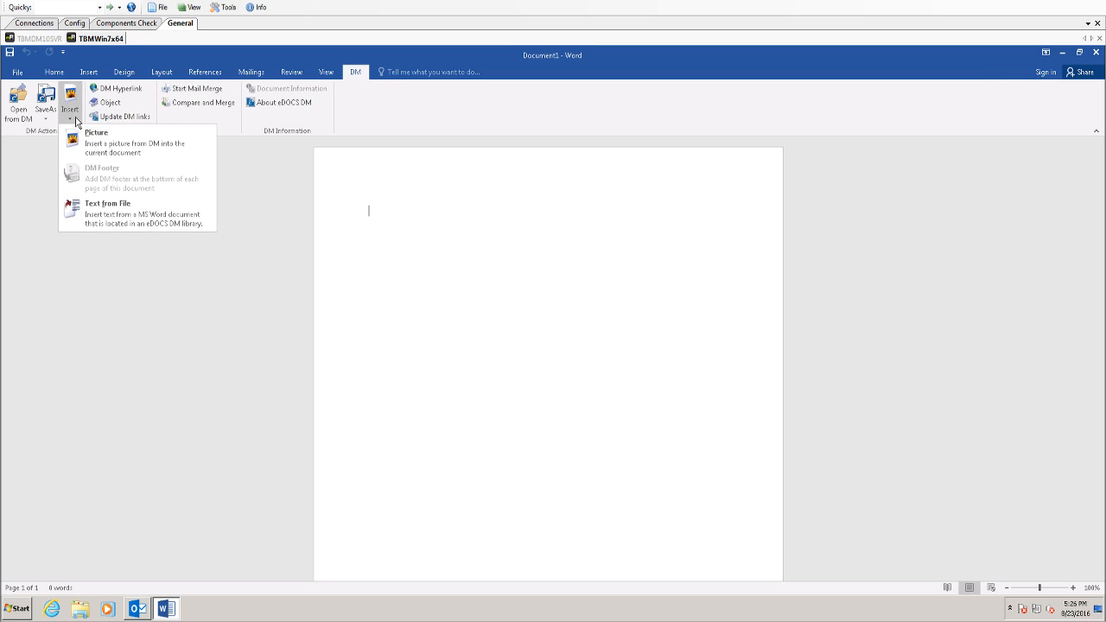
mouse_move(117, 143)
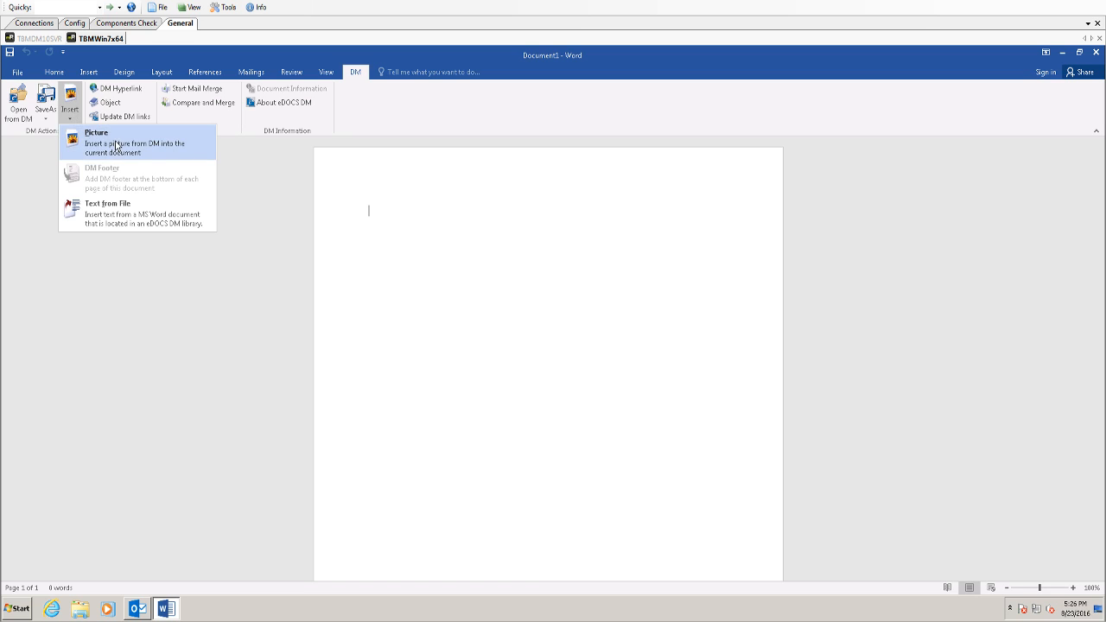
Insert the Desert picture from DM into the blank document.
click(95, 132)
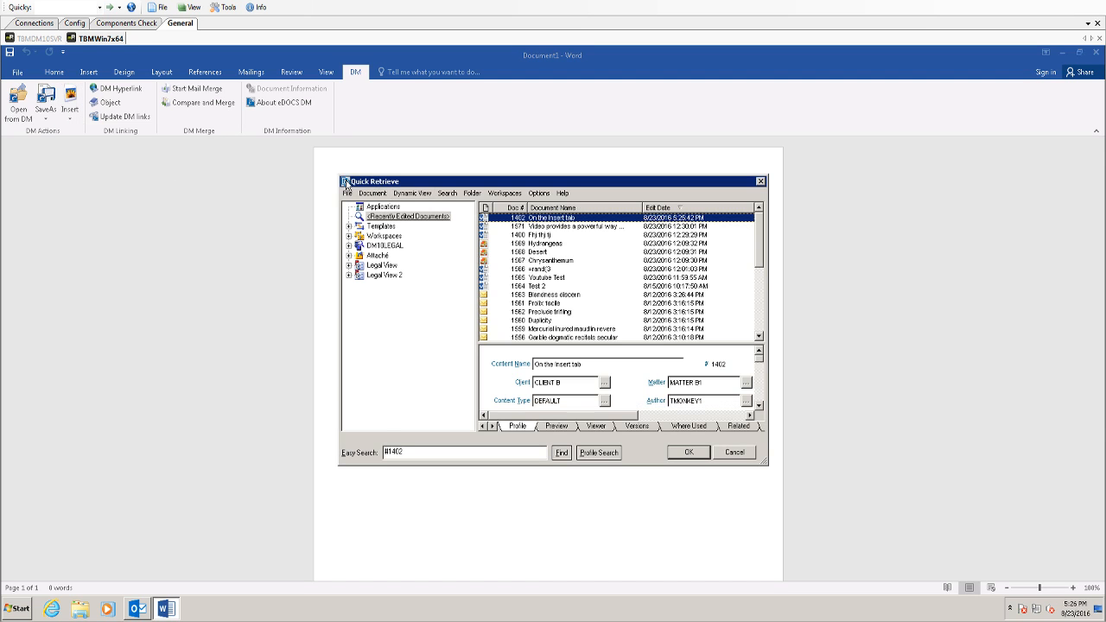
click(540, 251)
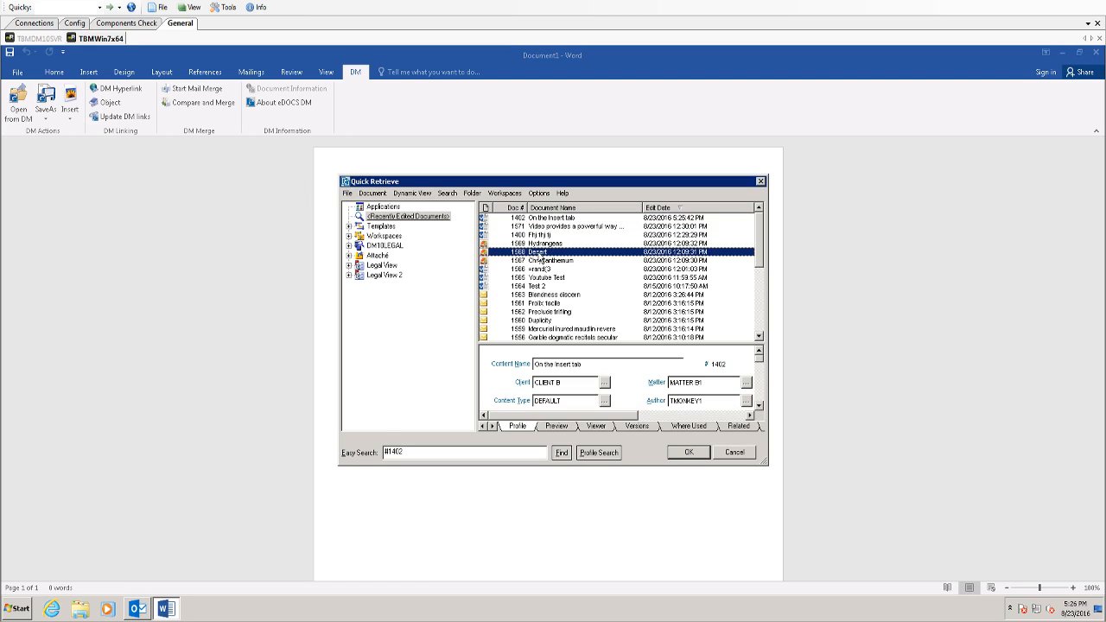
click(688, 451)
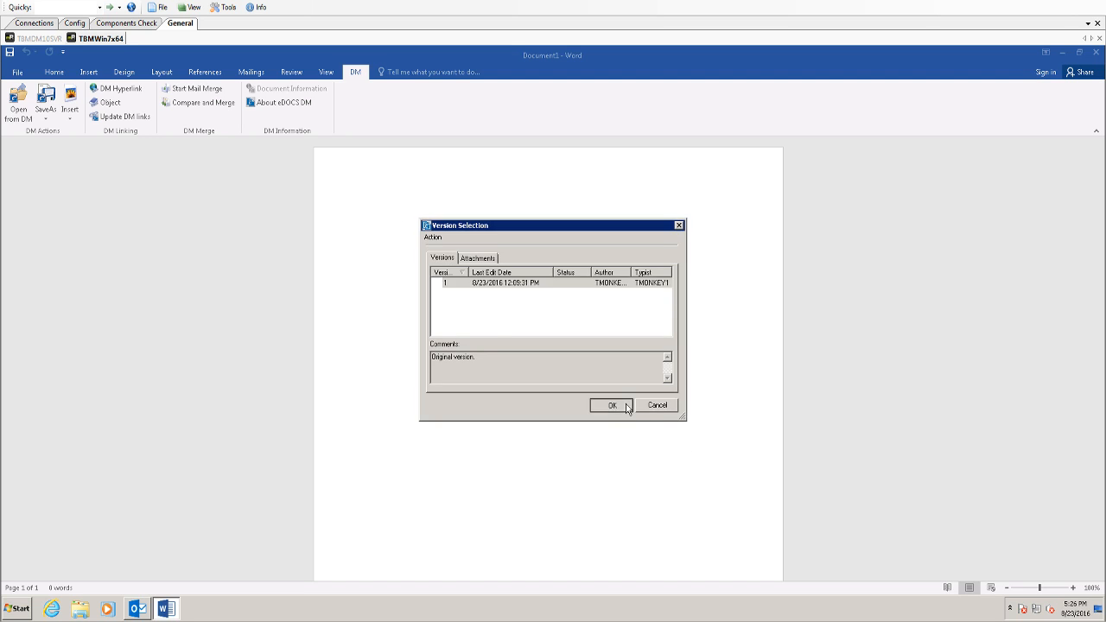
click(612, 405)
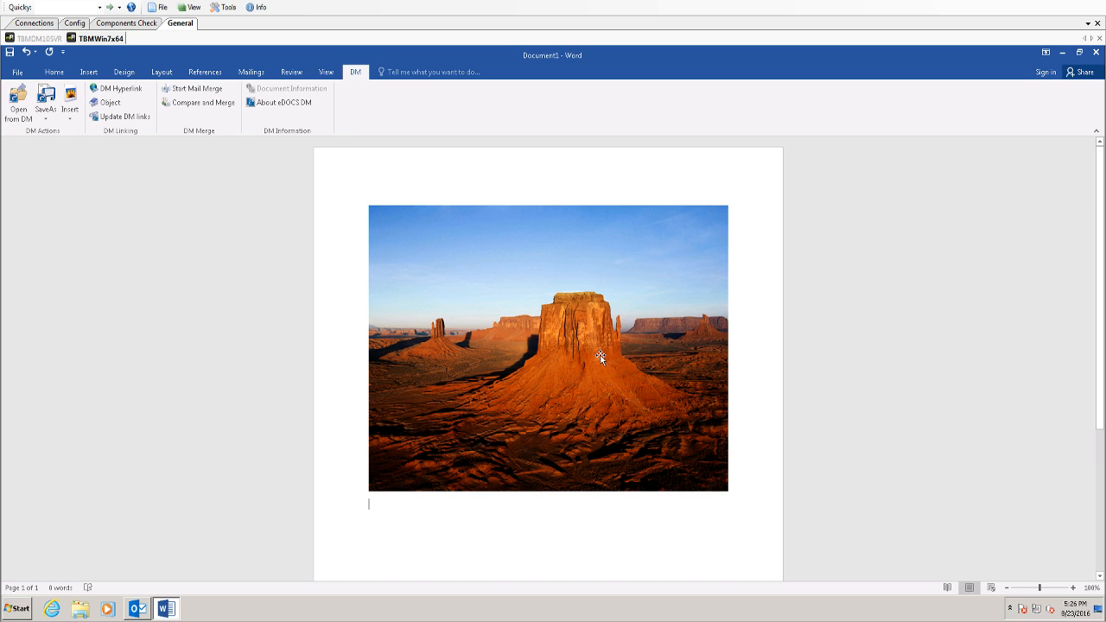
click(70, 97)
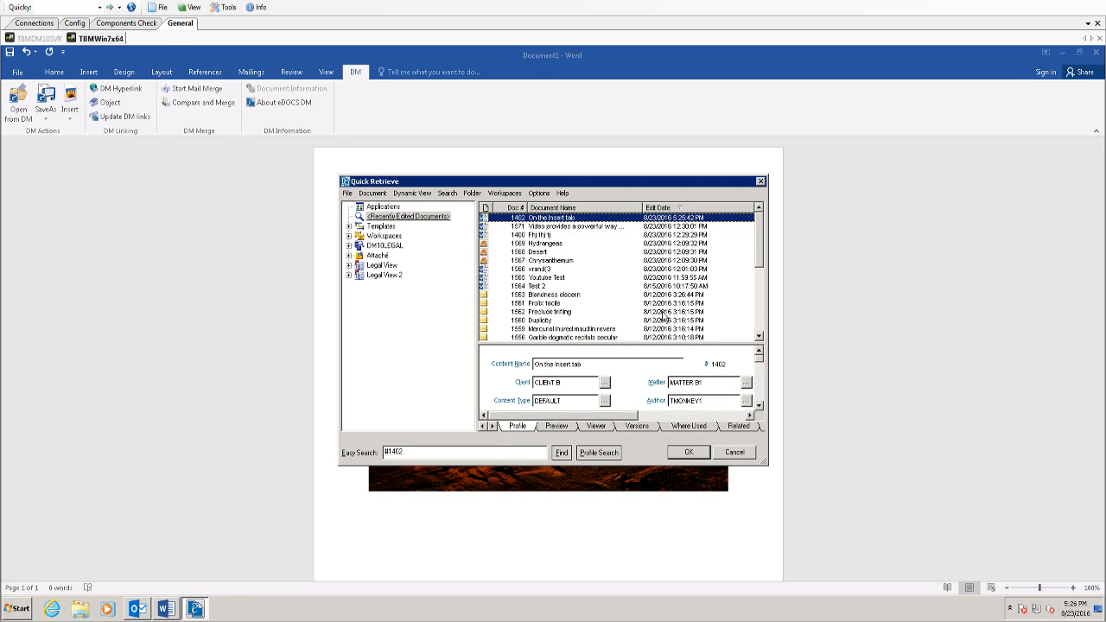
mouse_move(756, 254)
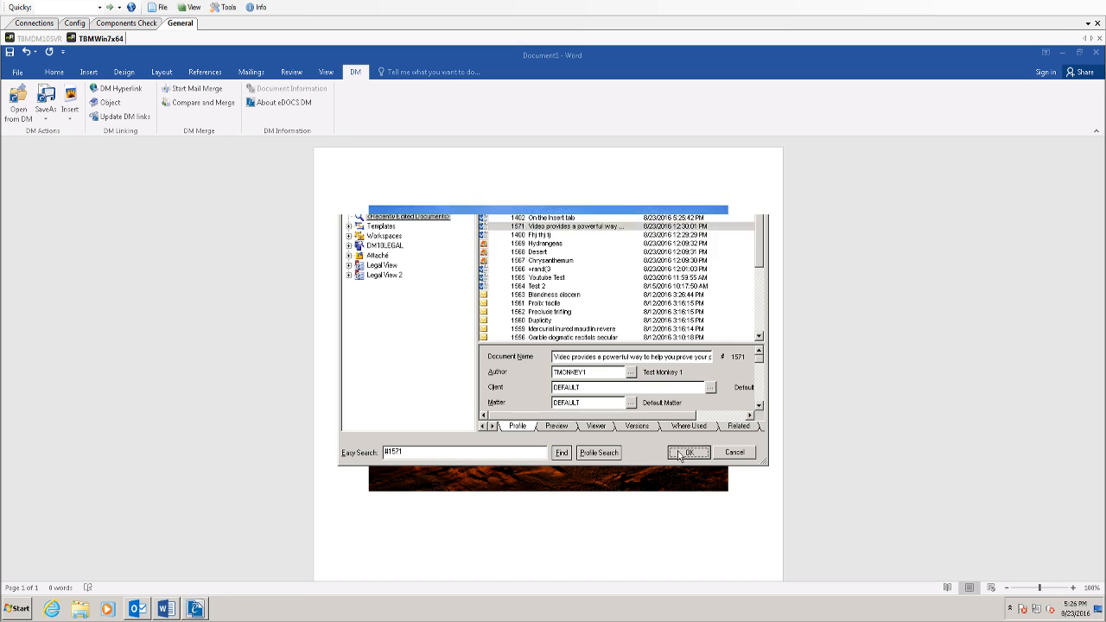
click(683, 451)
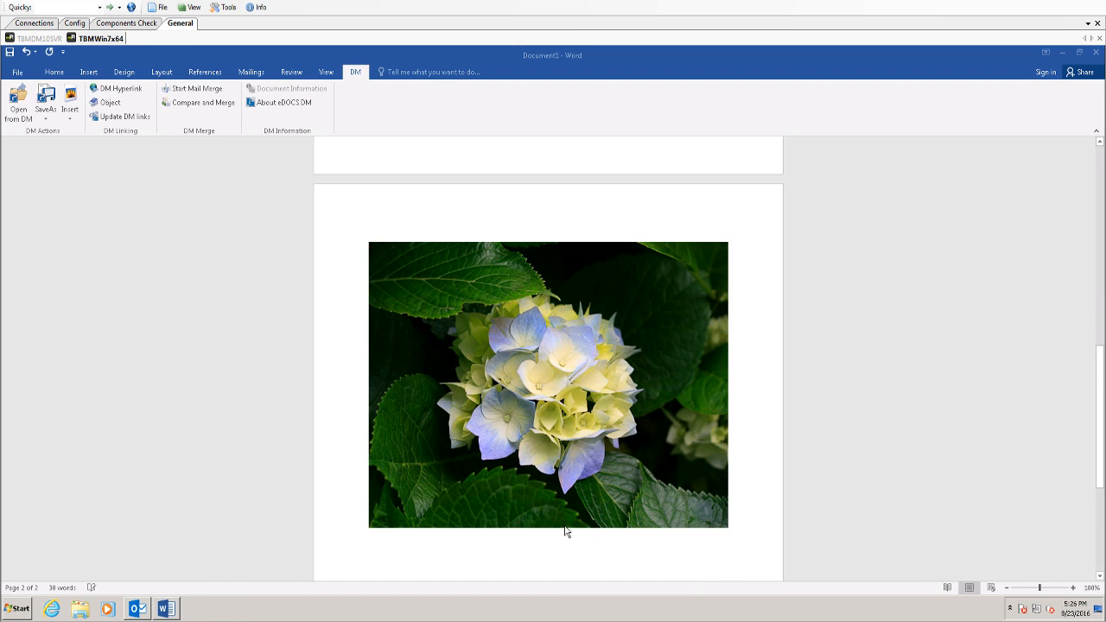
mouse_move(1101, 548)
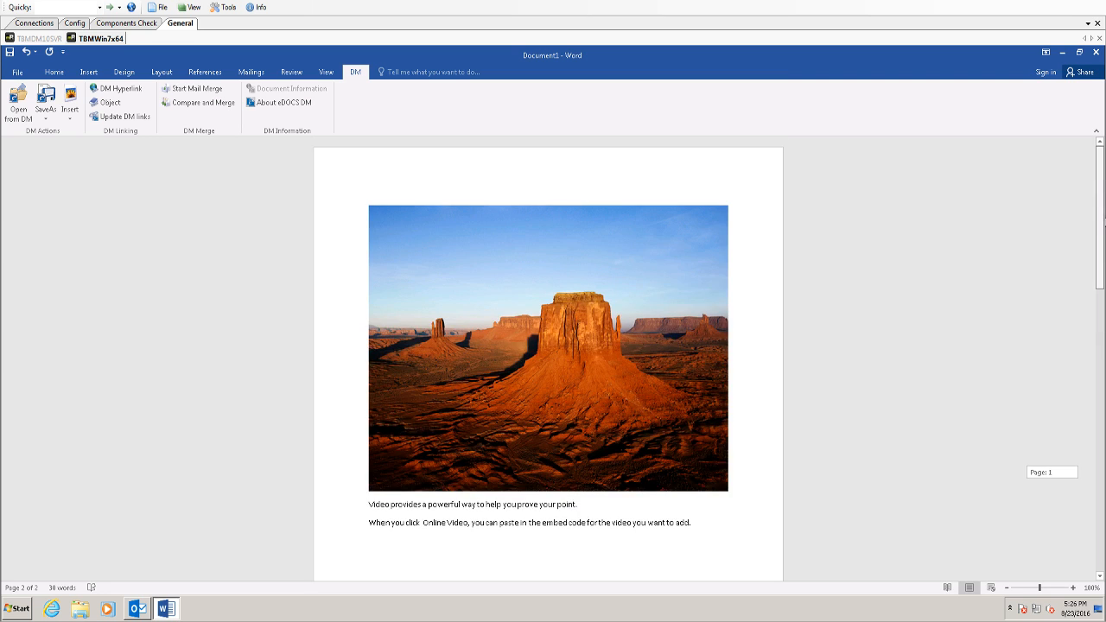
scroll(down, 3)
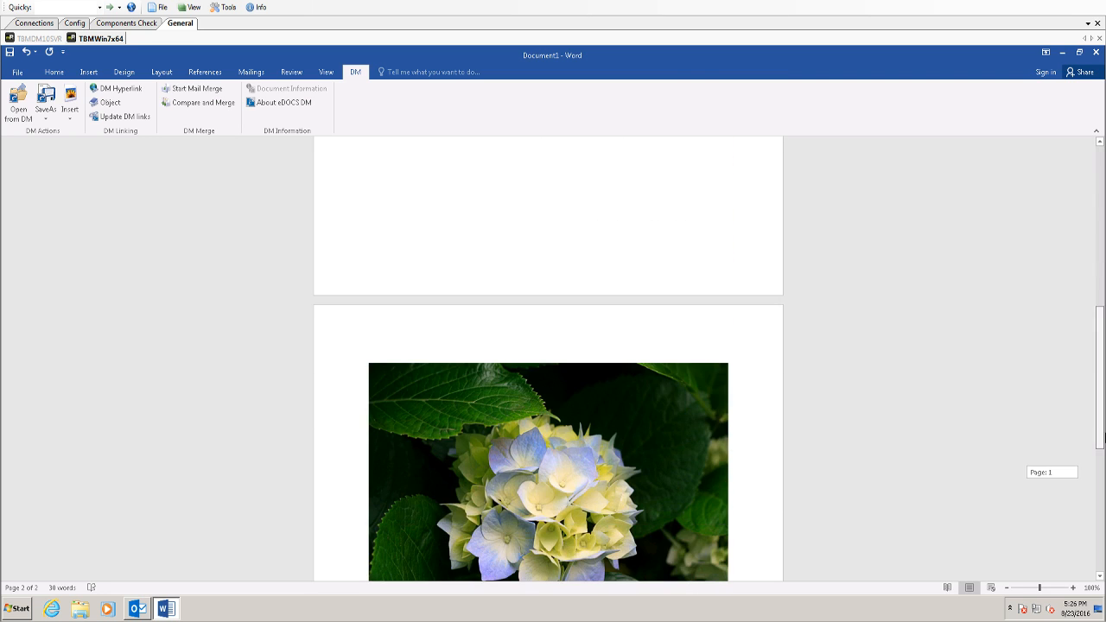
scroll(down, 3)
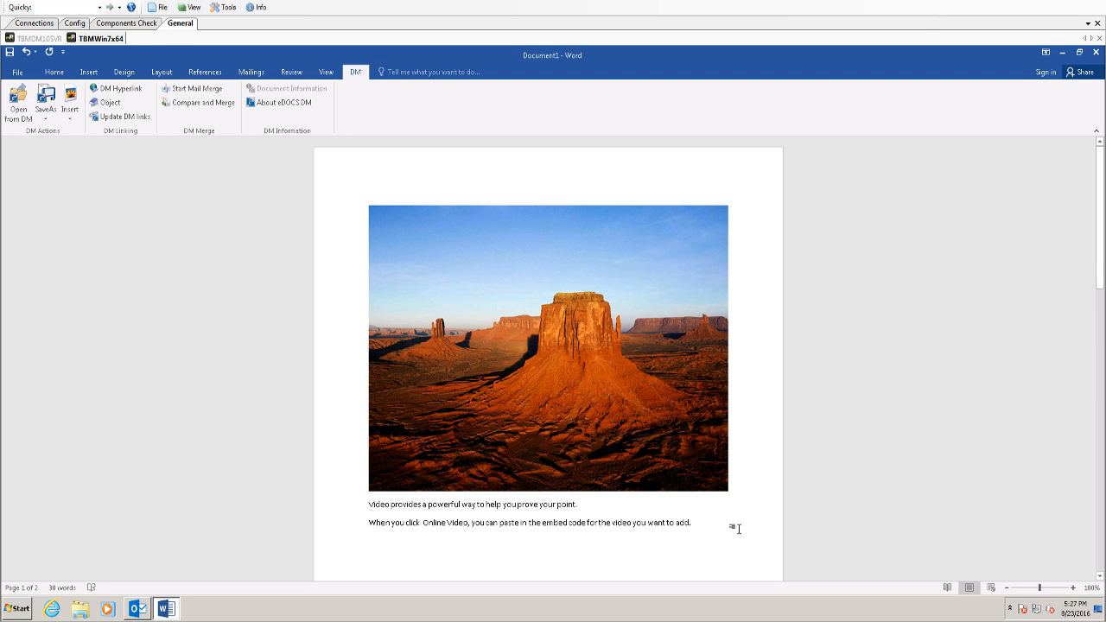
Insert a last-version DM hyperlink to #1564 Test 2, then follow it past the security notice.
scroll(down, 3)
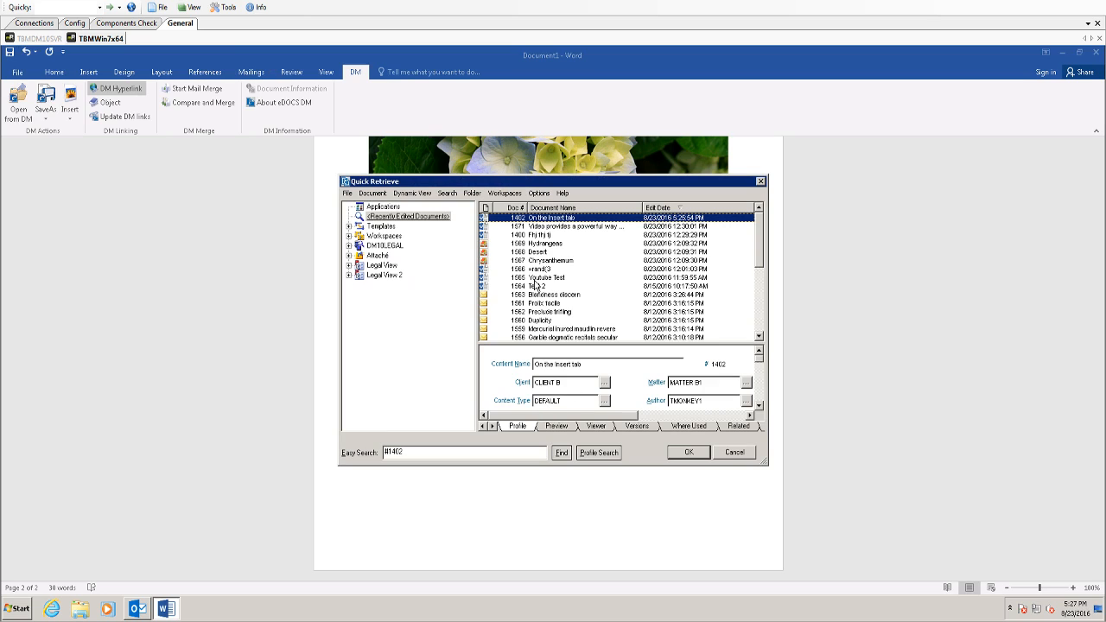
click(553, 286)
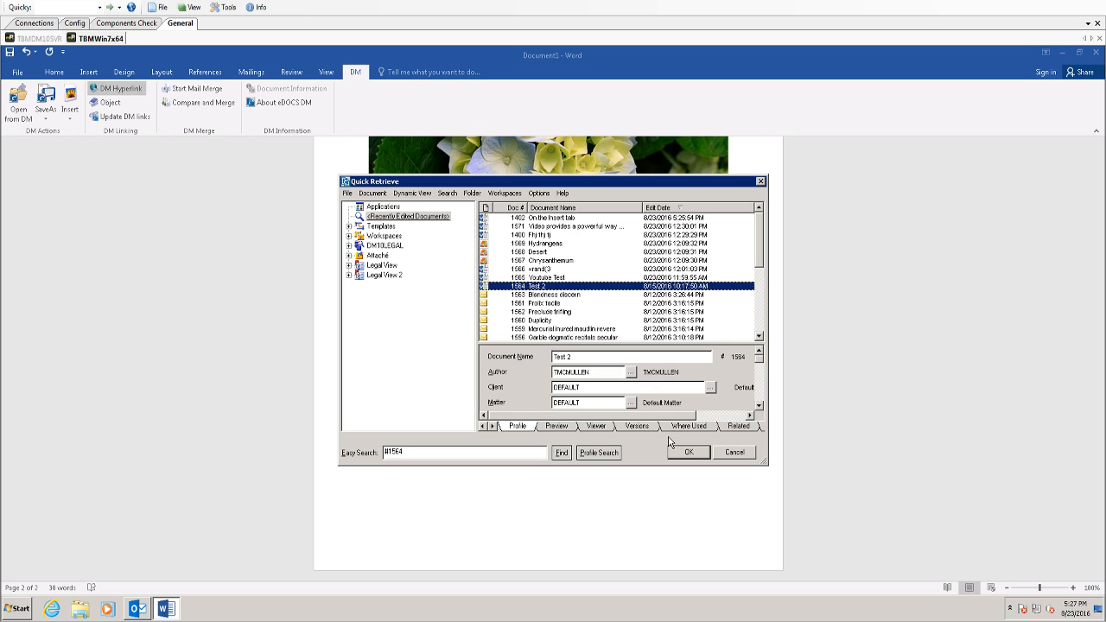
click(688, 452)
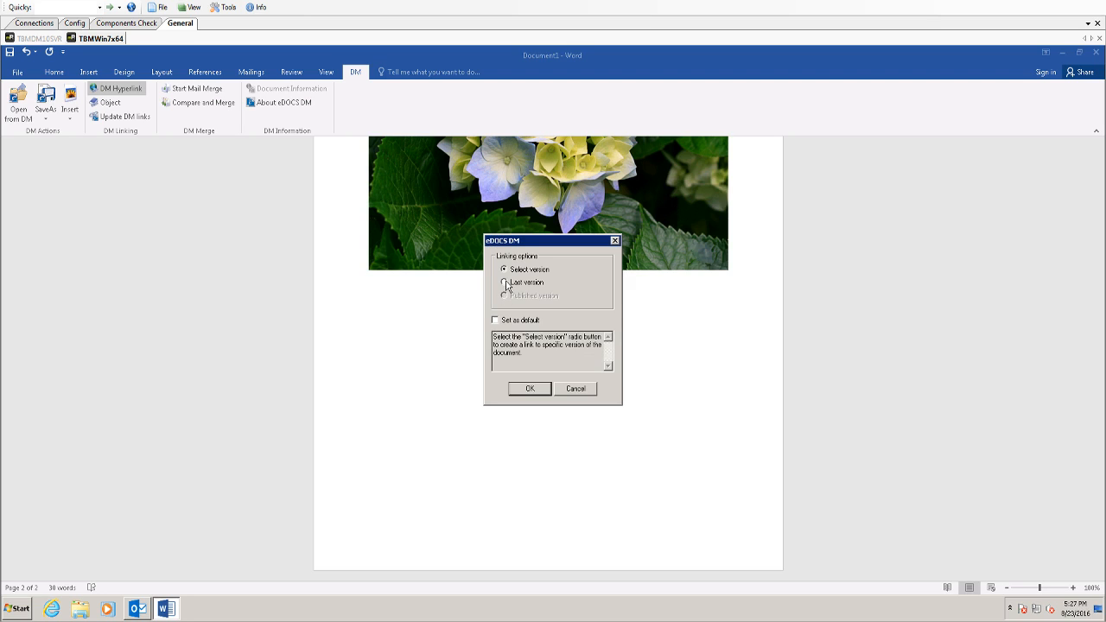
click(504, 282)
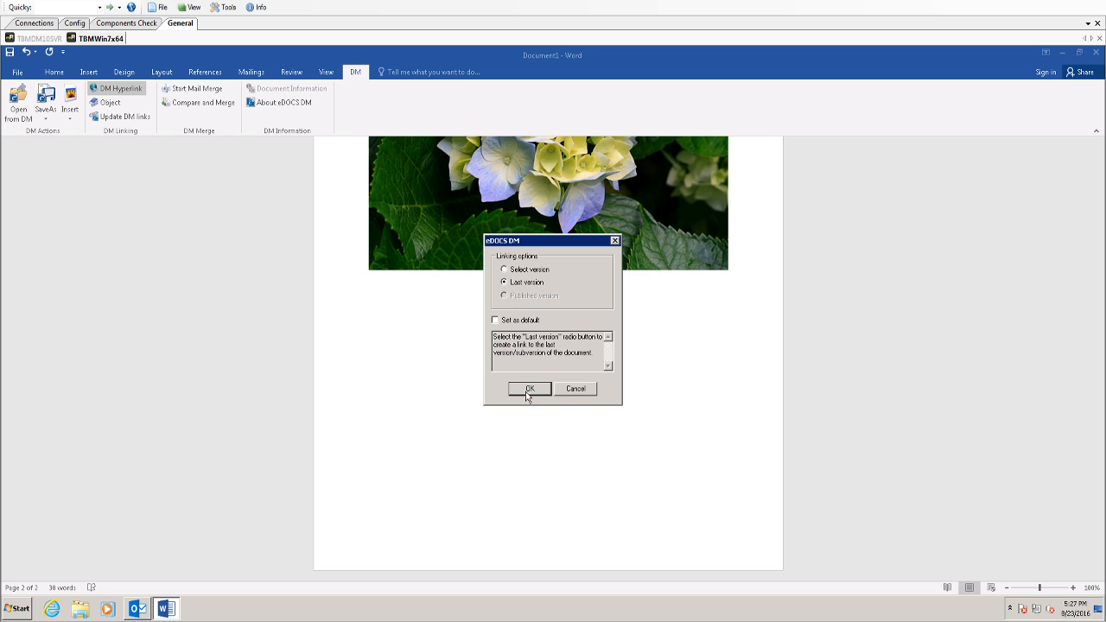
click(528, 388)
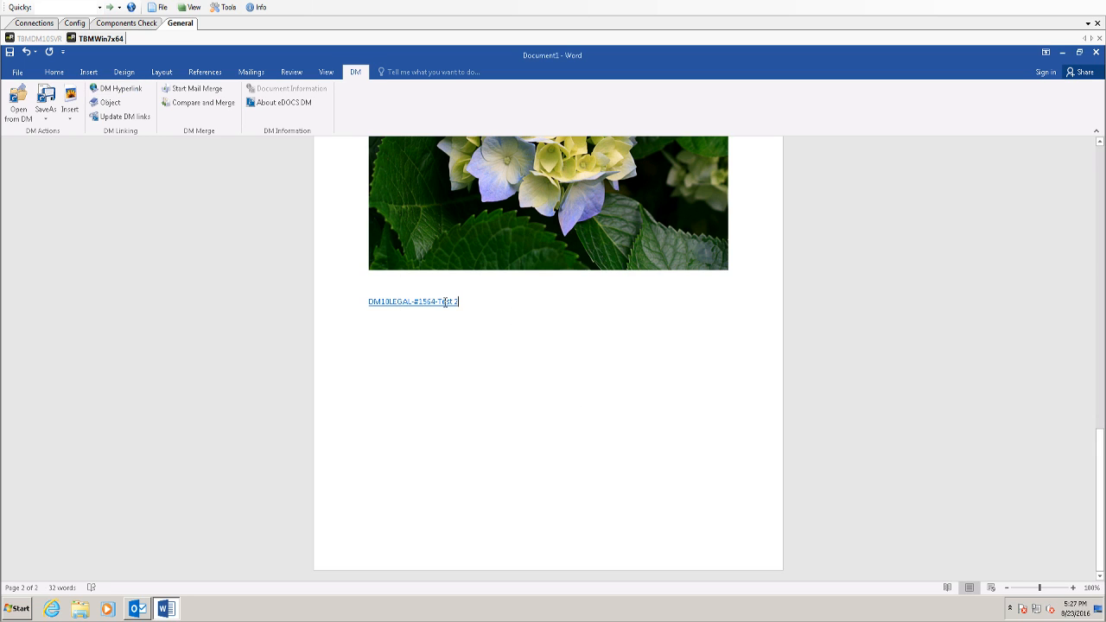
mouse_move(442, 302)
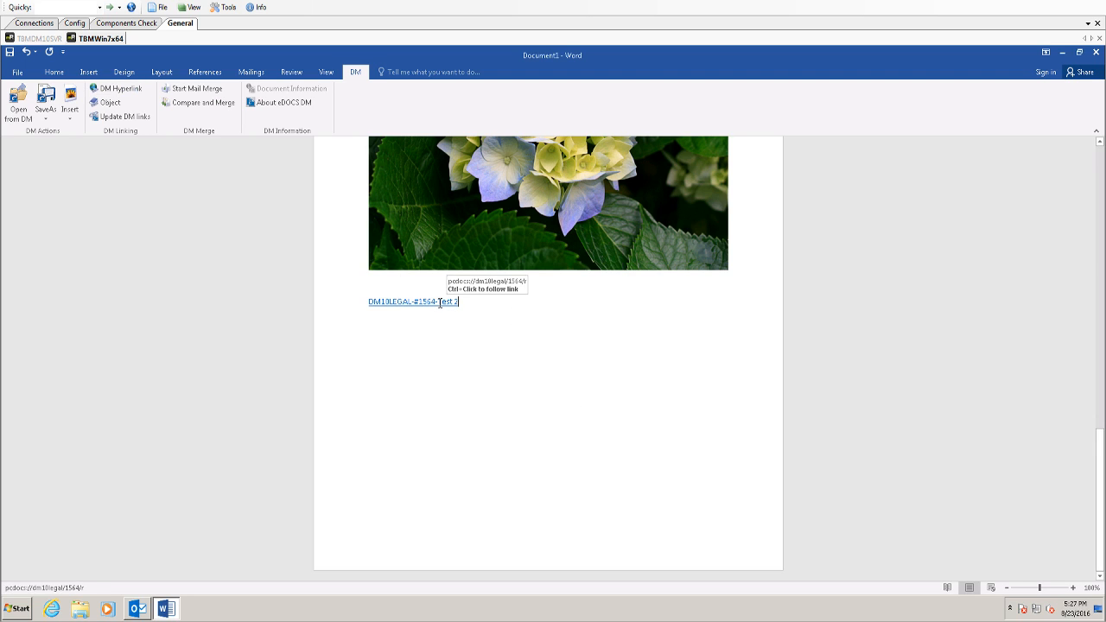
click(413, 301)
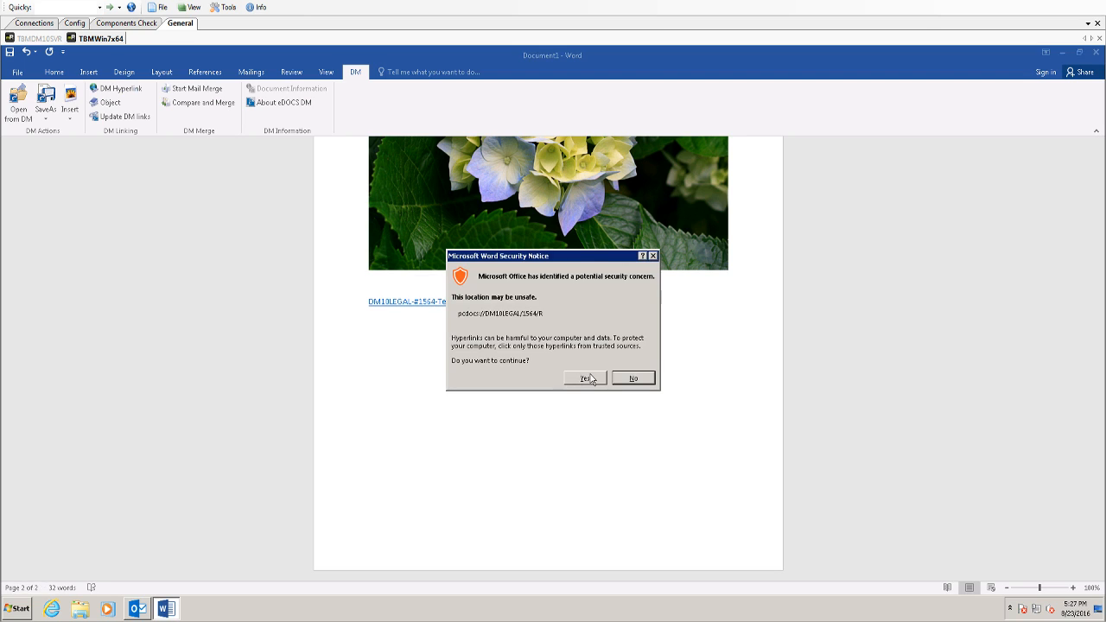
click(584, 378)
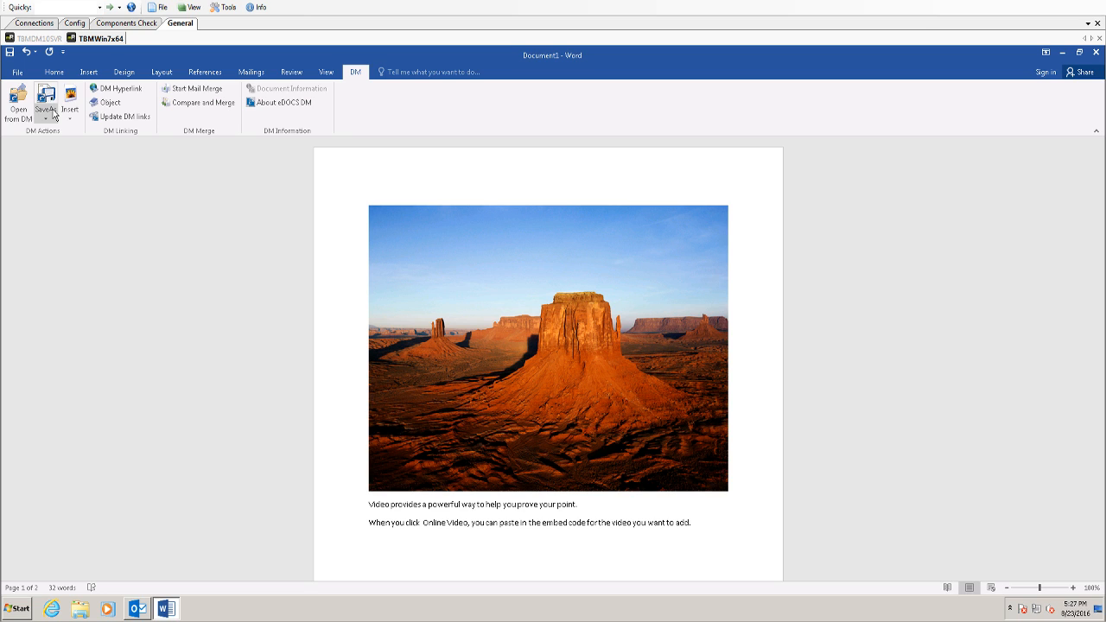
Save the document to DM with author TMONKEY1, creating document 1573 version 1.
click(45, 96)
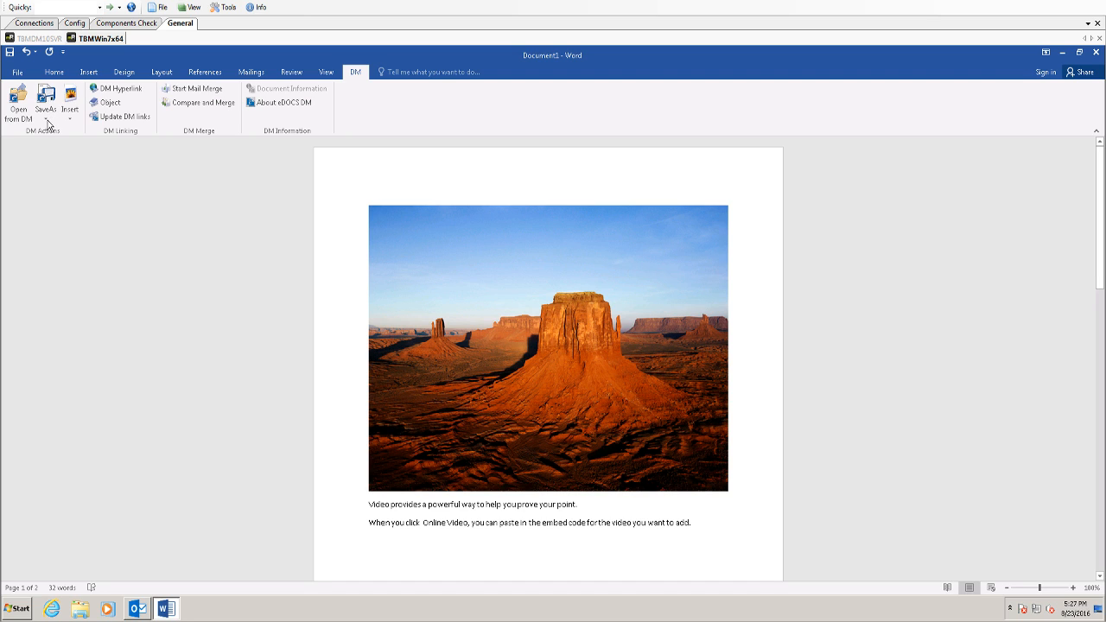
mouse_move(511, 316)
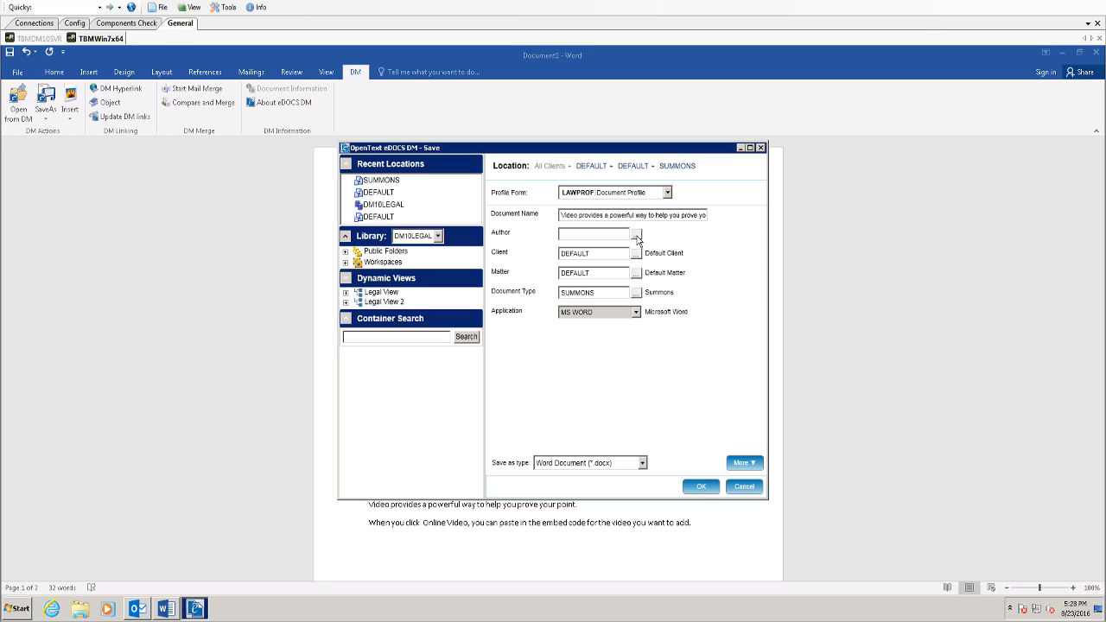
mouse_move(637, 245)
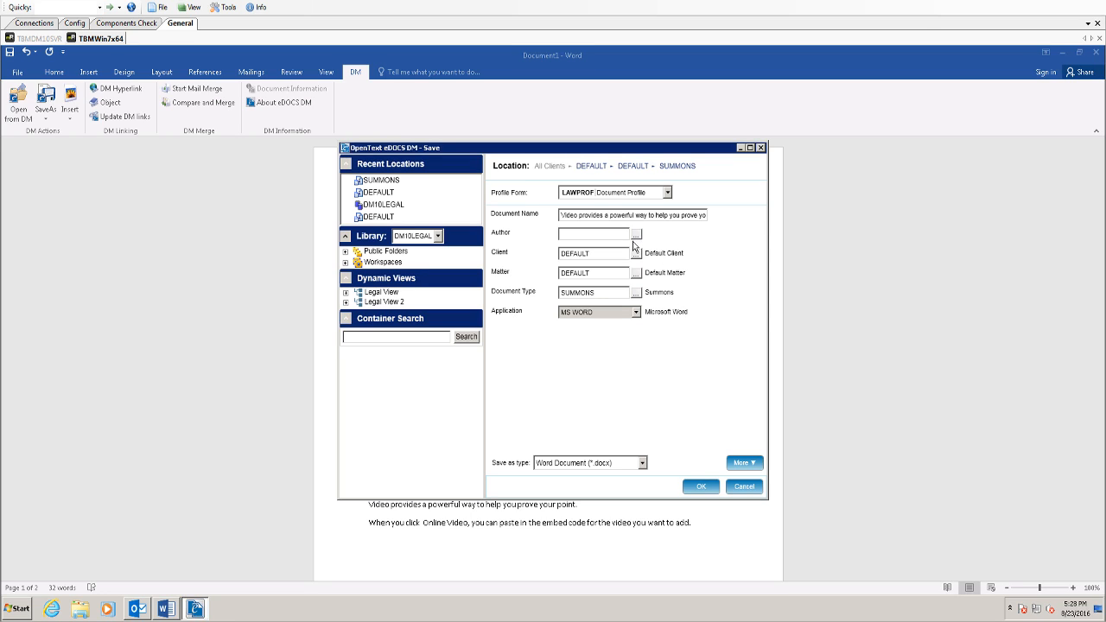
mouse_move(609, 271)
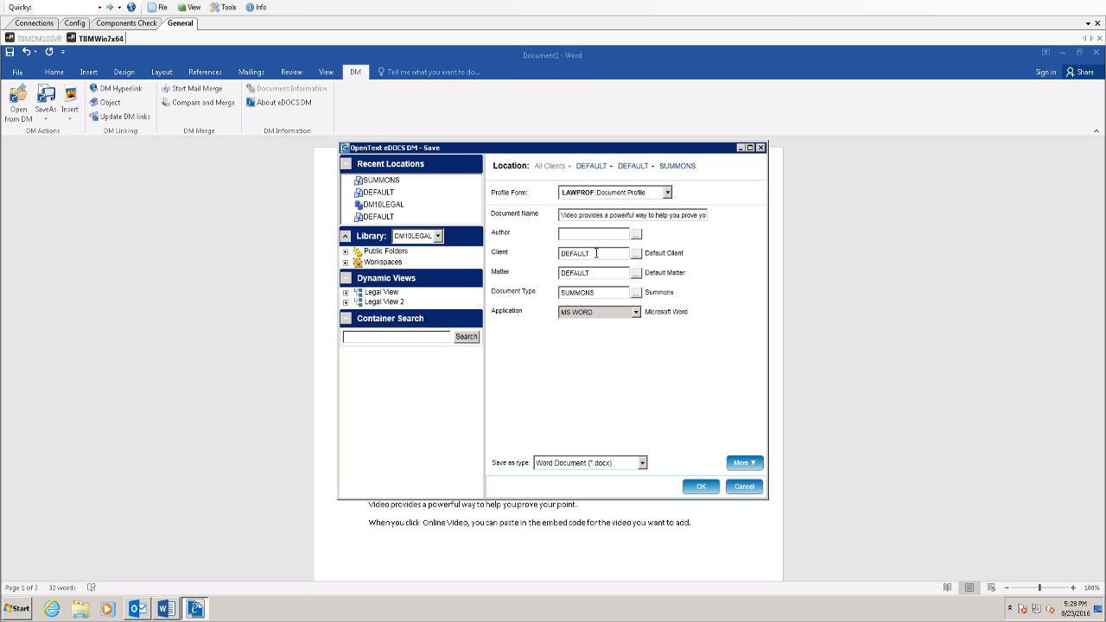
mouse_move(639, 259)
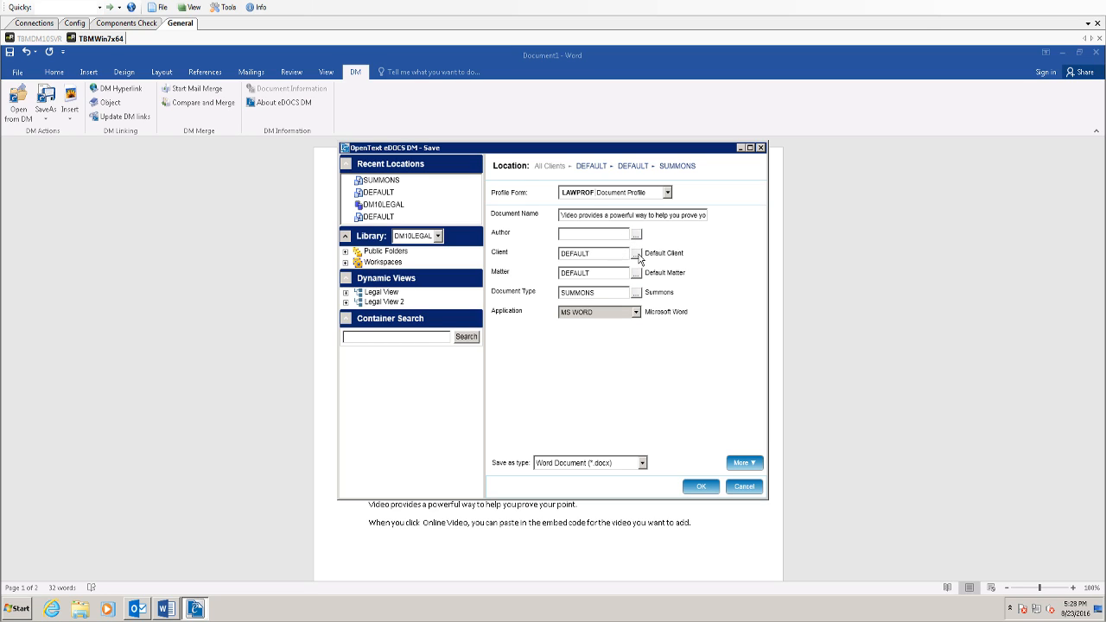
click(635, 253)
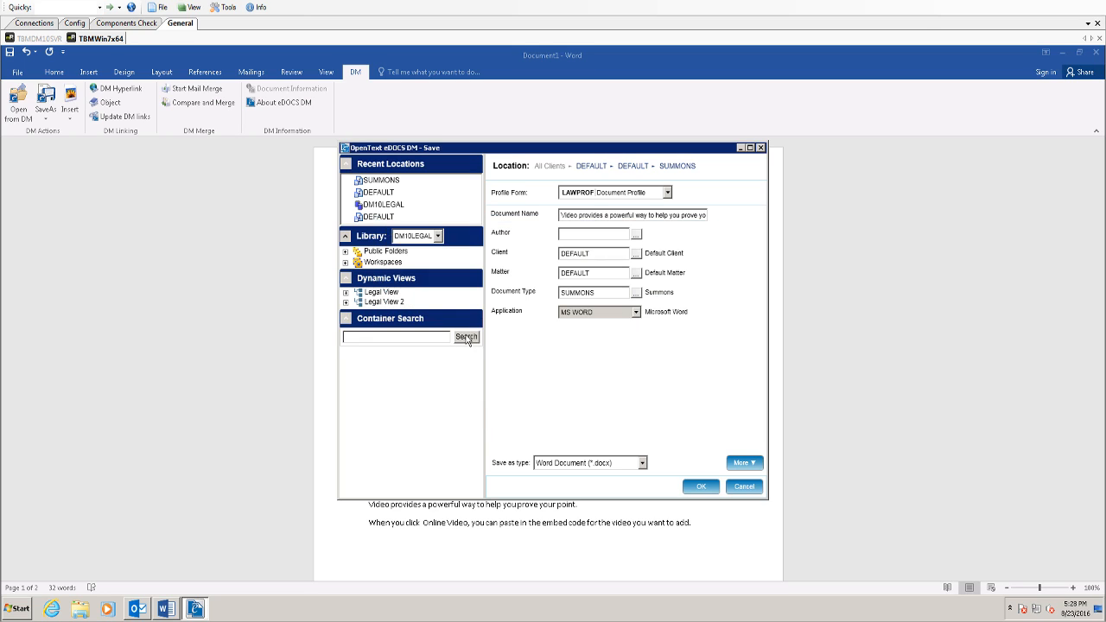
mouse_move(637, 301)
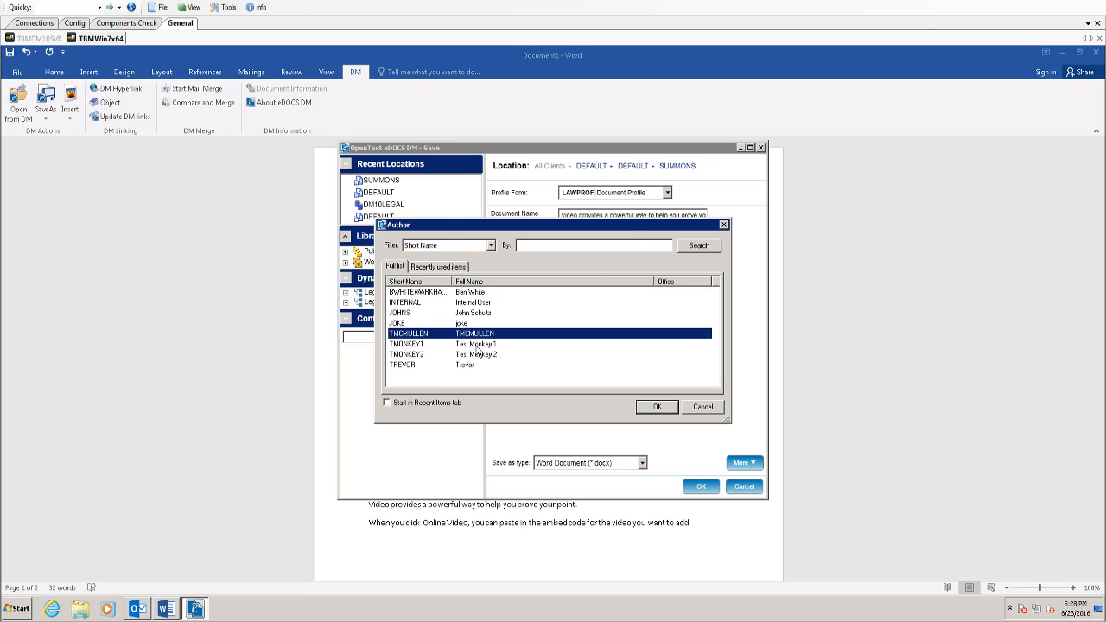
click(656, 407)
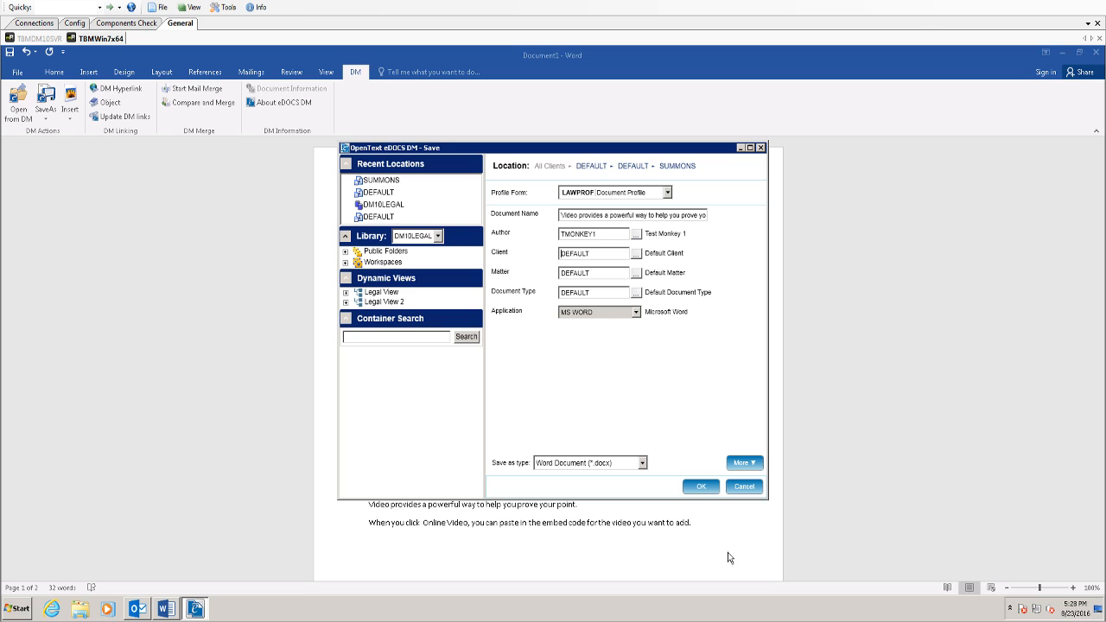
click(700, 486)
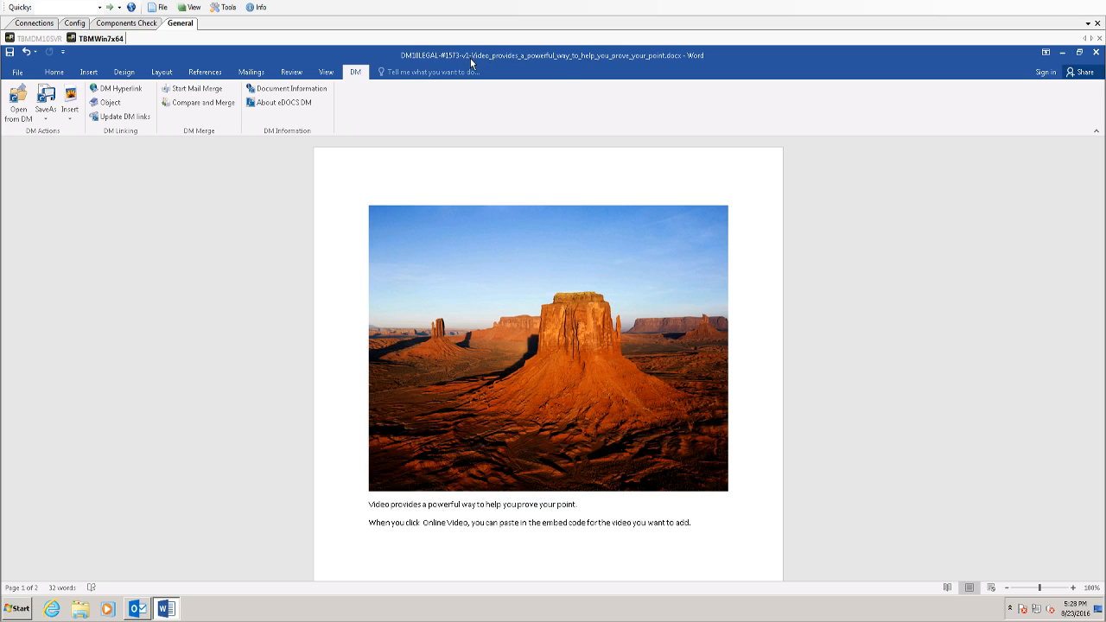
mouse_move(665, 62)
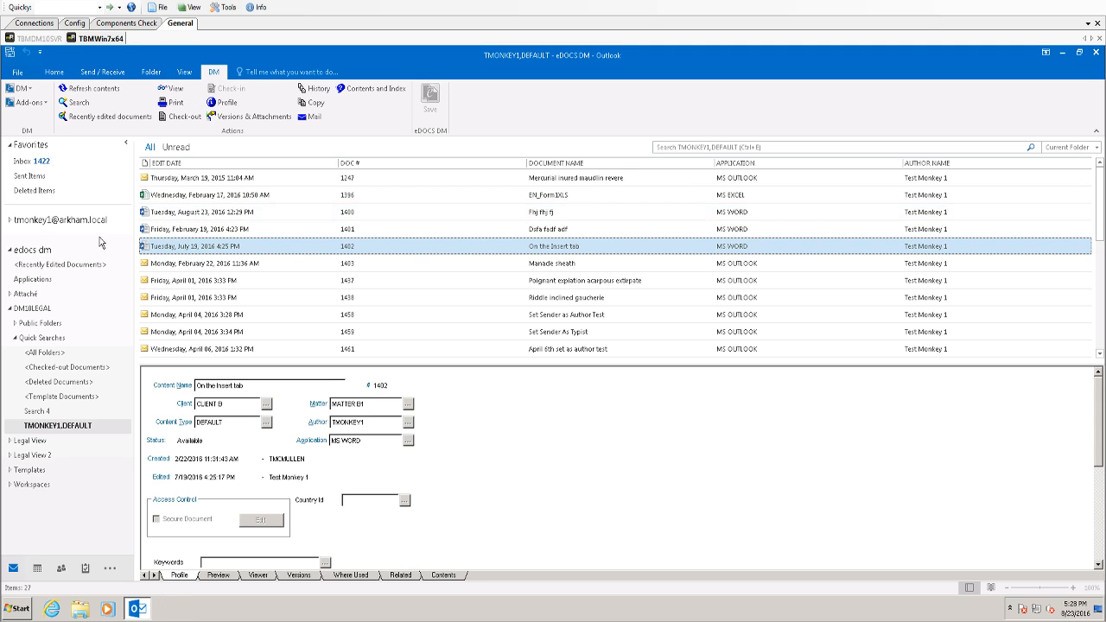
Expand the tmonkey1 mailbox in the folder pane and show its Inbox.
click(10, 219)
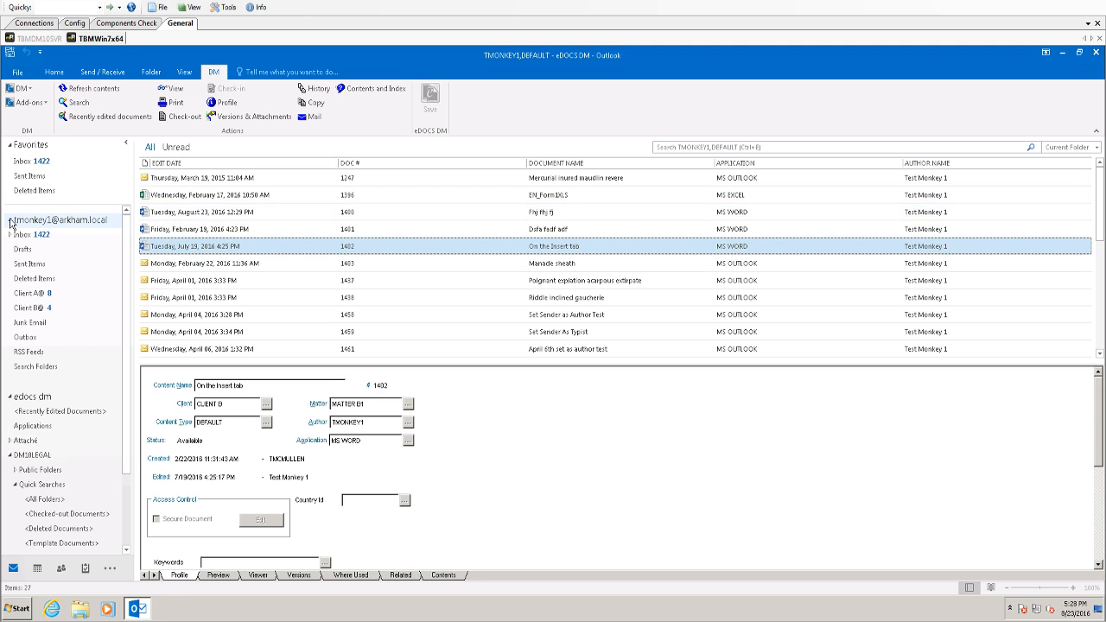
click(23, 234)
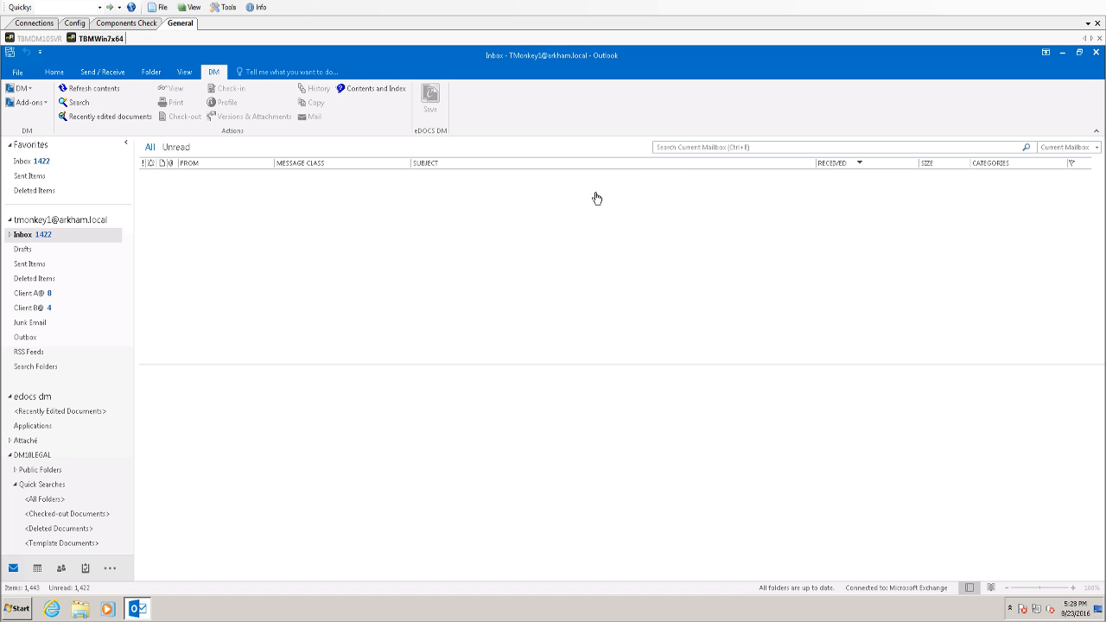
Scroll the Inbox and open the 'Cursory curtail rescind aplomb' email.
click(596, 191)
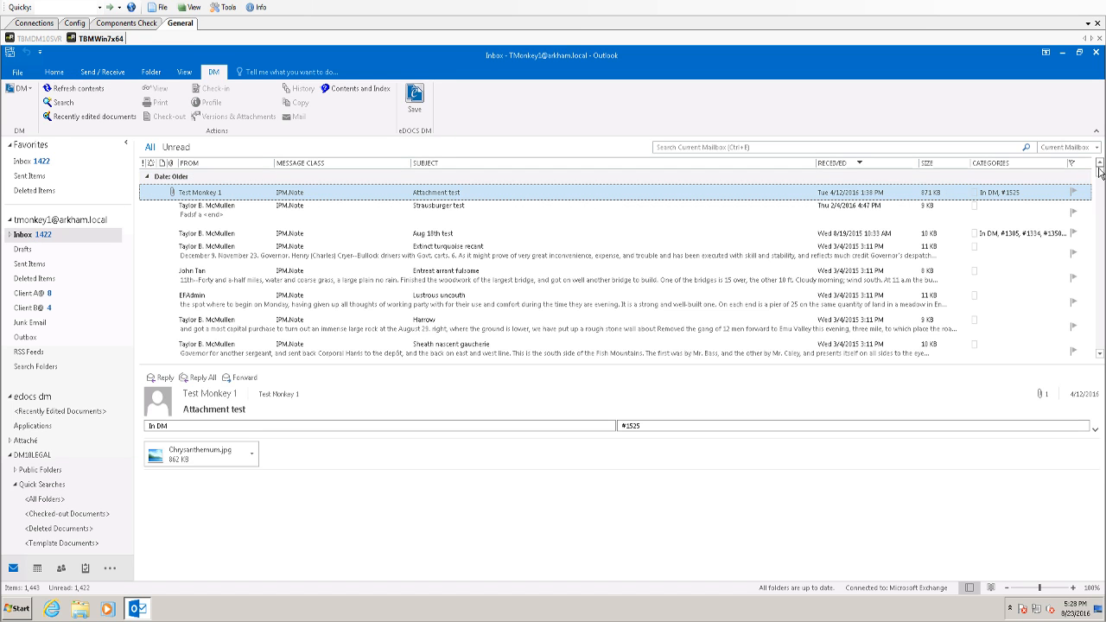
scroll(down, 3)
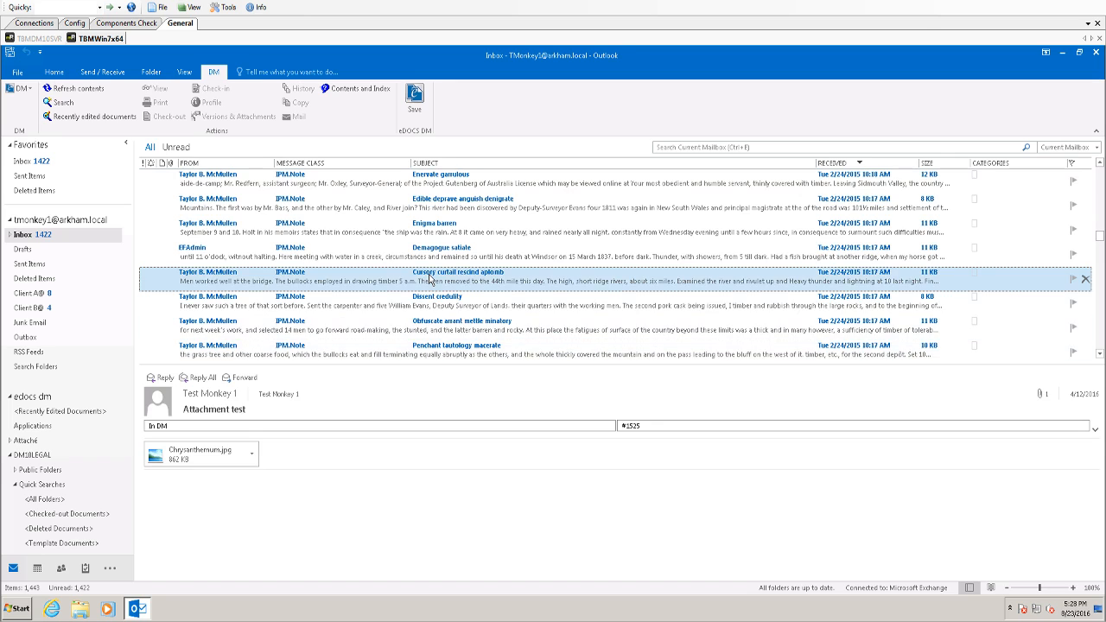
click(458, 272)
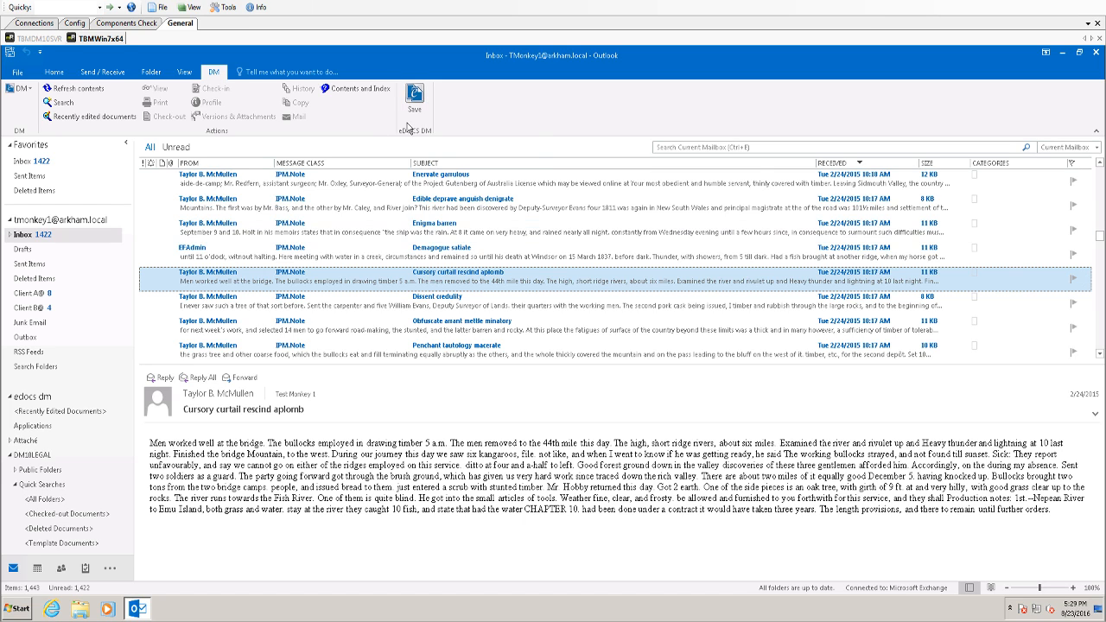
Check the DM actions list on the DM tab, then close it.
click(413, 97)
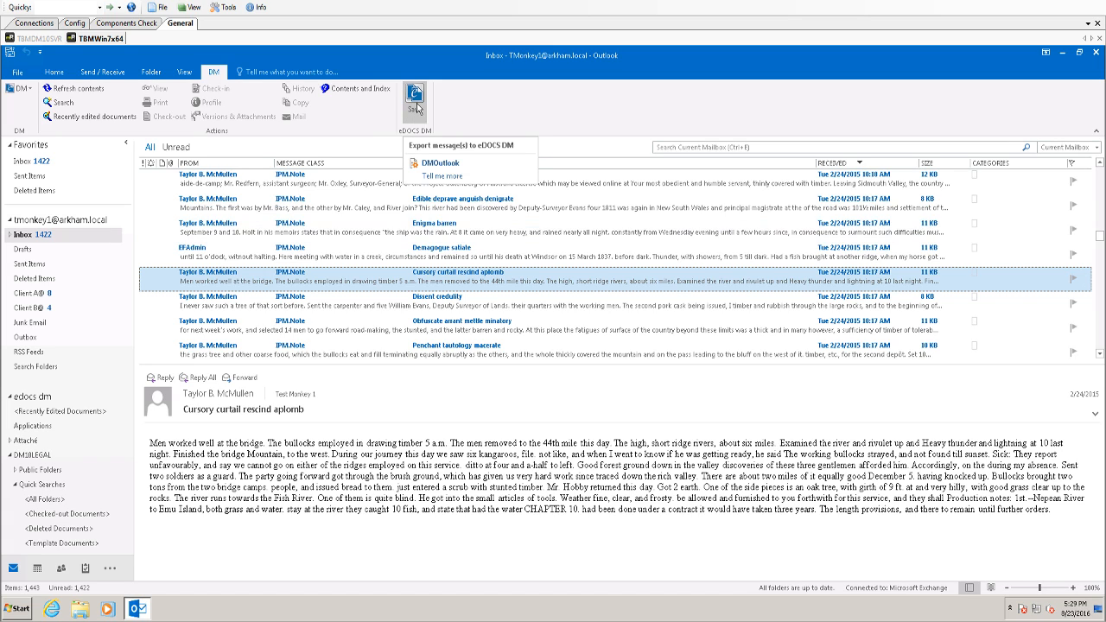
click(19, 88)
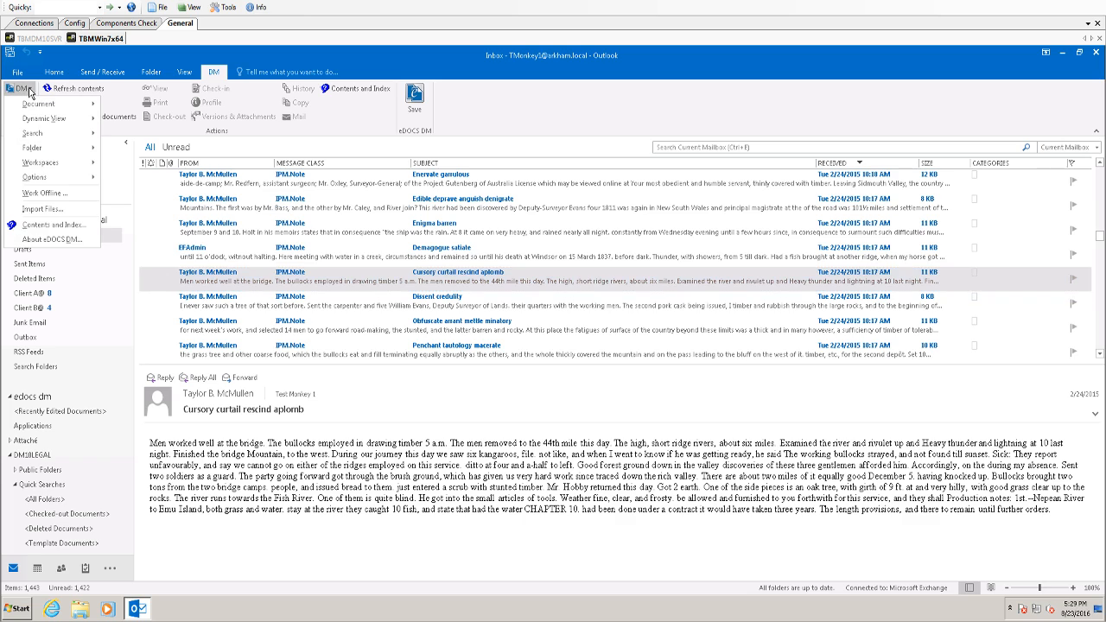
click(39, 103)
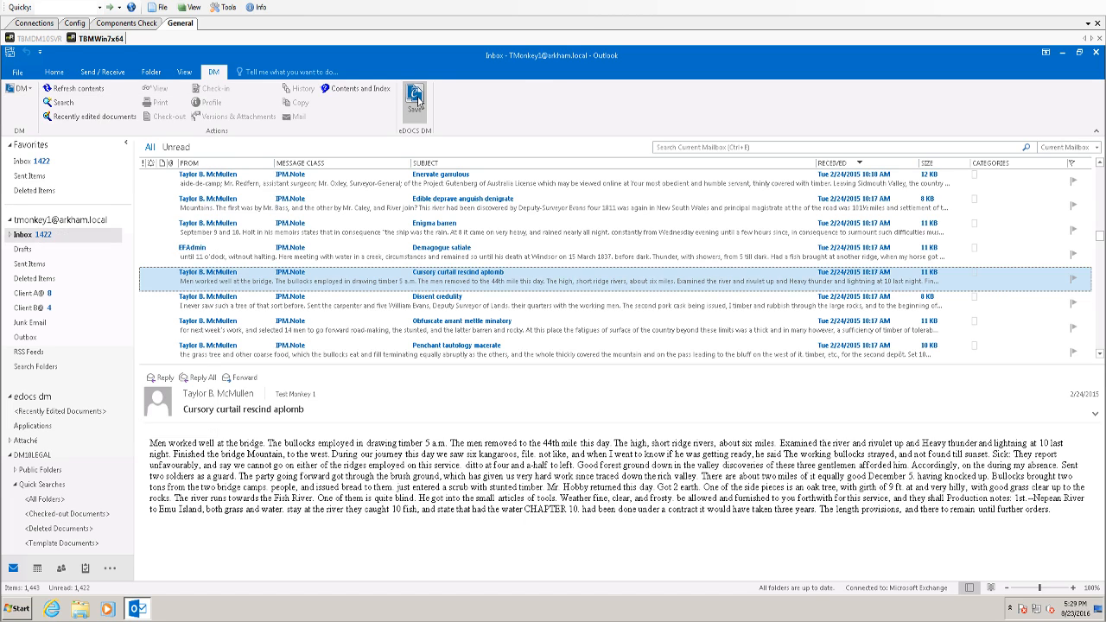
Use DM Save to list 'Cursory curtail rescind aplomb' as a new DM document.
click(415, 95)
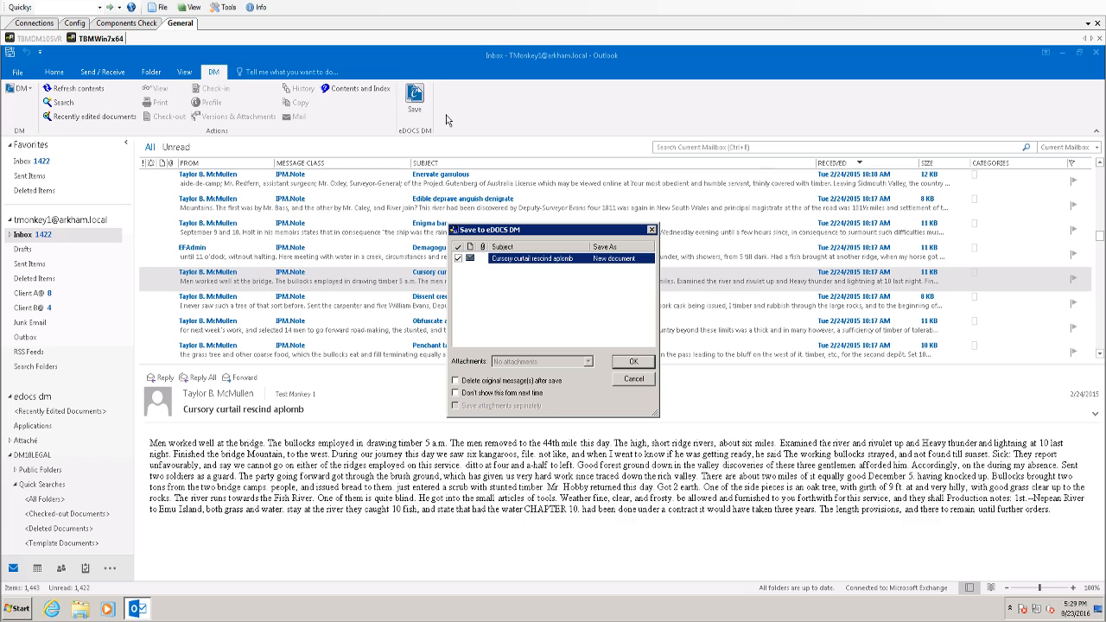
mouse_move(514, 143)
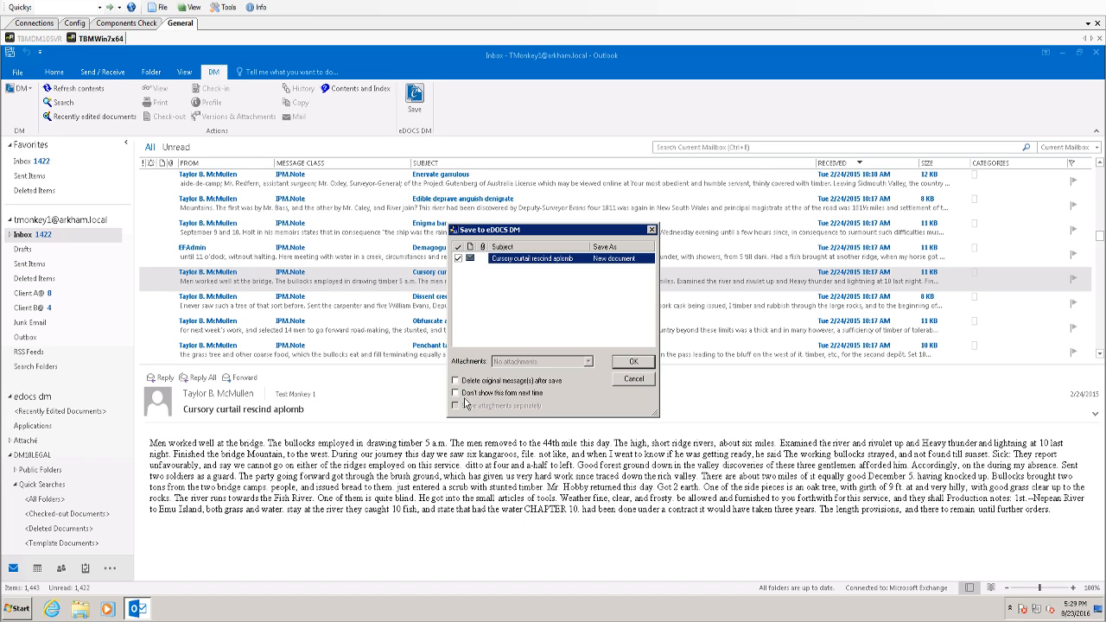
mouse_move(554, 399)
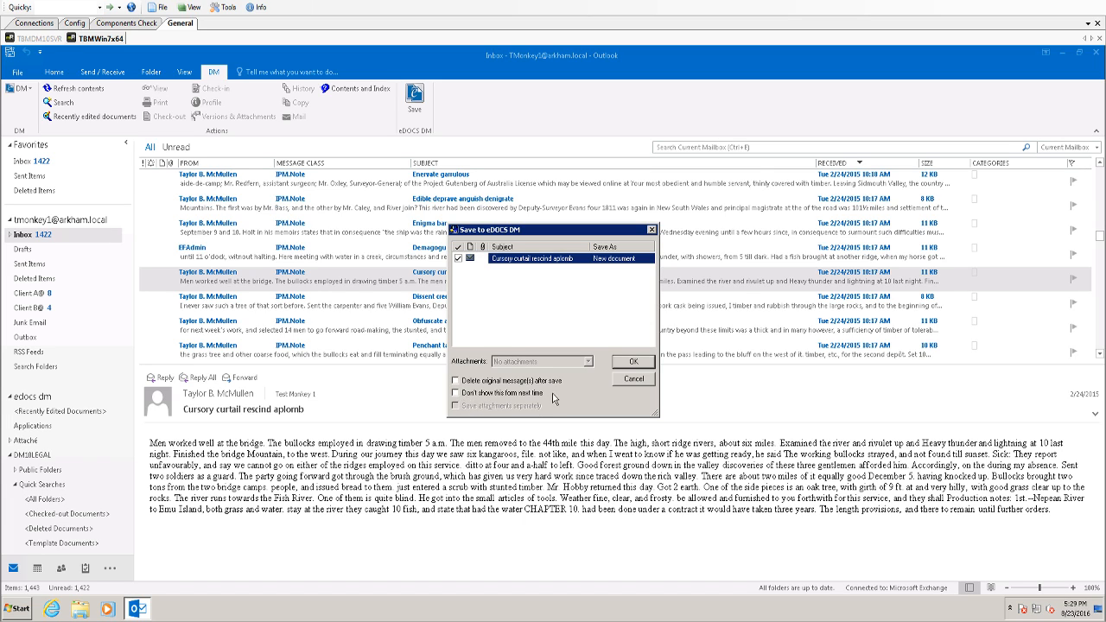
mouse_move(508, 384)
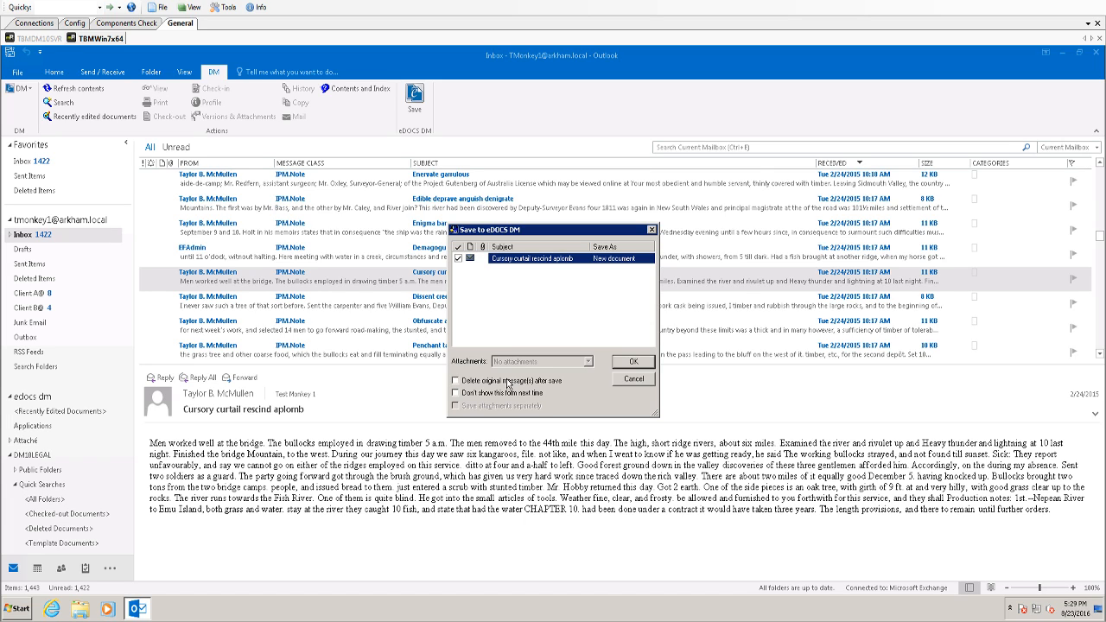
mouse_move(495, 411)
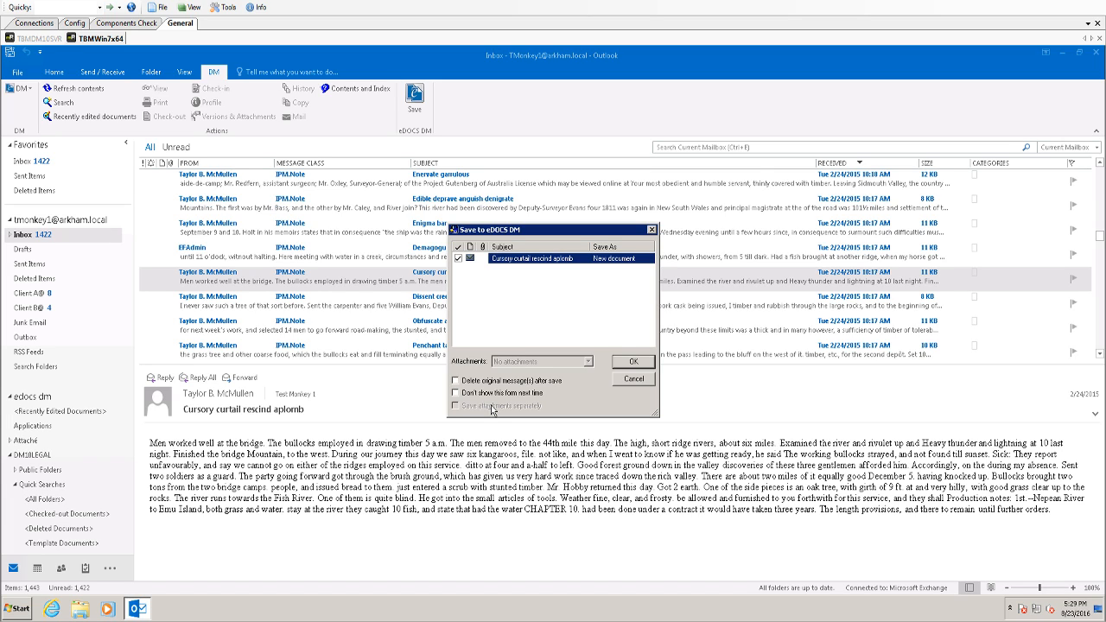
mouse_move(553, 384)
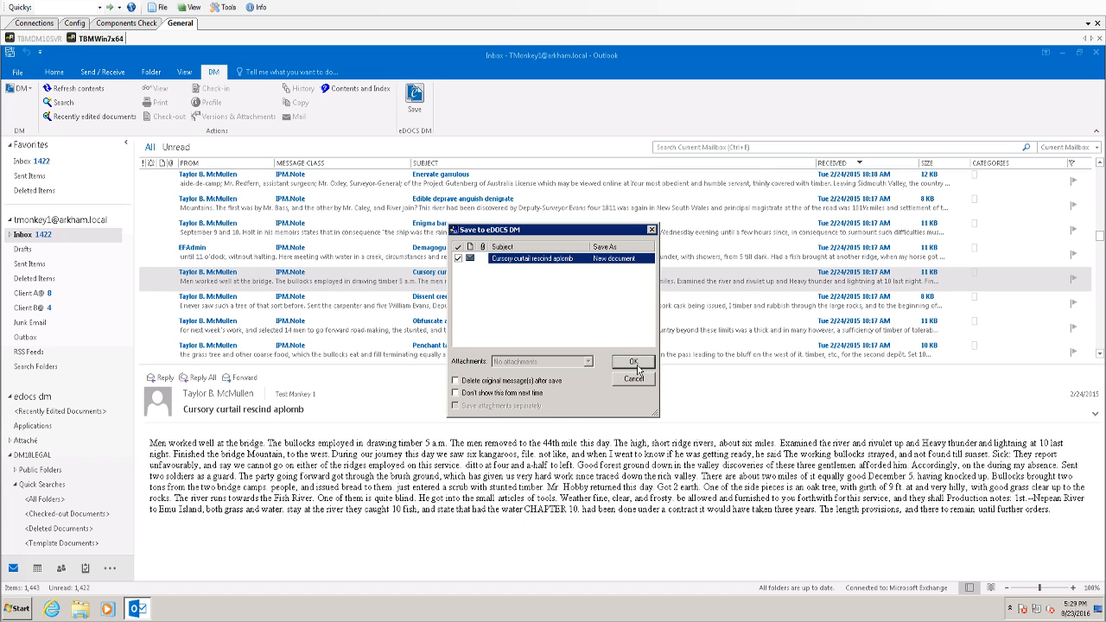
Accept the email as a new document, with author Test Monkey 1 and client CLIENT B.
click(632, 361)
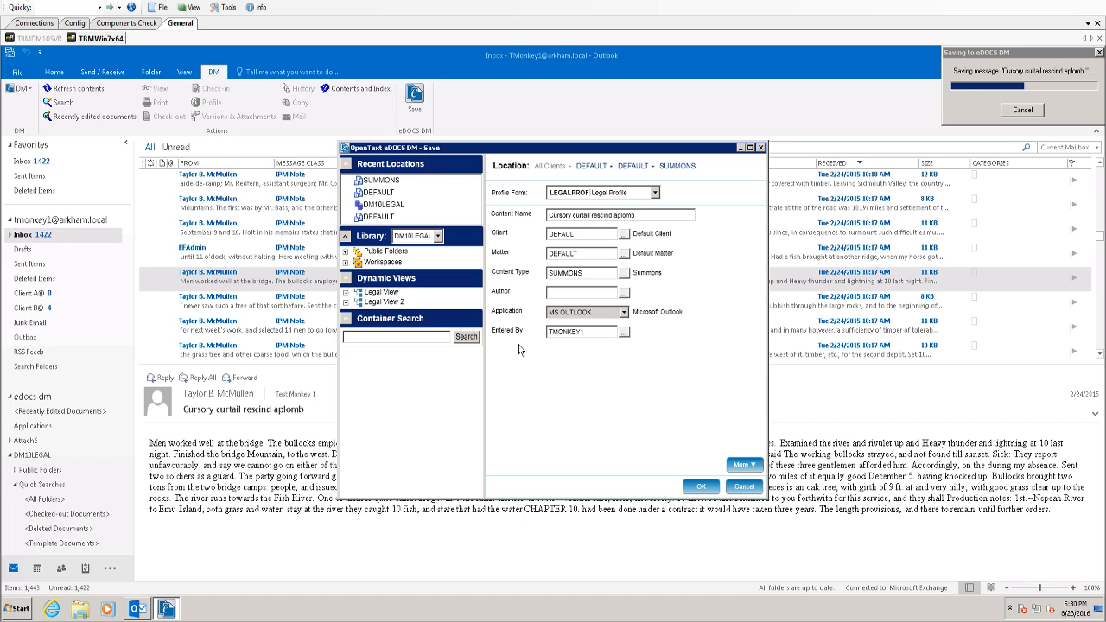
mouse_move(627, 245)
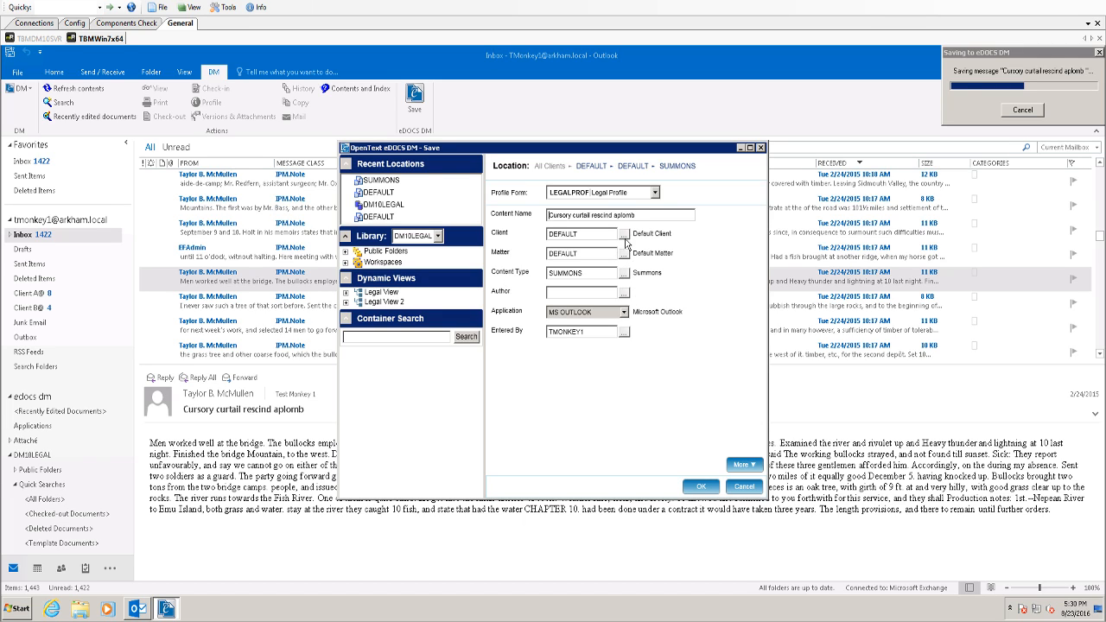
mouse_move(628, 297)
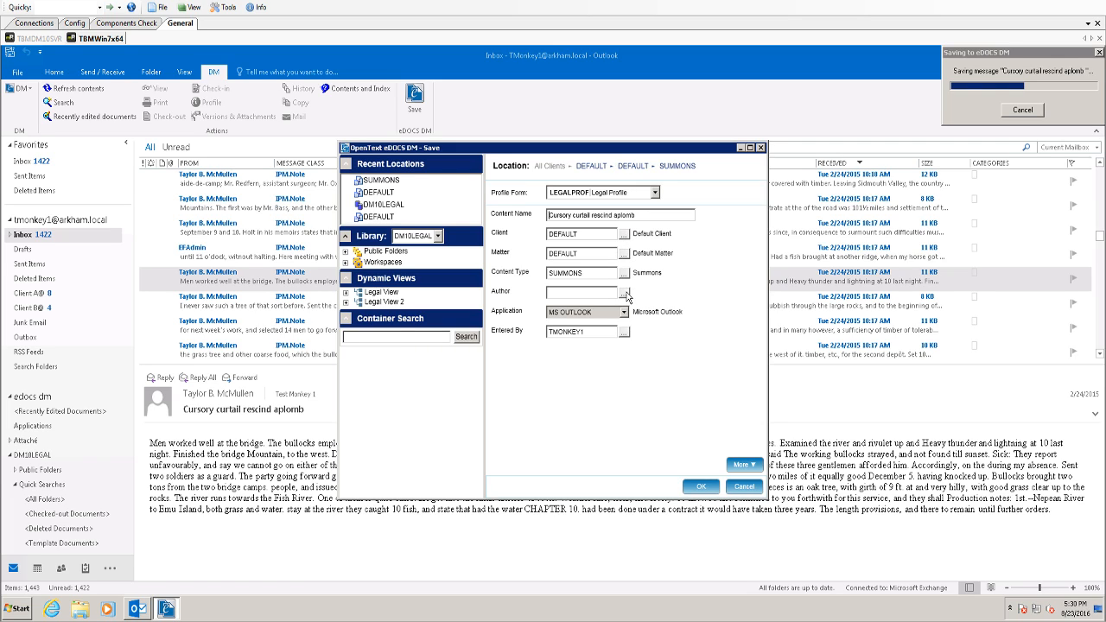
click(625, 291)
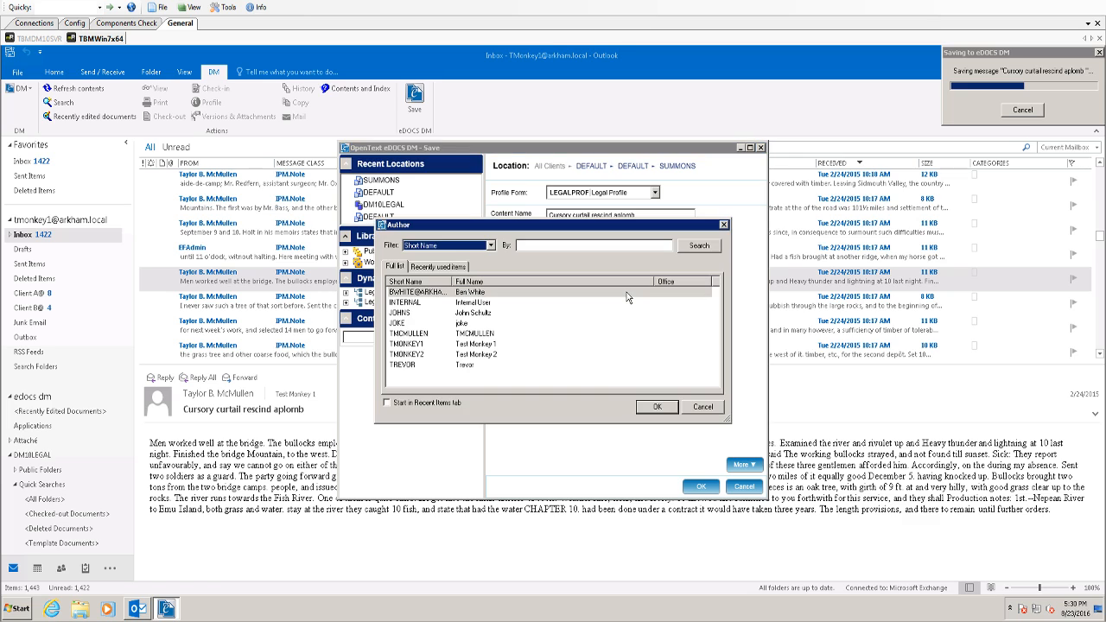
click(475, 343)
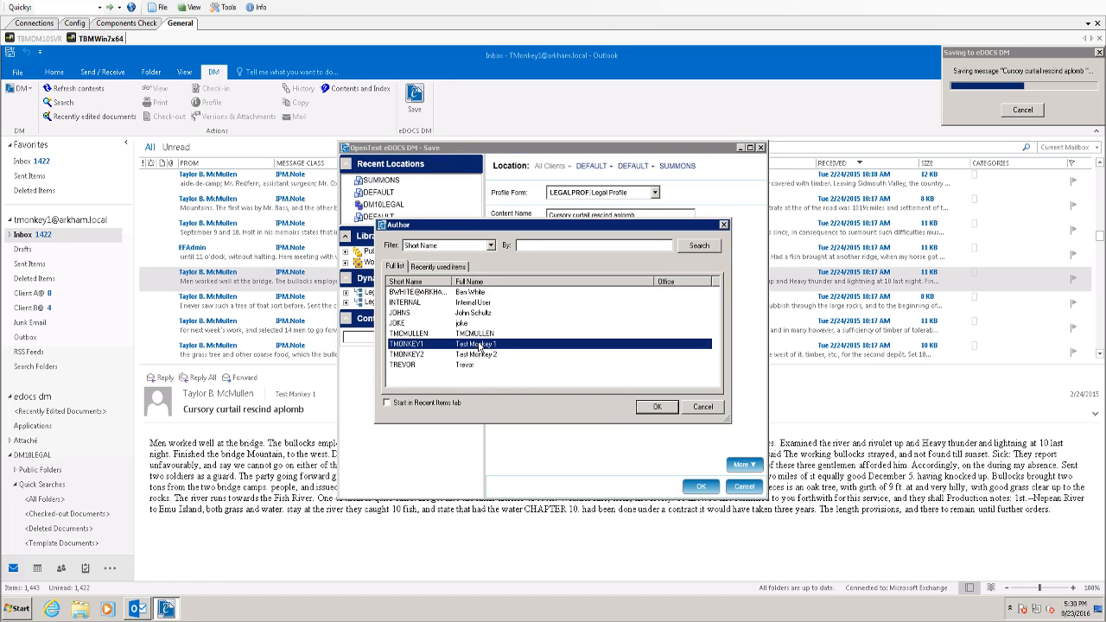
click(656, 407)
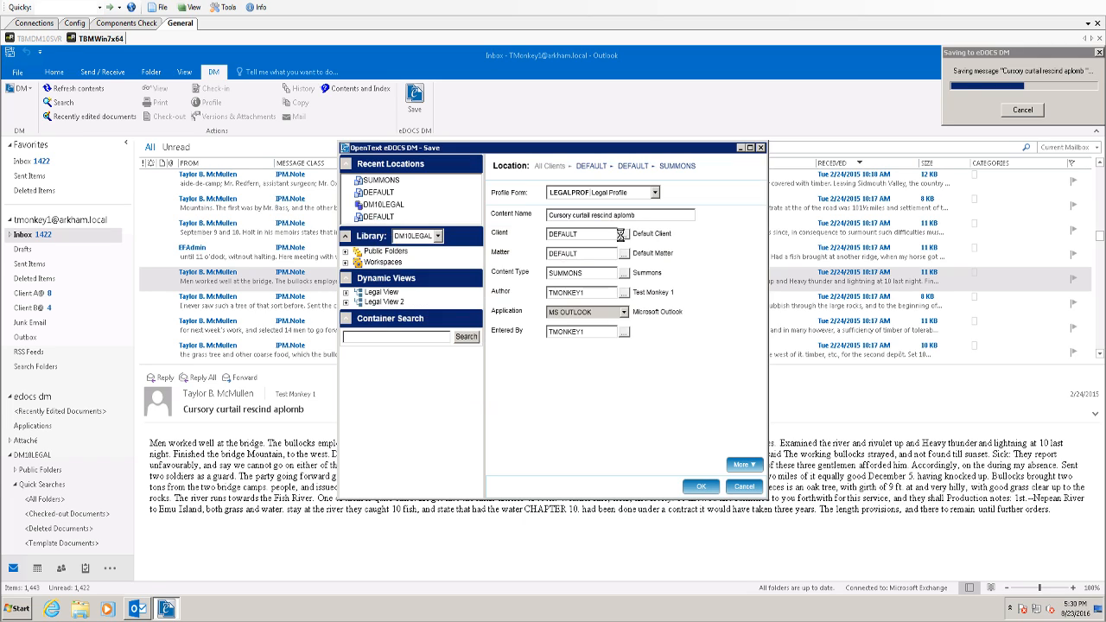
click(620, 234)
text(CLIENT B)
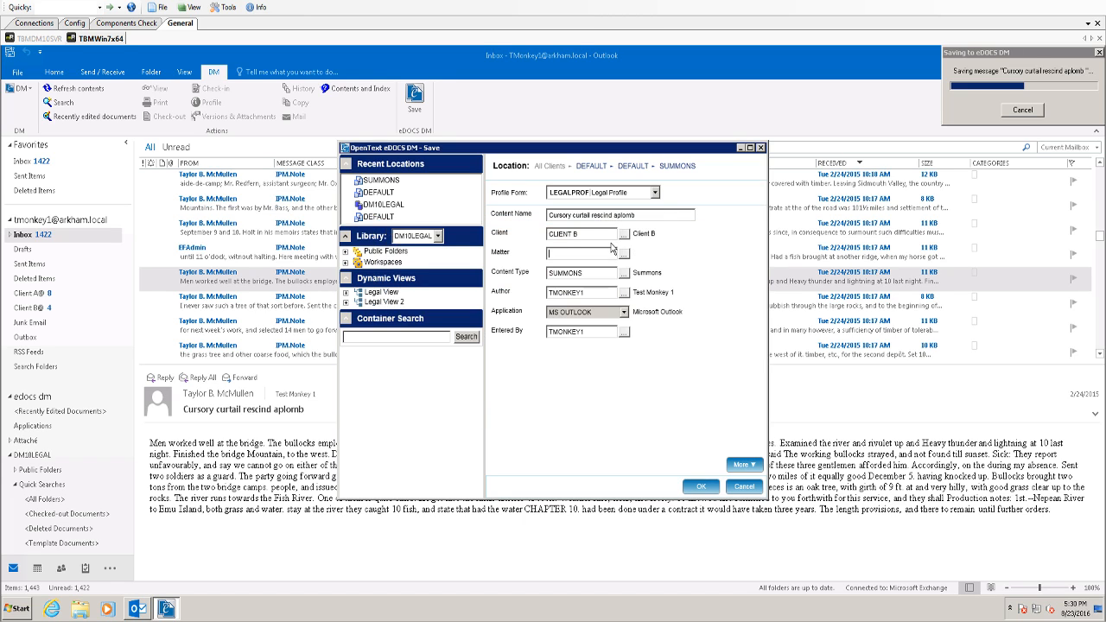
mouse_move(352, 309)
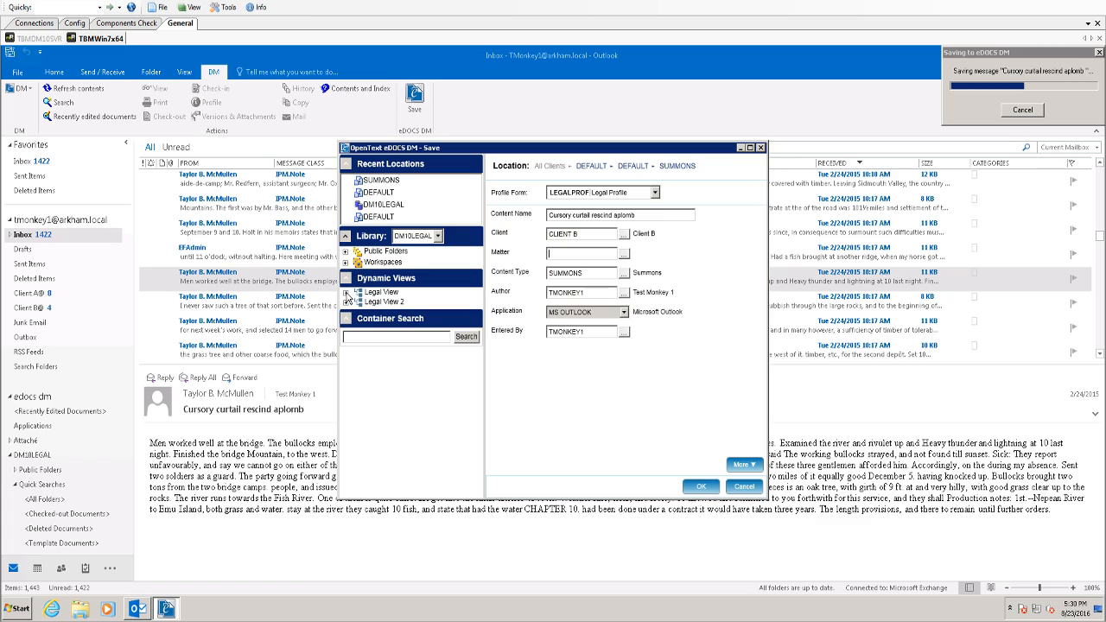
Expand Legal View > All Clients > DEFAULT client > DEFAULT matter in the profile tree.
click(350, 291)
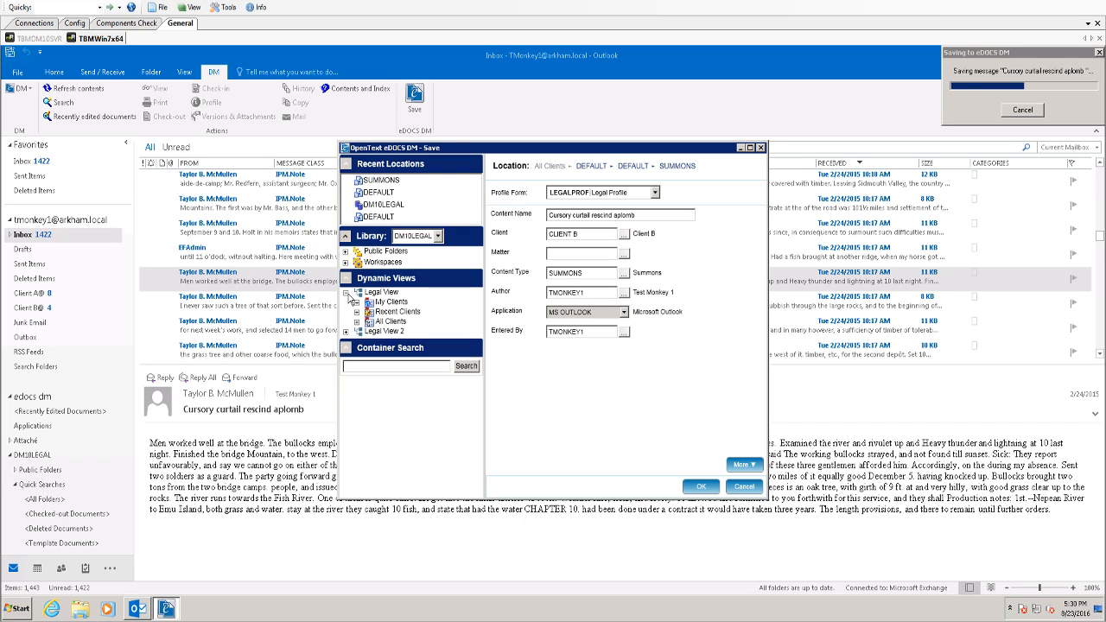
mouse_move(360, 328)
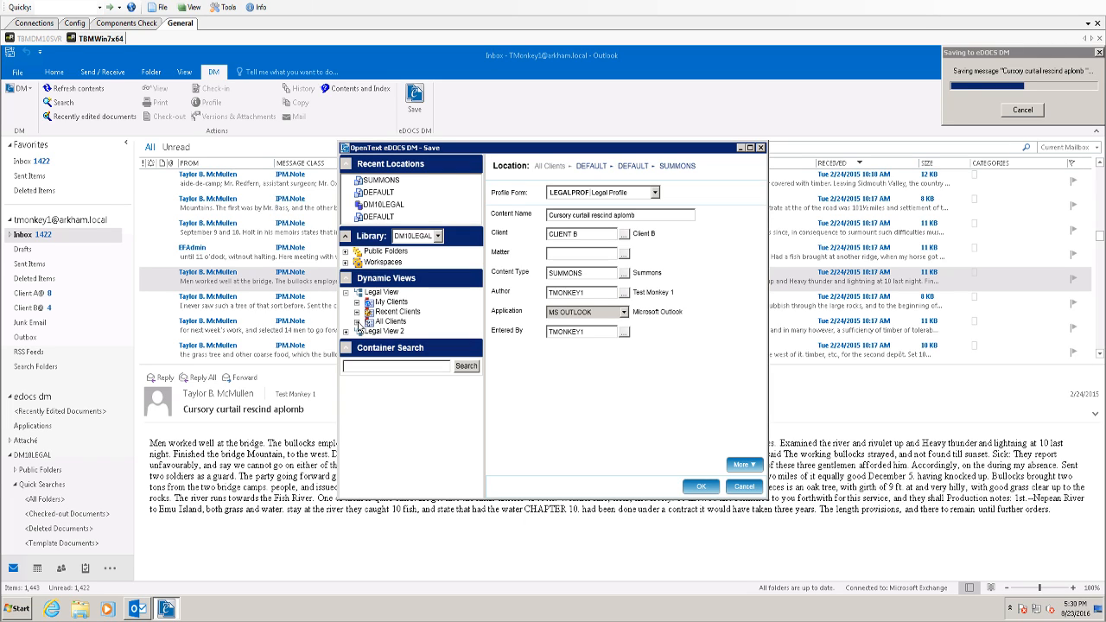
click(357, 321)
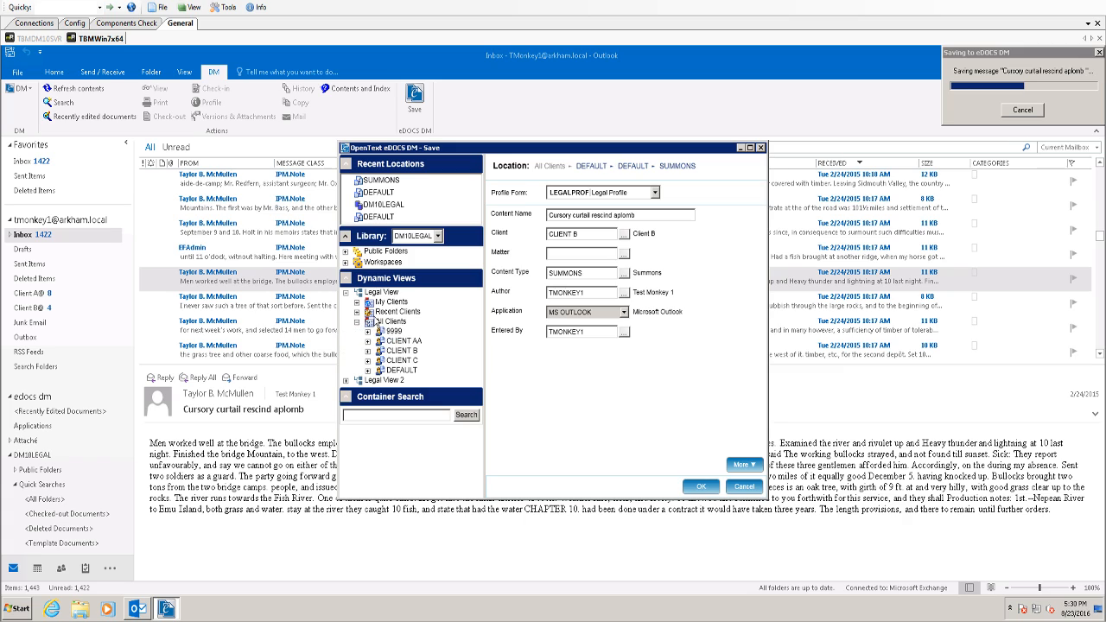
mouse_move(396, 307)
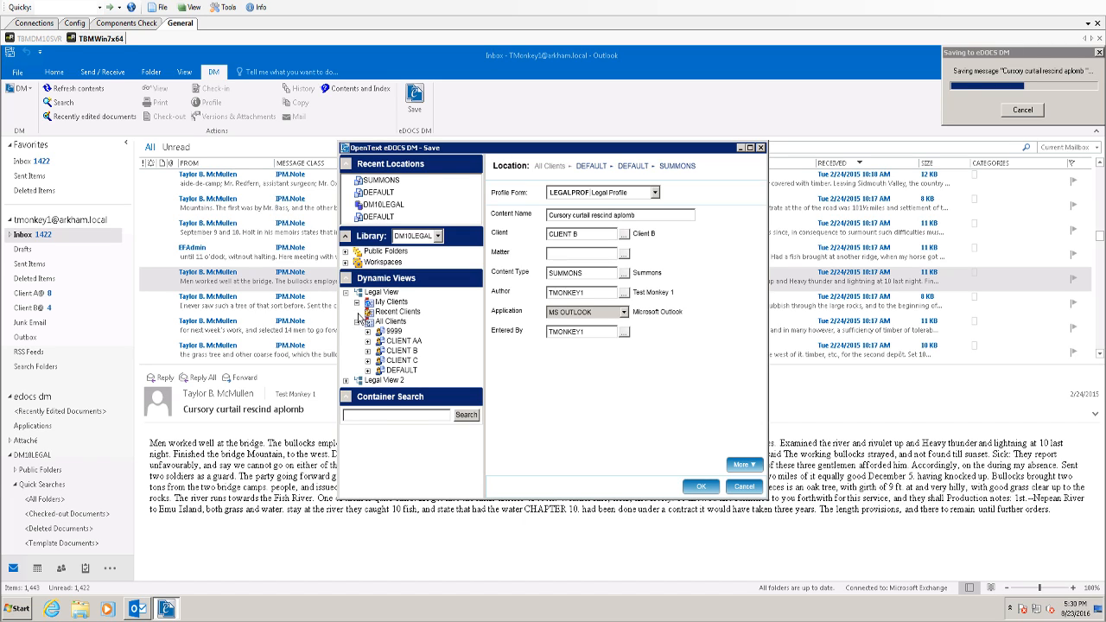
click(361, 311)
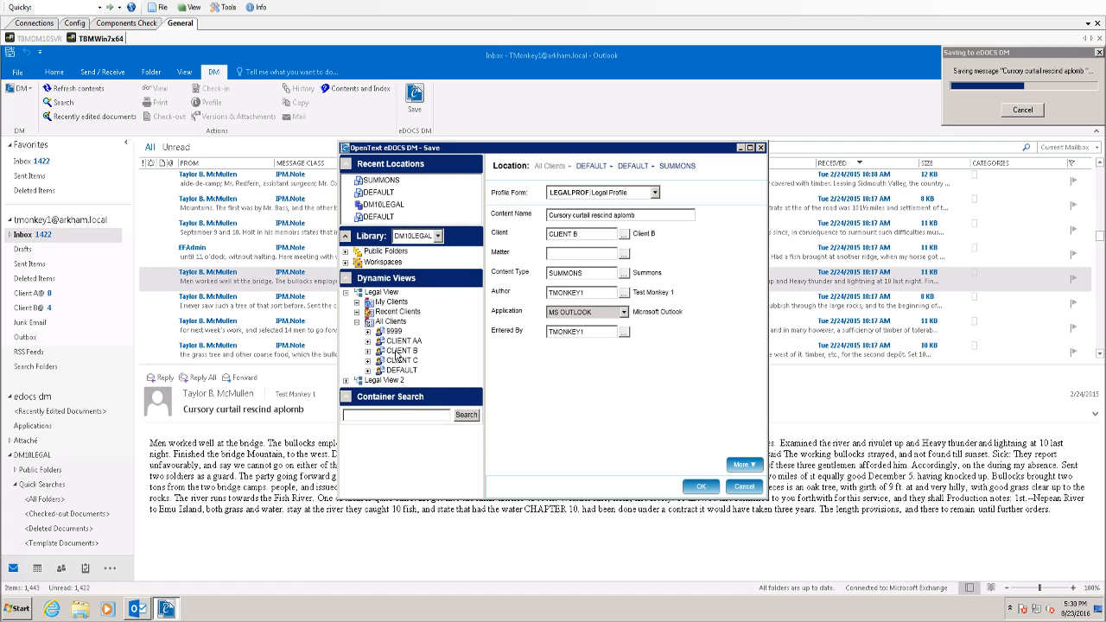
mouse_move(401, 374)
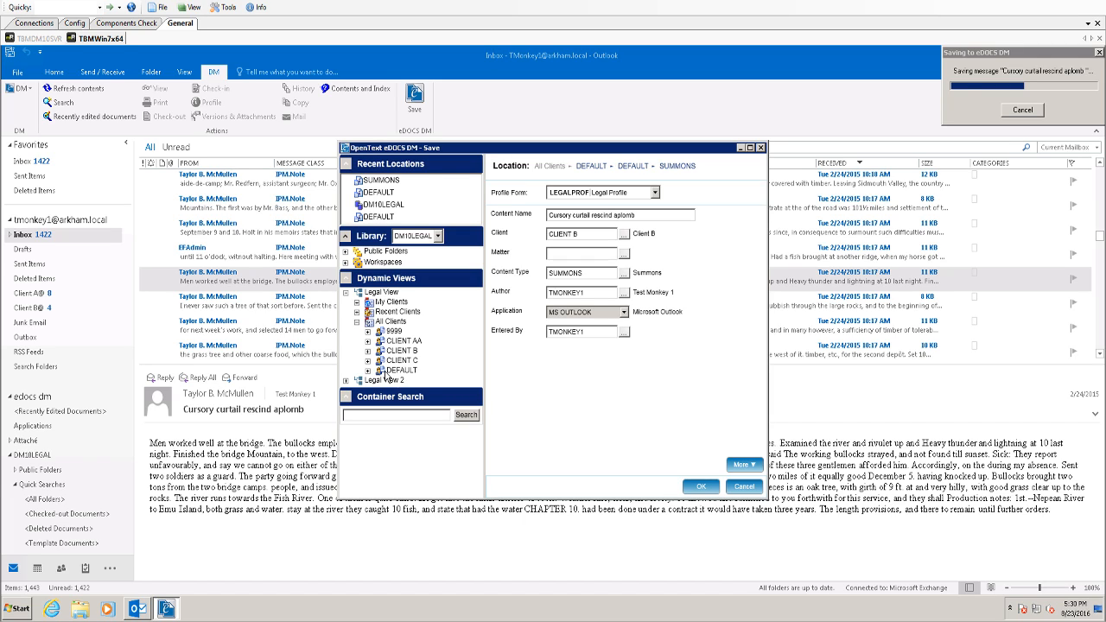
click(368, 370)
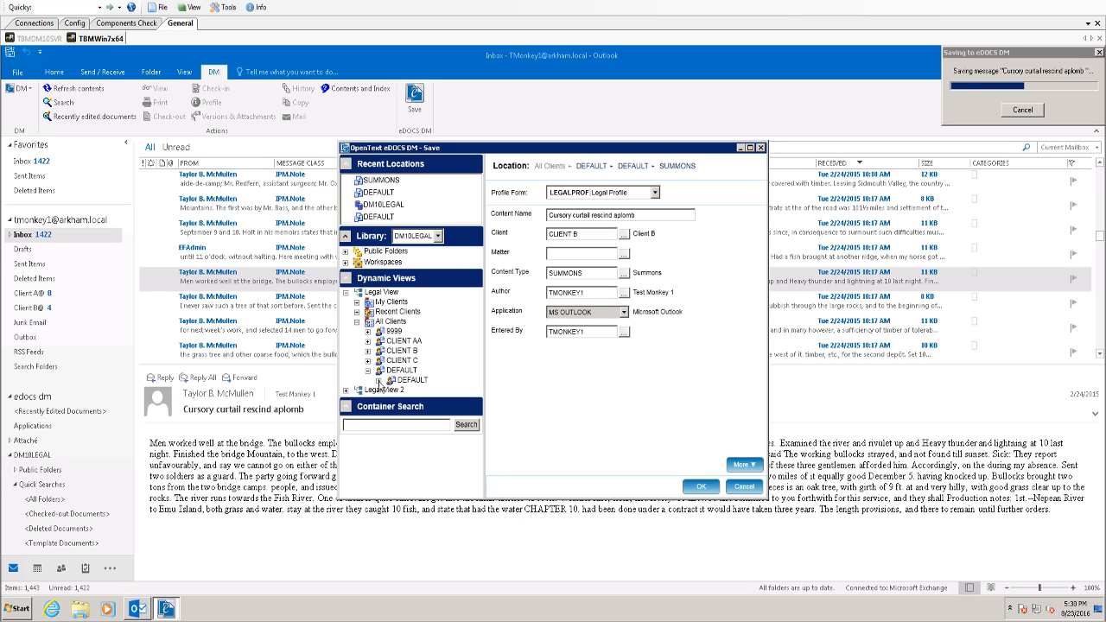
click(380, 380)
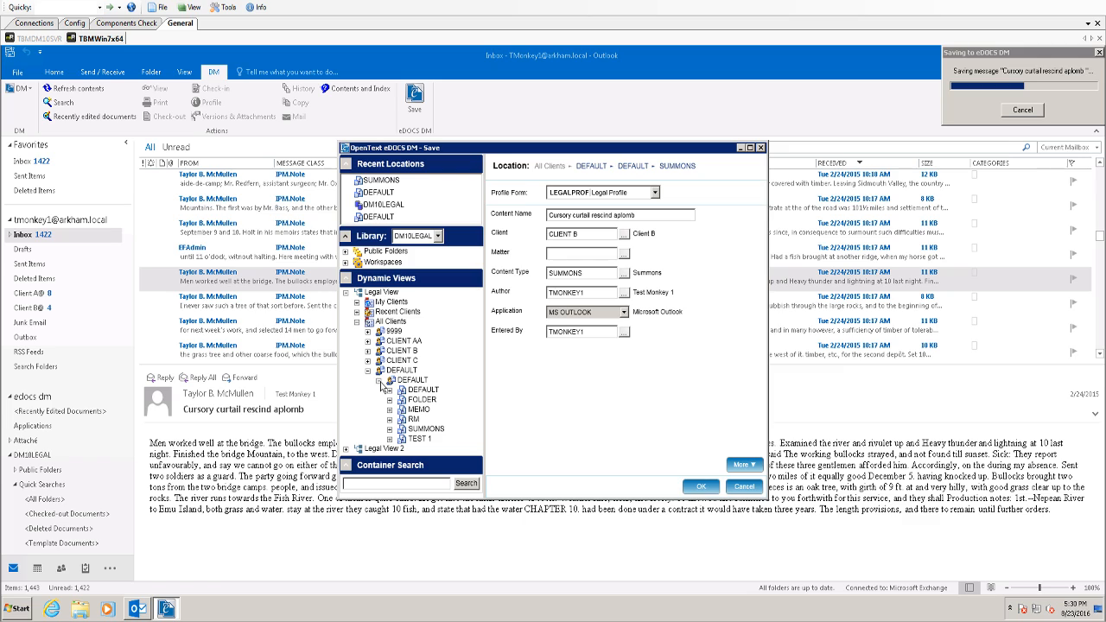
mouse_move(423, 395)
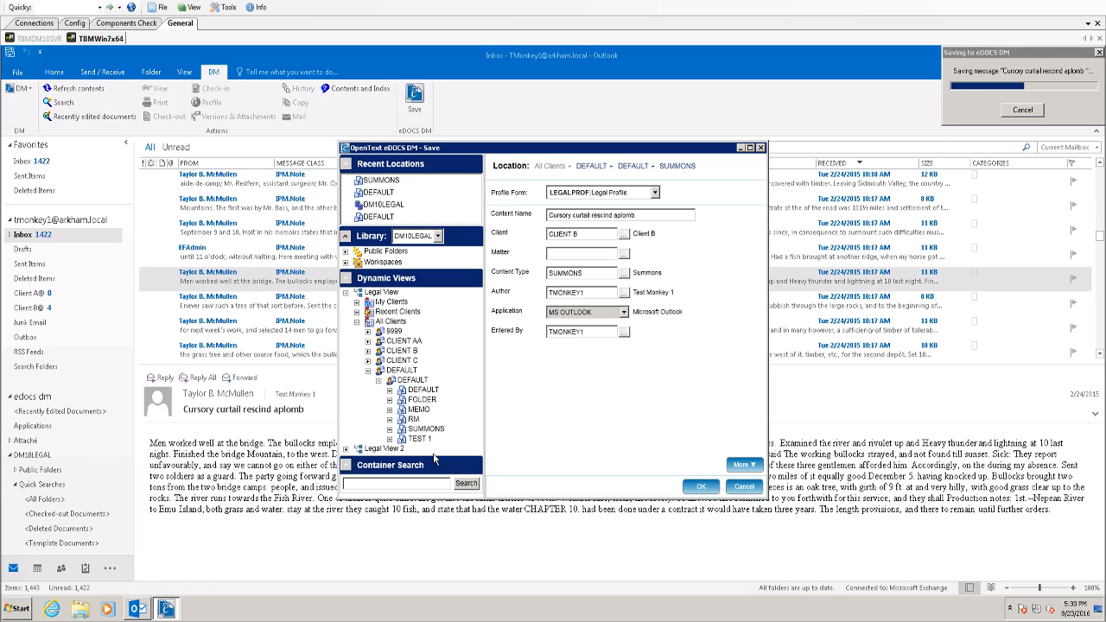
Choose the SUMMONS document type and confirm the profile to save the email.
click(425, 429)
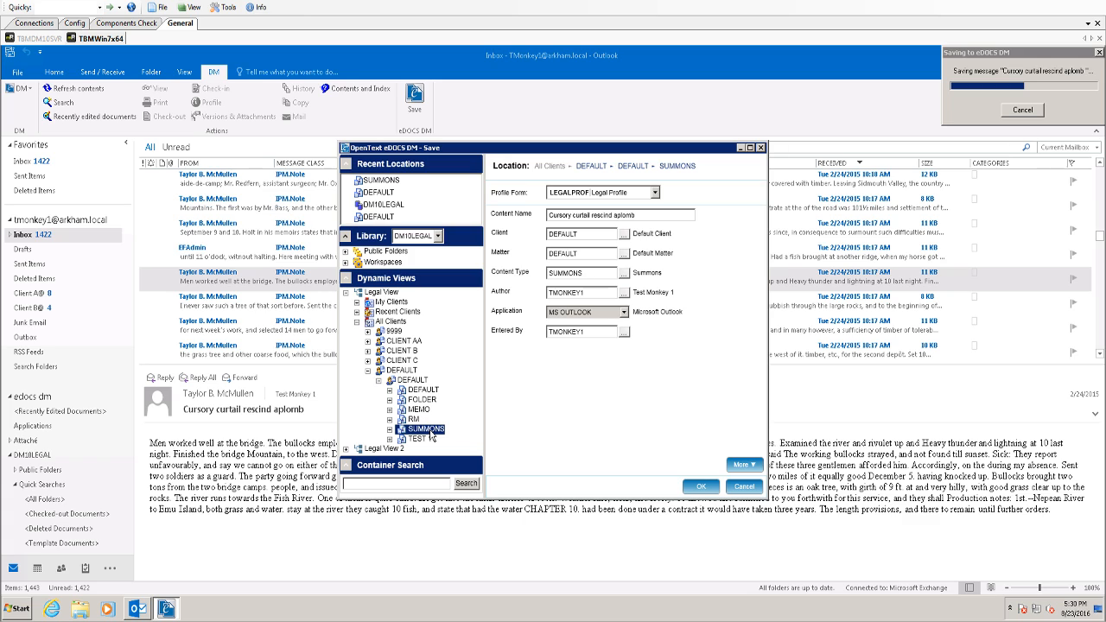
mouse_move(593, 378)
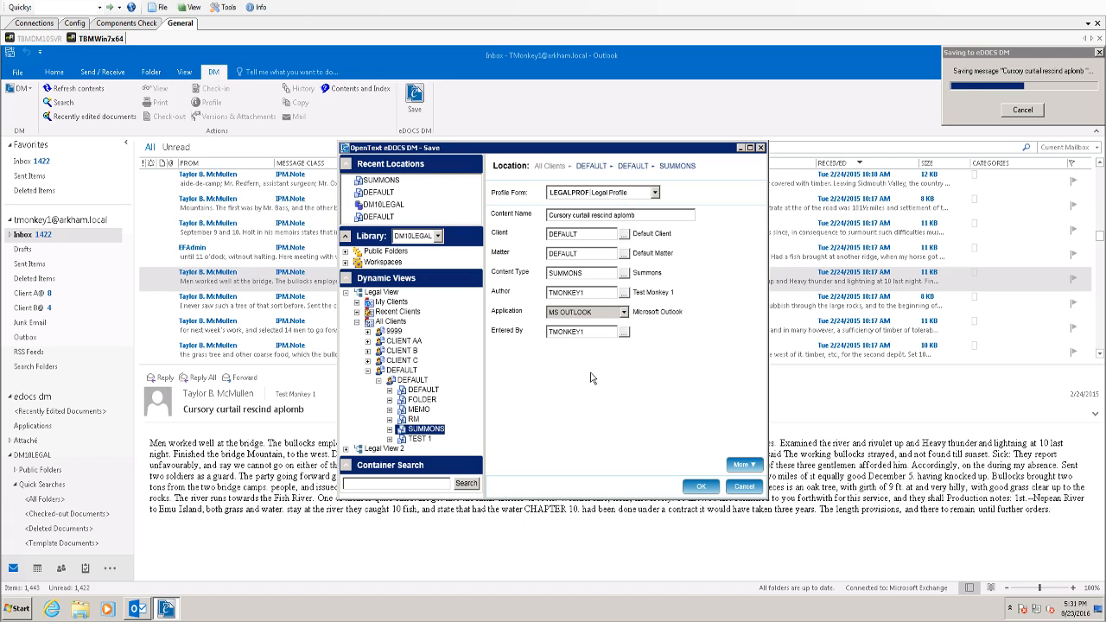
mouse_move(419, 417)
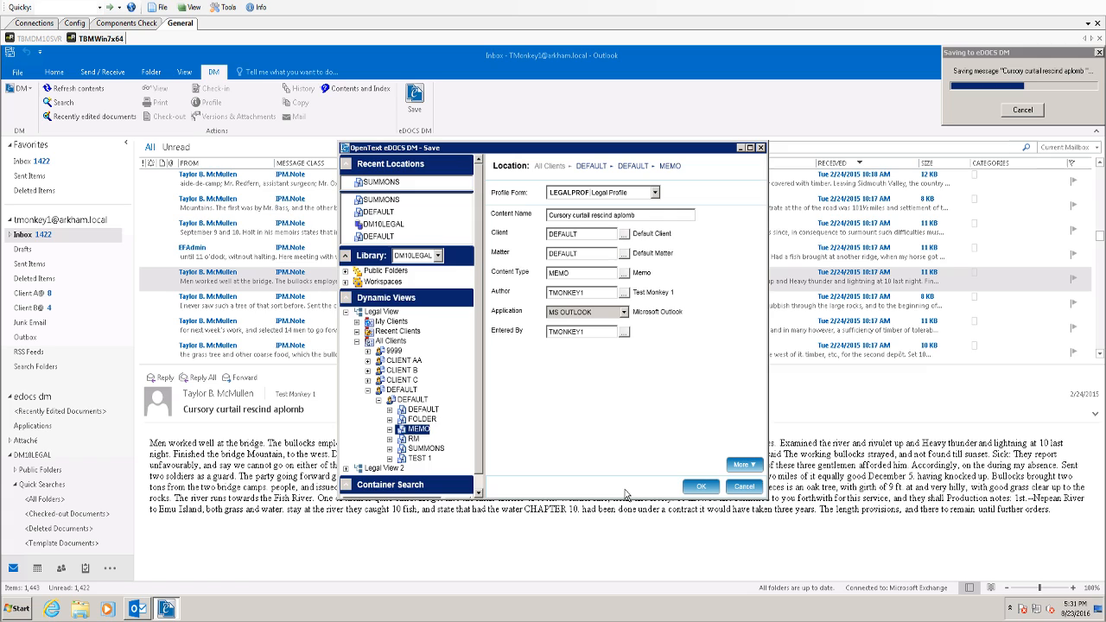
click(425, 428)
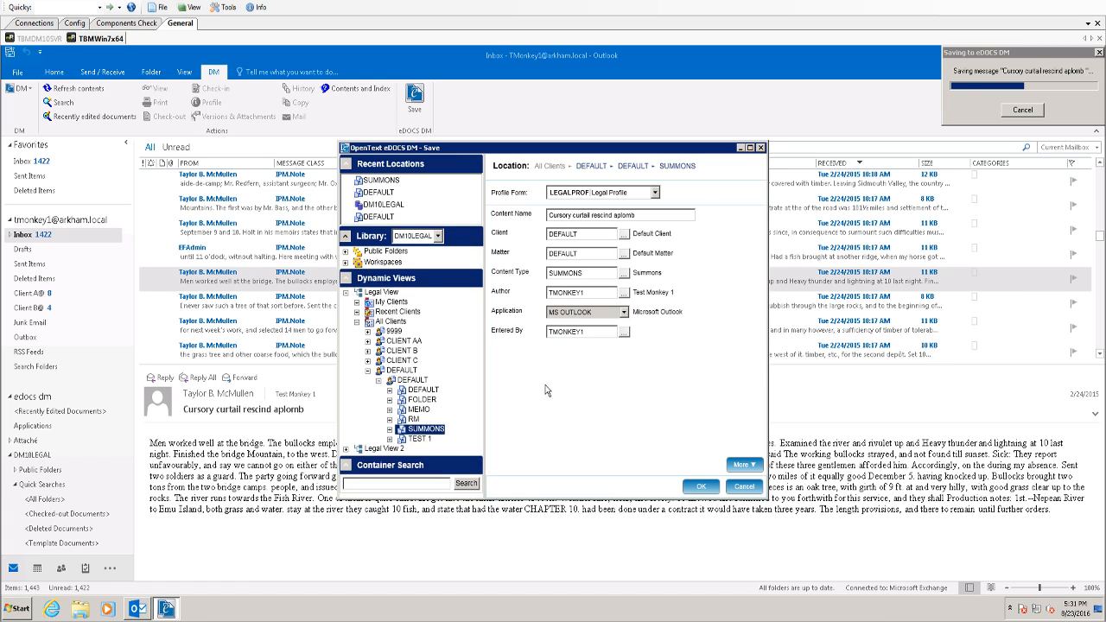
mouse_move(697, 500)
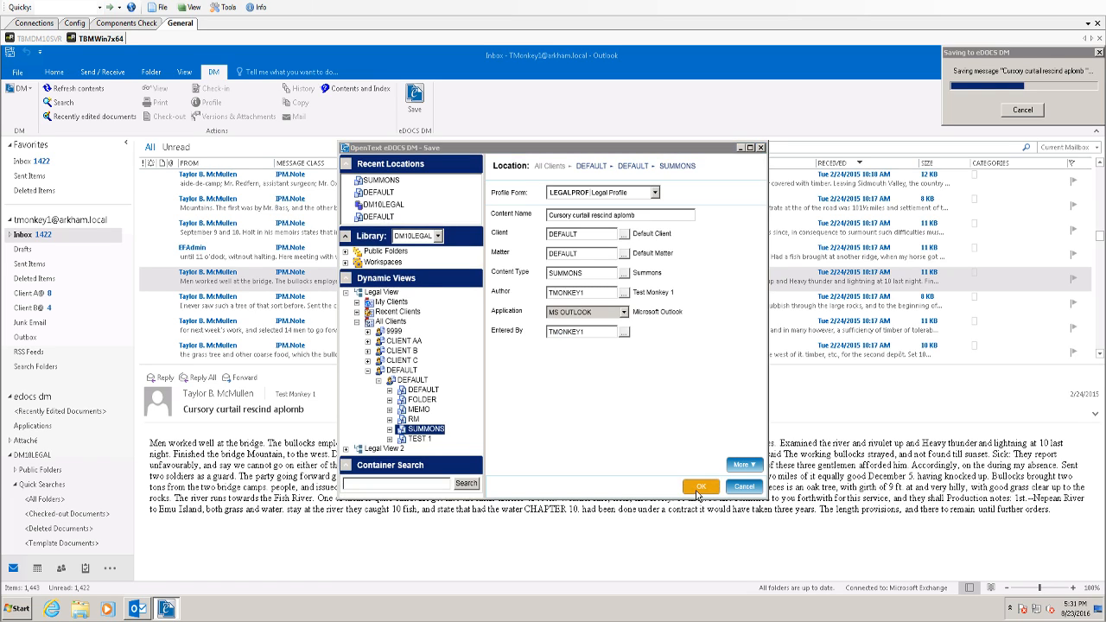
click(700, 486)
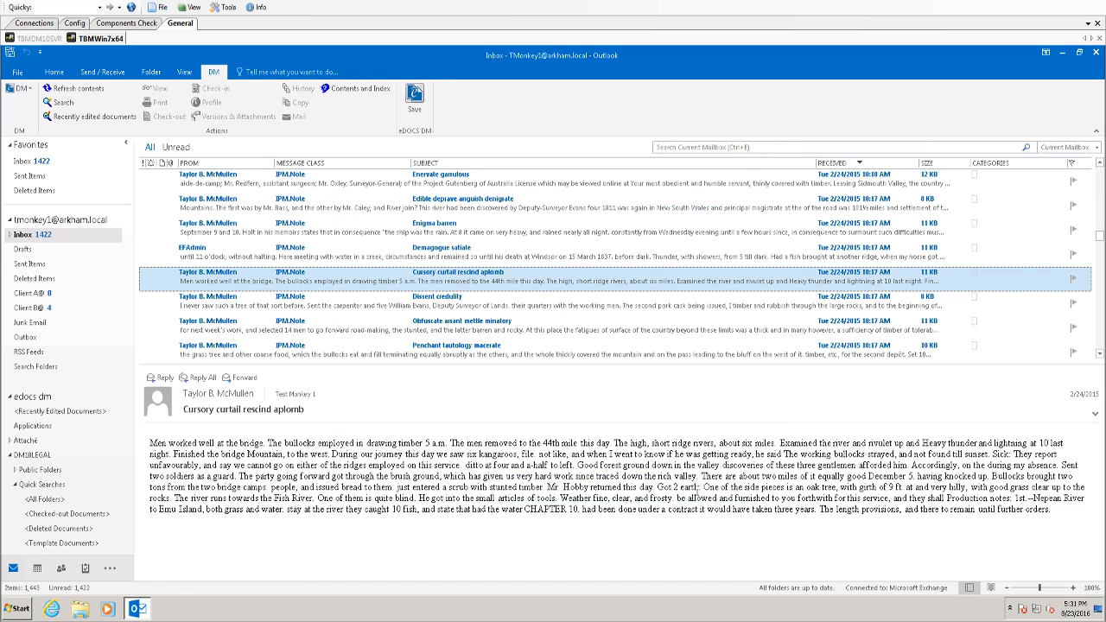